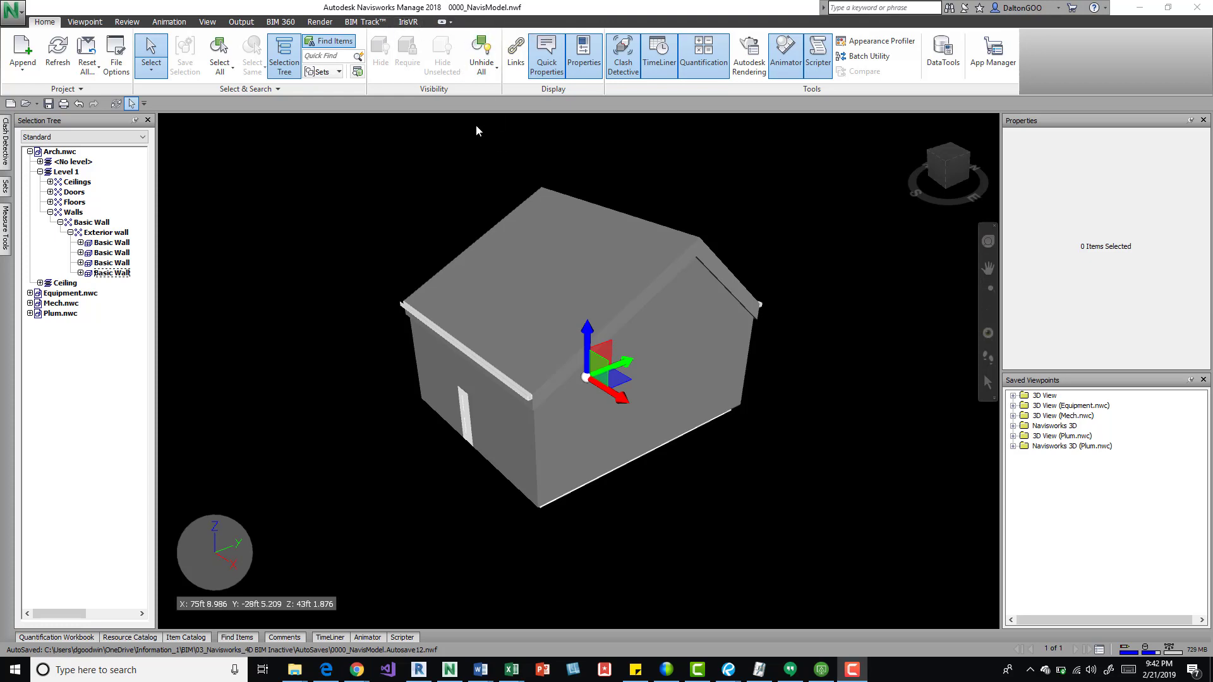
mouse_move(498, 180)
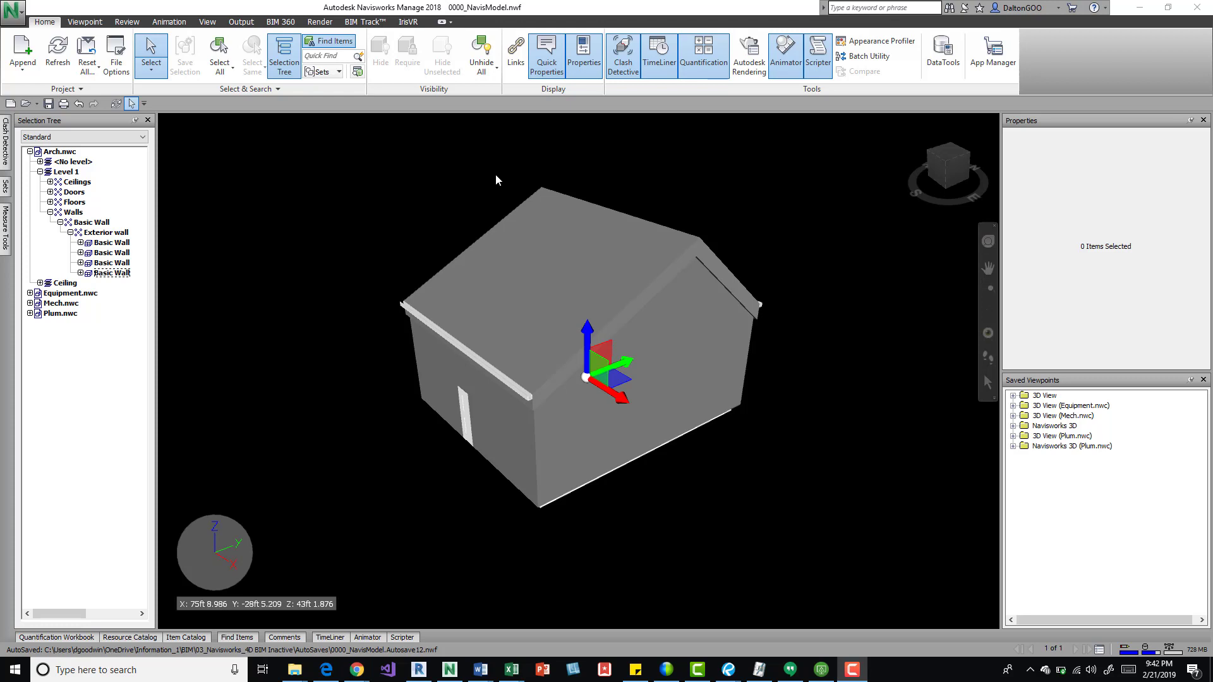
mouse_move(403, 200)
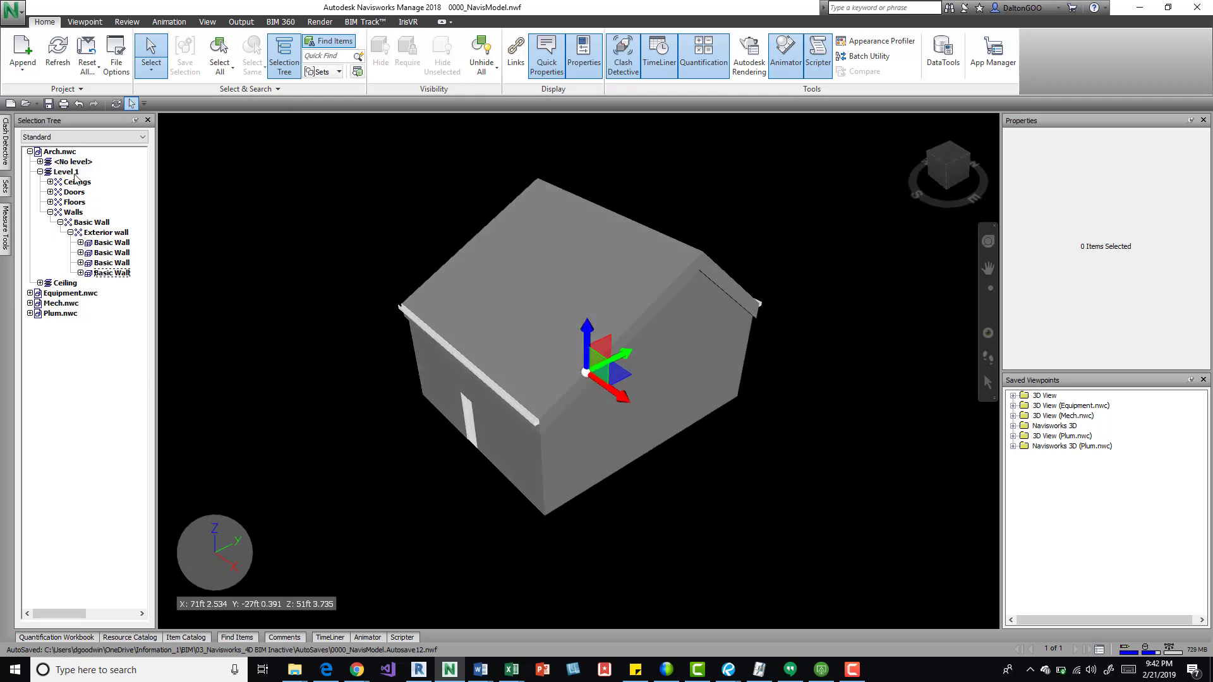
Step: Collapse the Arch.nwc node so only the four appended model files are listed
click(30, 151)
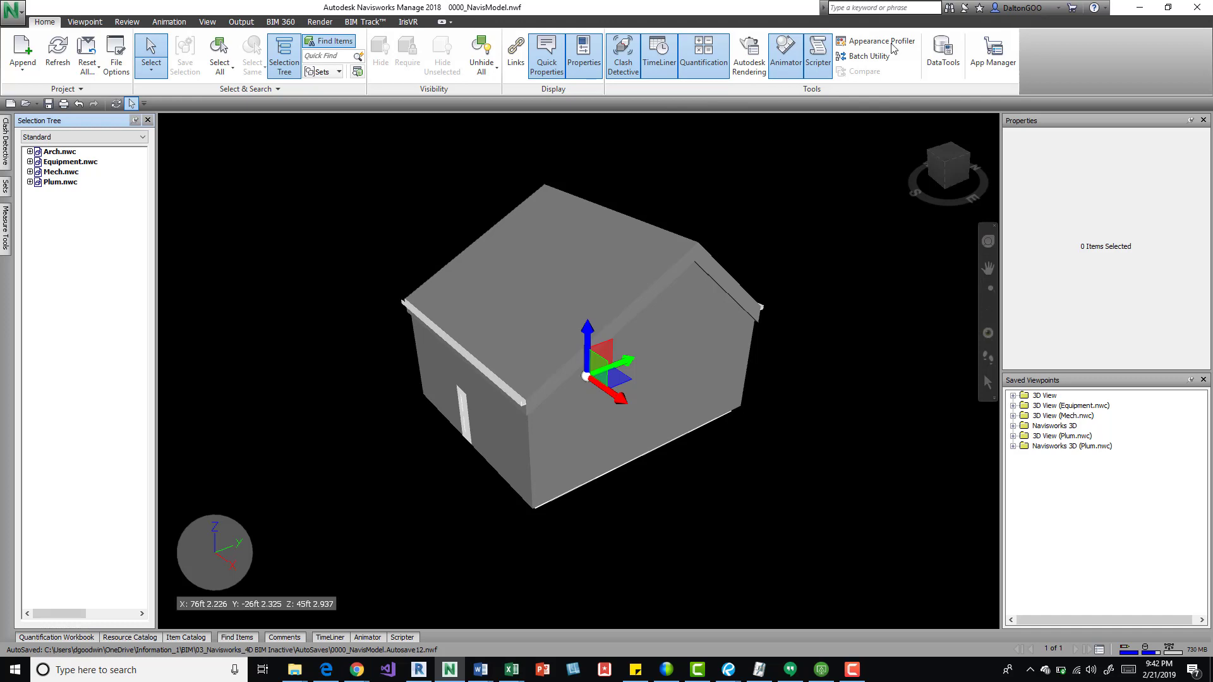
mouse_move(880, 46)
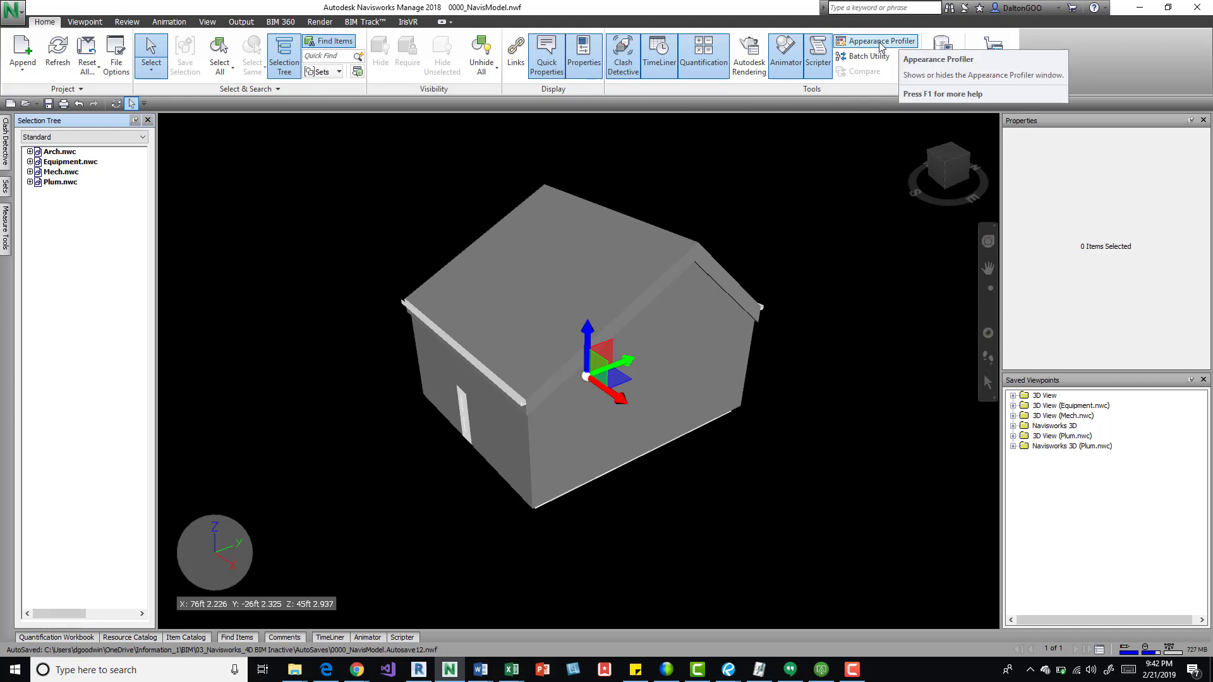
Step: Bring up the Appearance Profiler from the Home tab's Tools panel
click(877, 41)
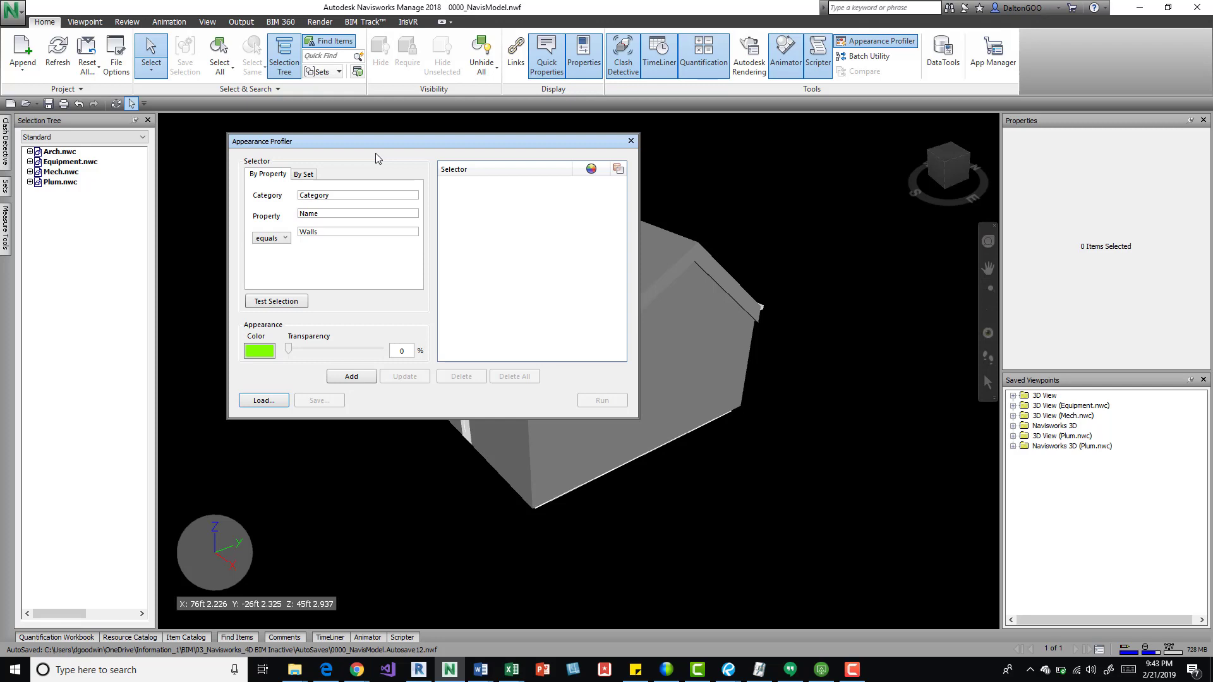
mouse_move(353, 329)
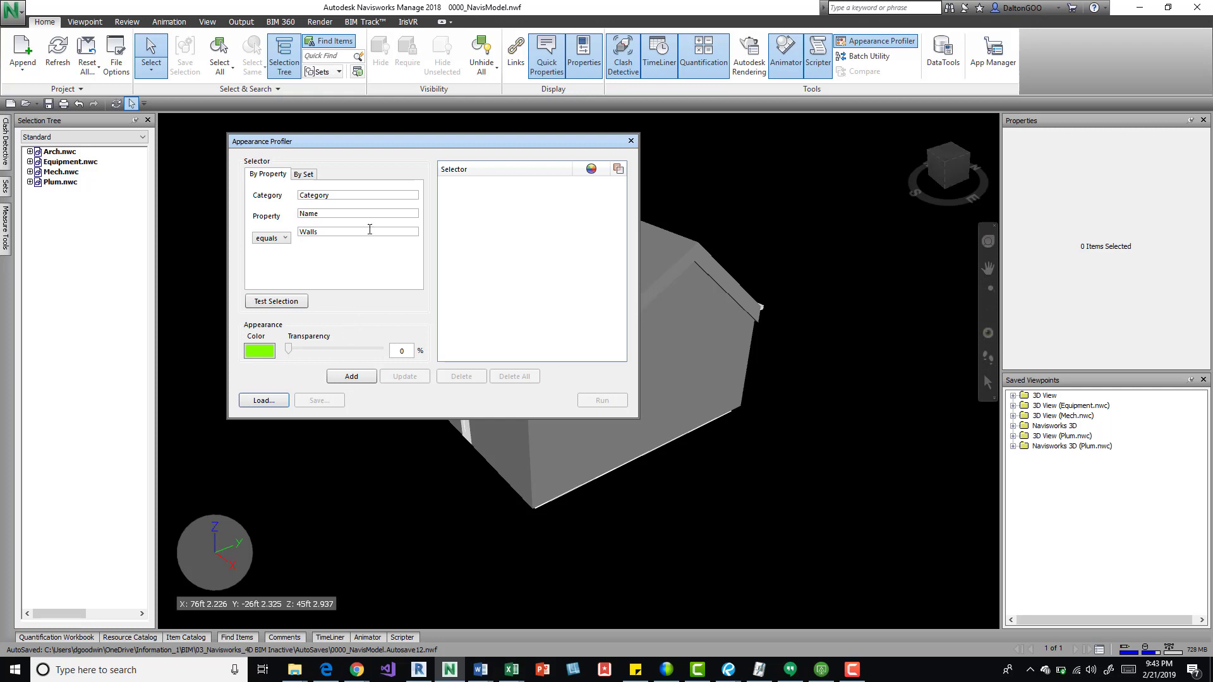
mouse_move(538, 291)
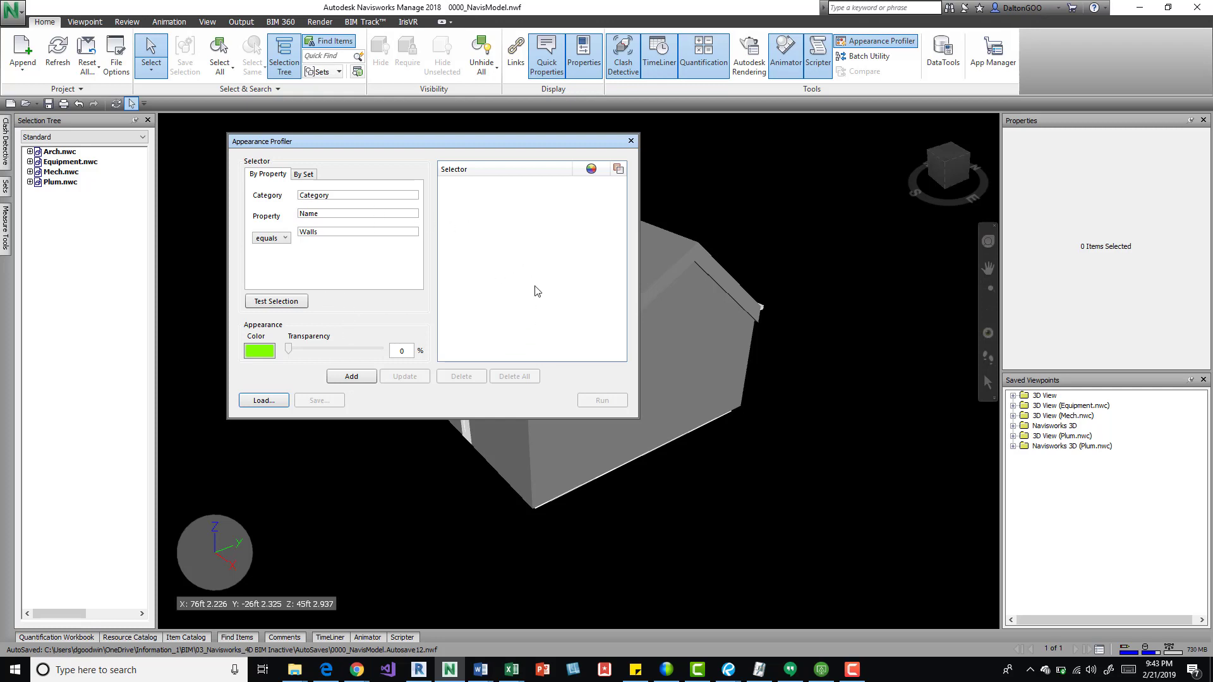
mouse_move(621, 326)
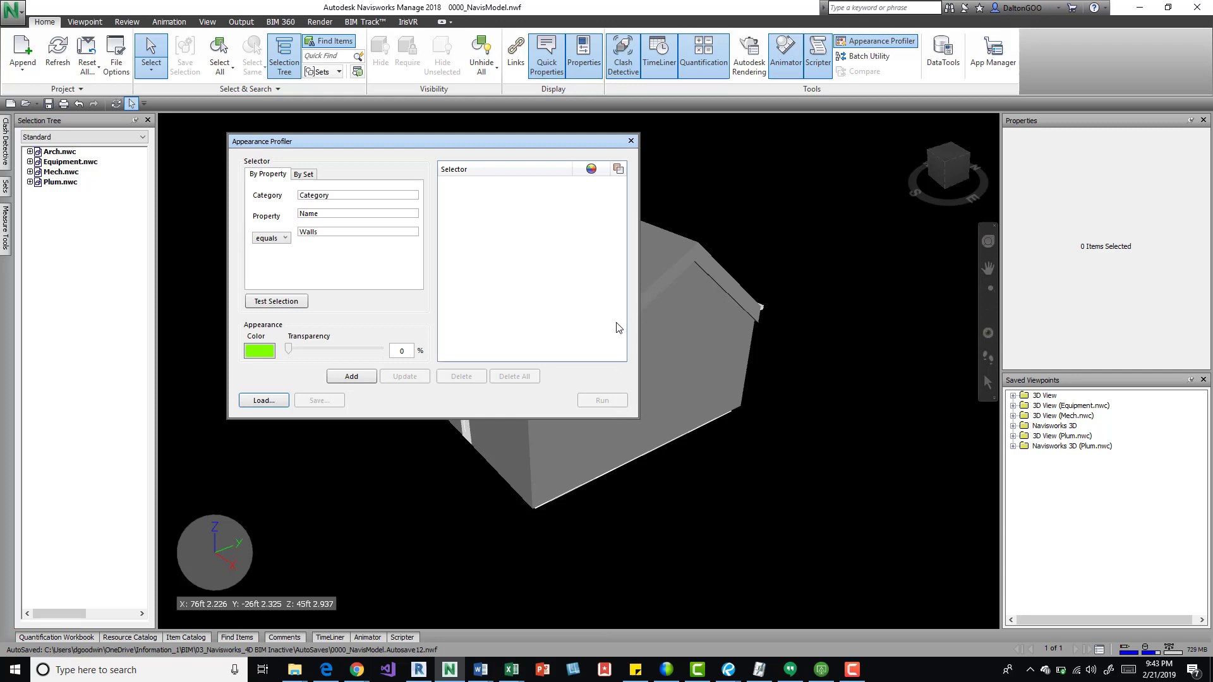
Step: Select a wall to confirm its Category Name property reads Walls
click(349, 208)
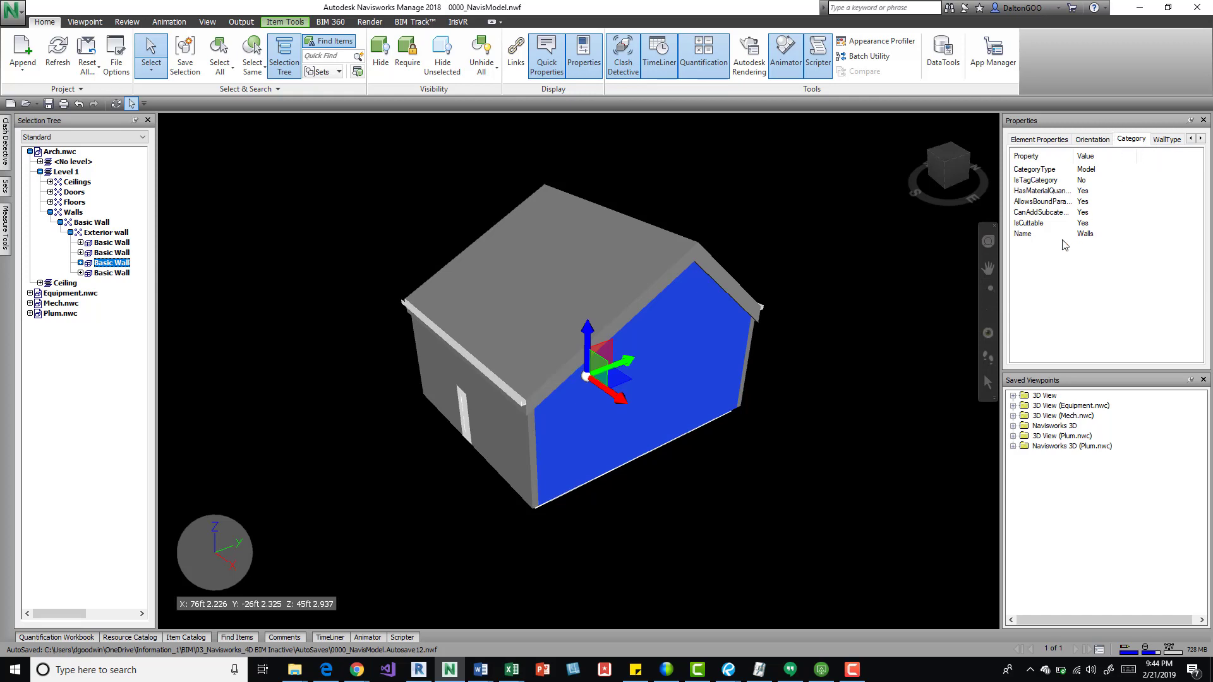
mouse_move(1026, 239)
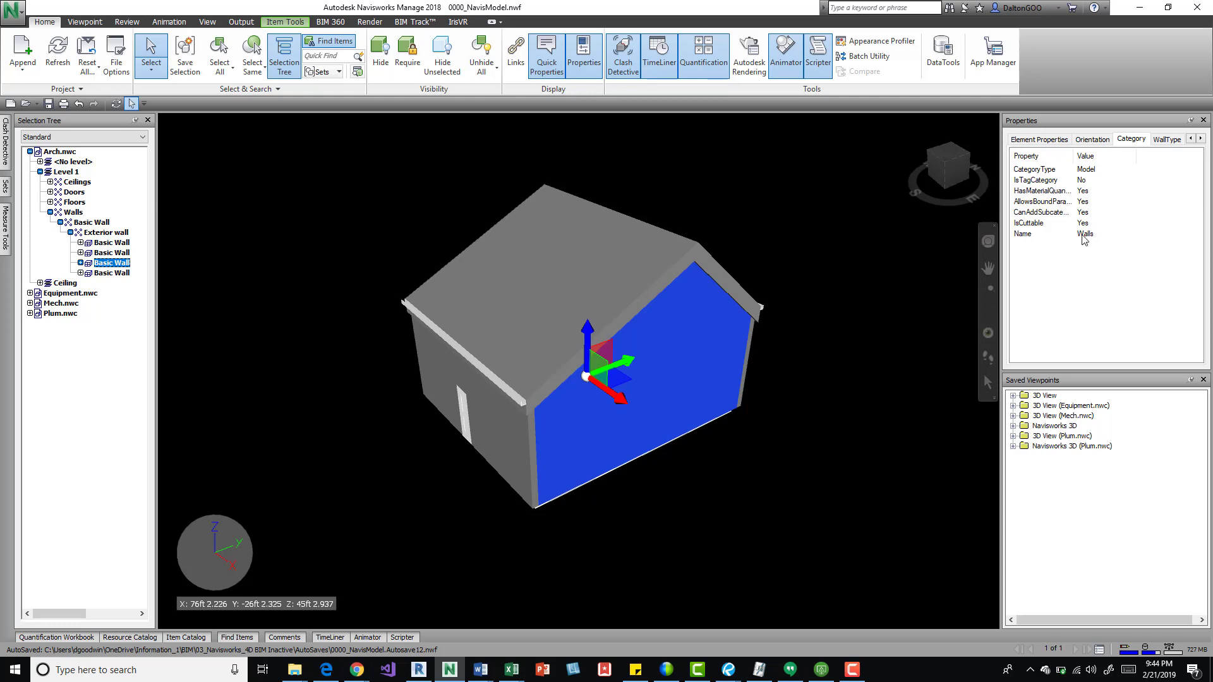
mouse_move(754, 288)
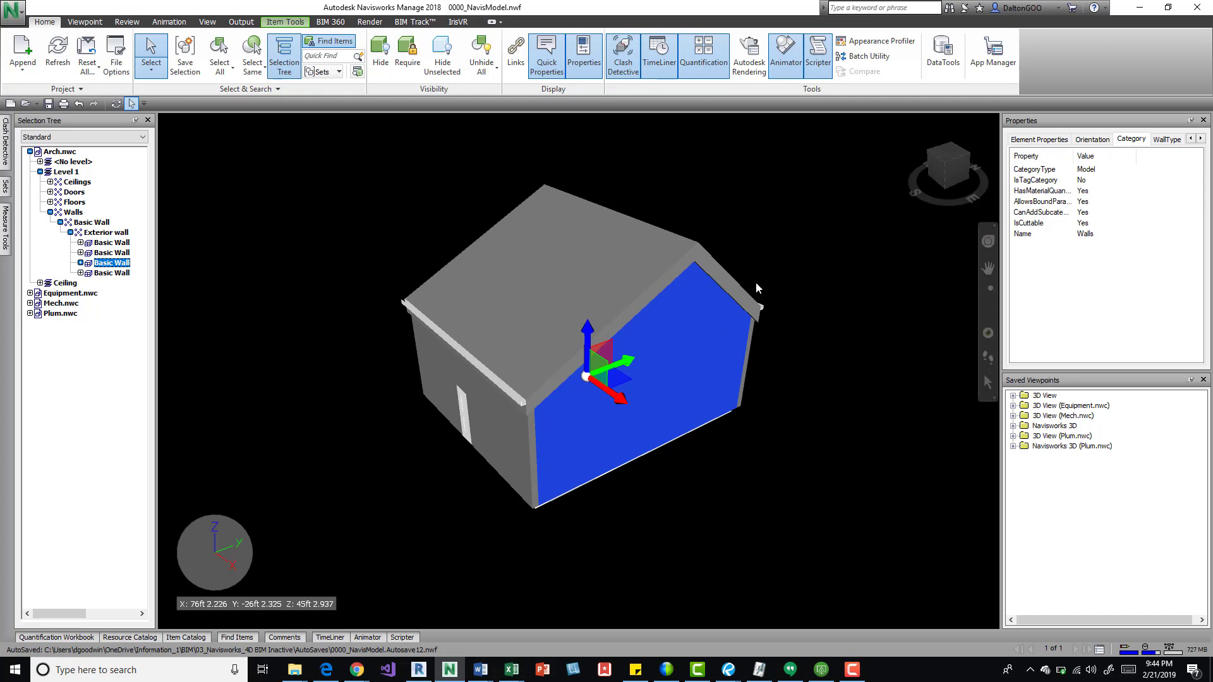
mouse_move(751, 223)
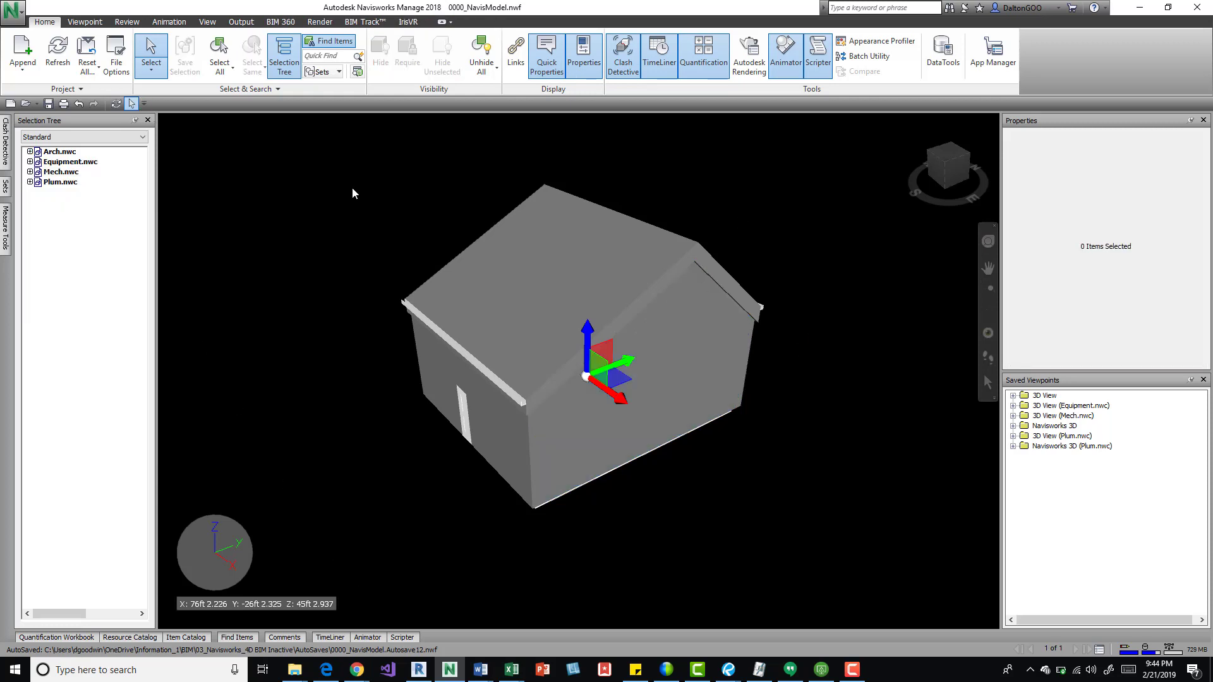
Step: Test the Category Name equals Walls selector and add it as a green rule, then start picking a new colour
click(881, 41)
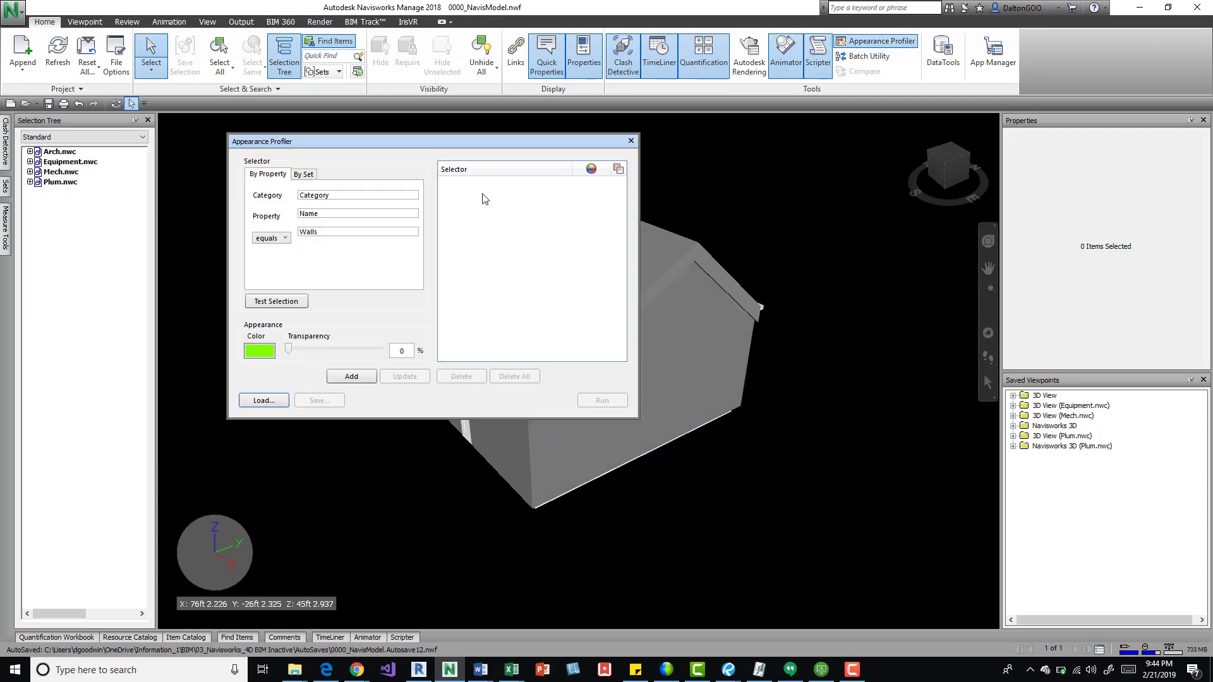
mouse_move(288, 230)
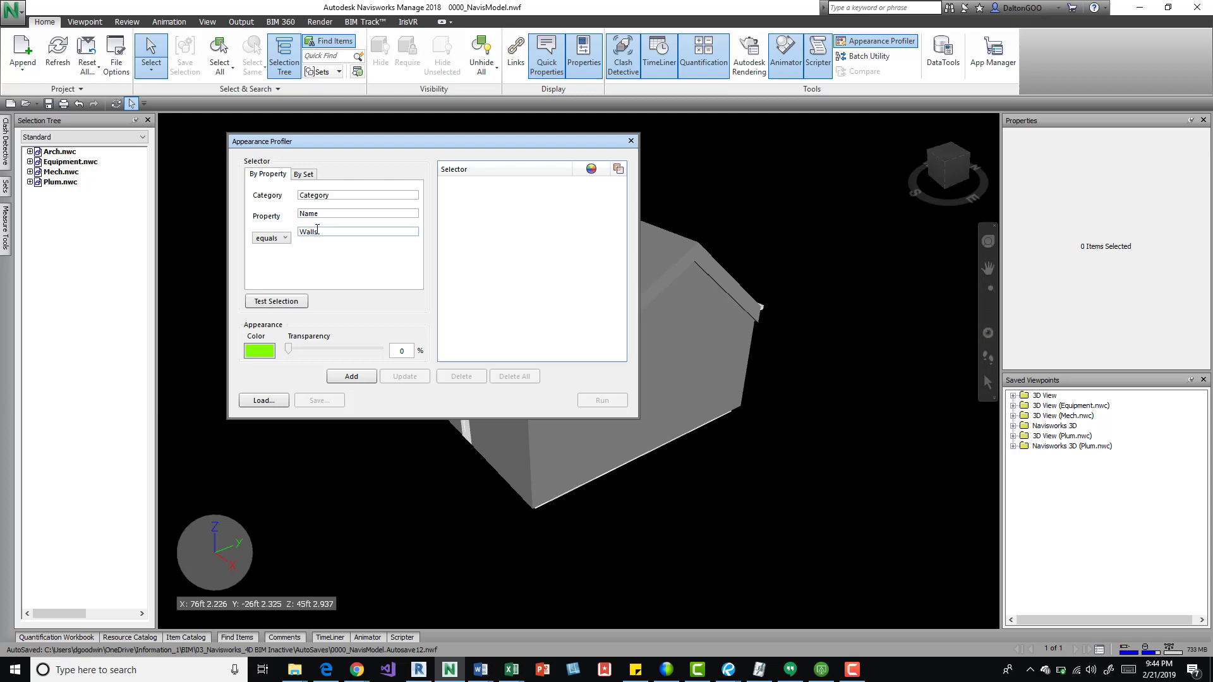
click(275, 301)
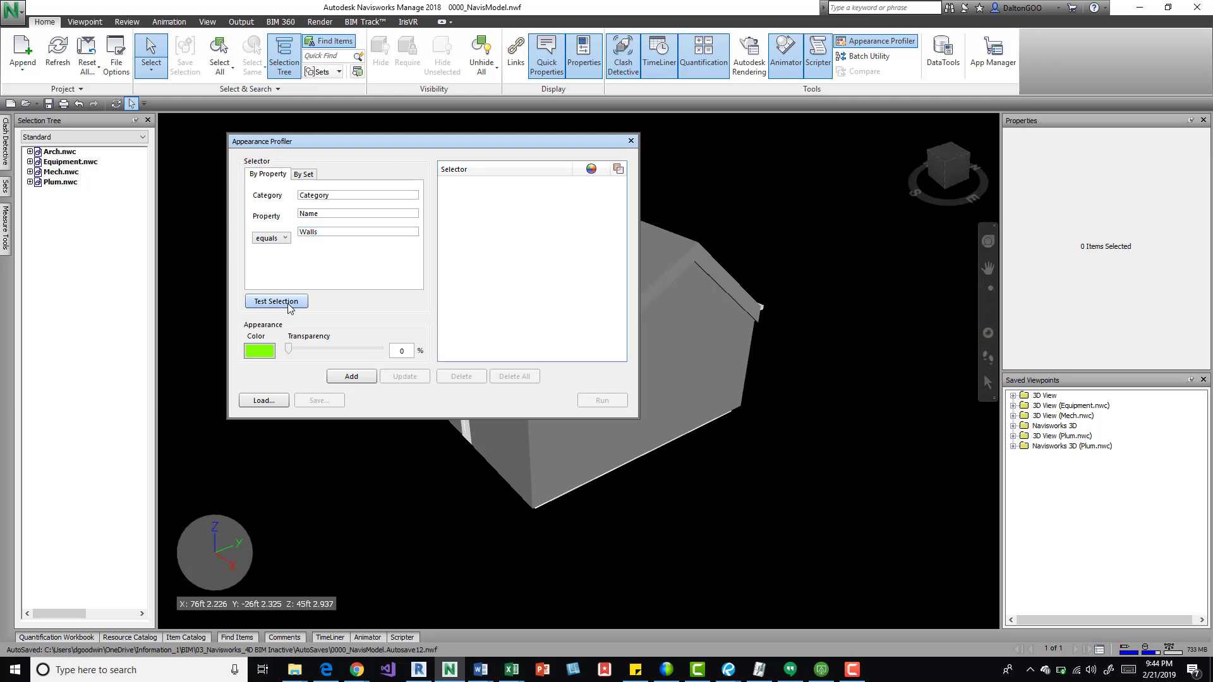
click(275, 301)
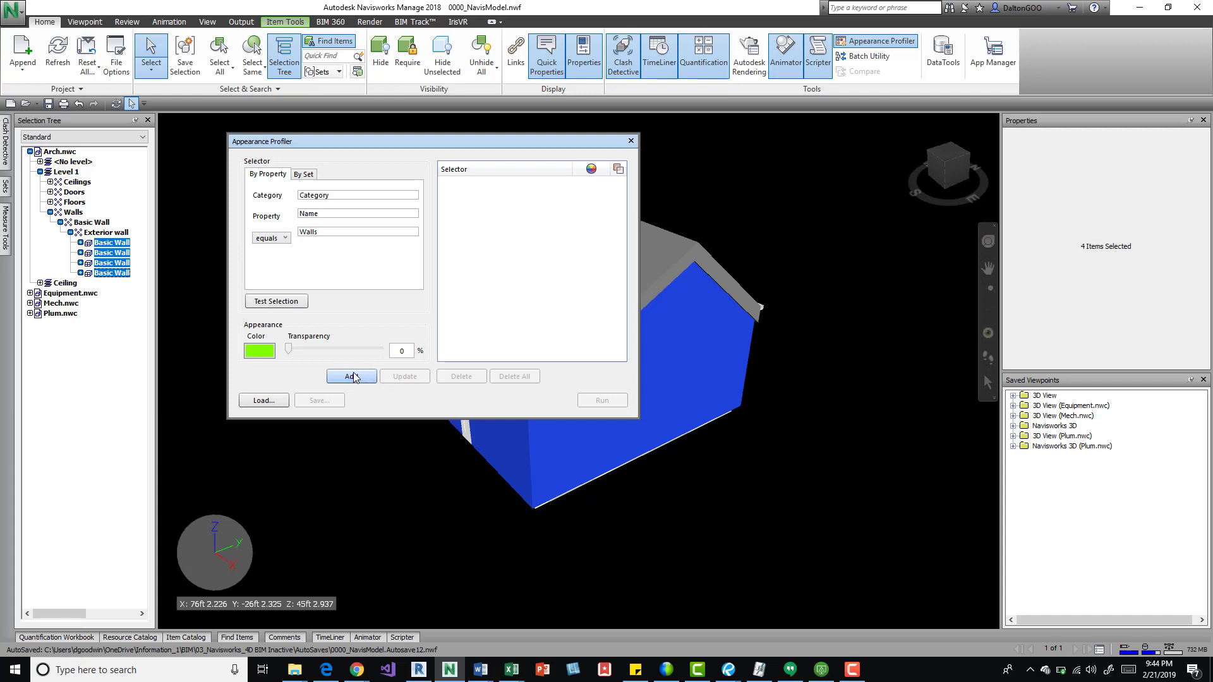
click(351, 377)
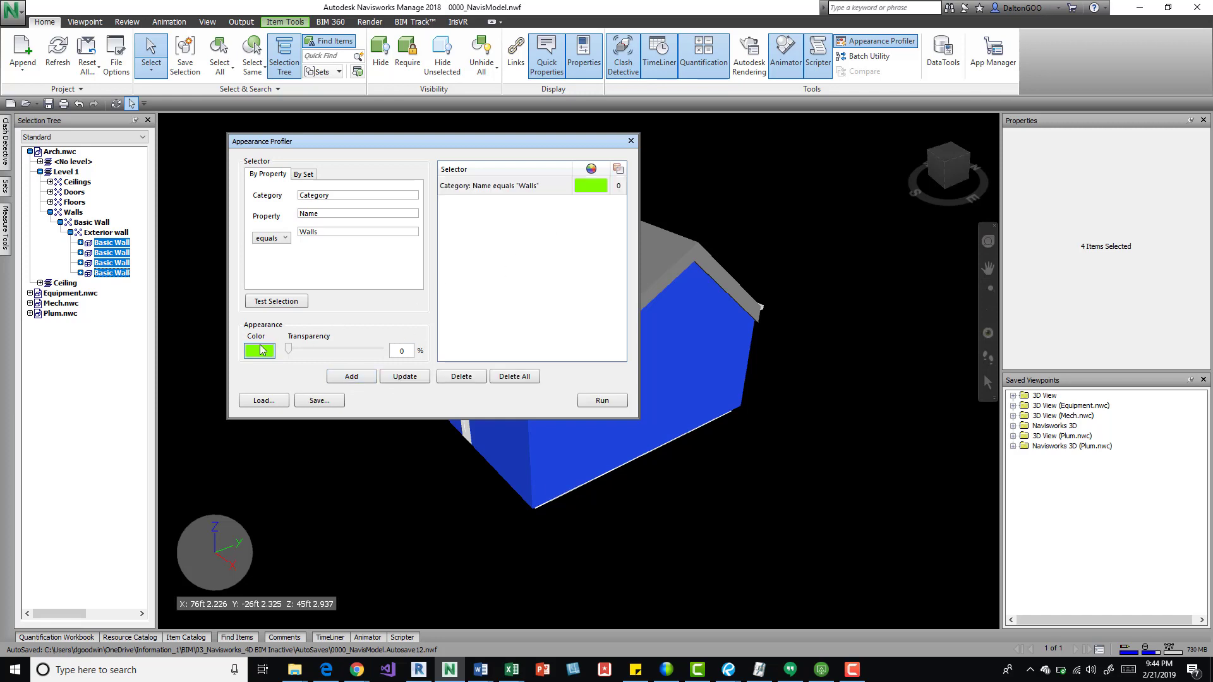
click(259, 351)
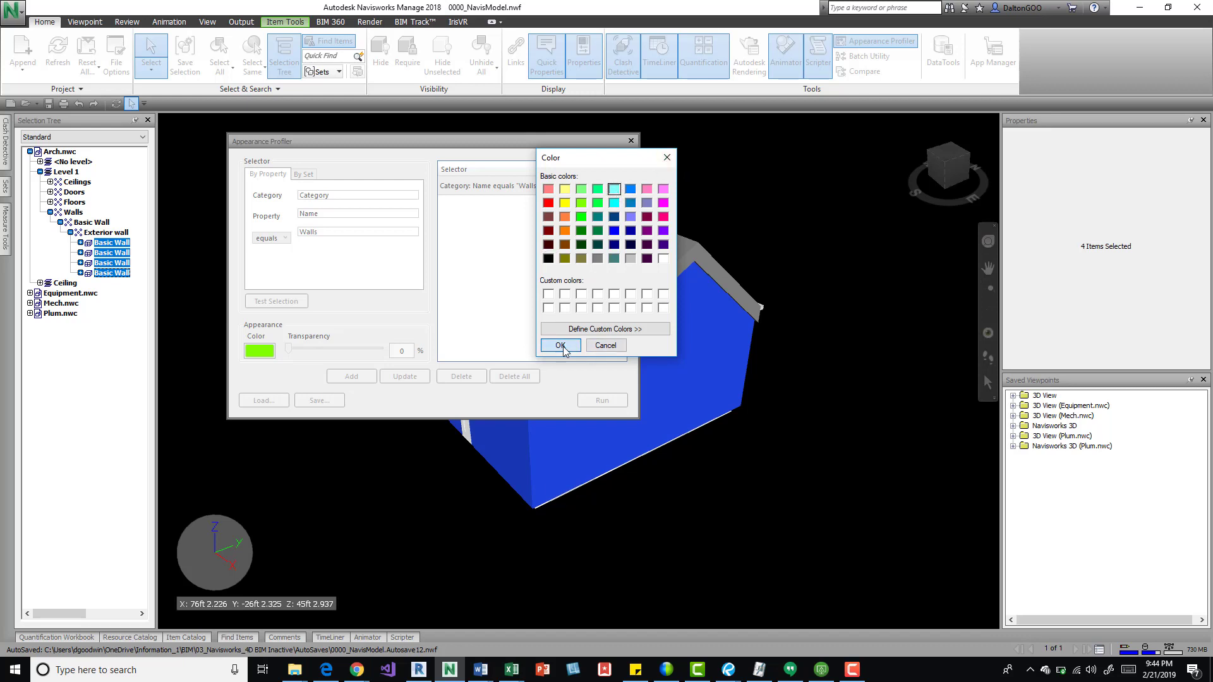
Step: Set light blue at about 50% transparency for the rule and run the profile, turning the walls green
click(561, 345)
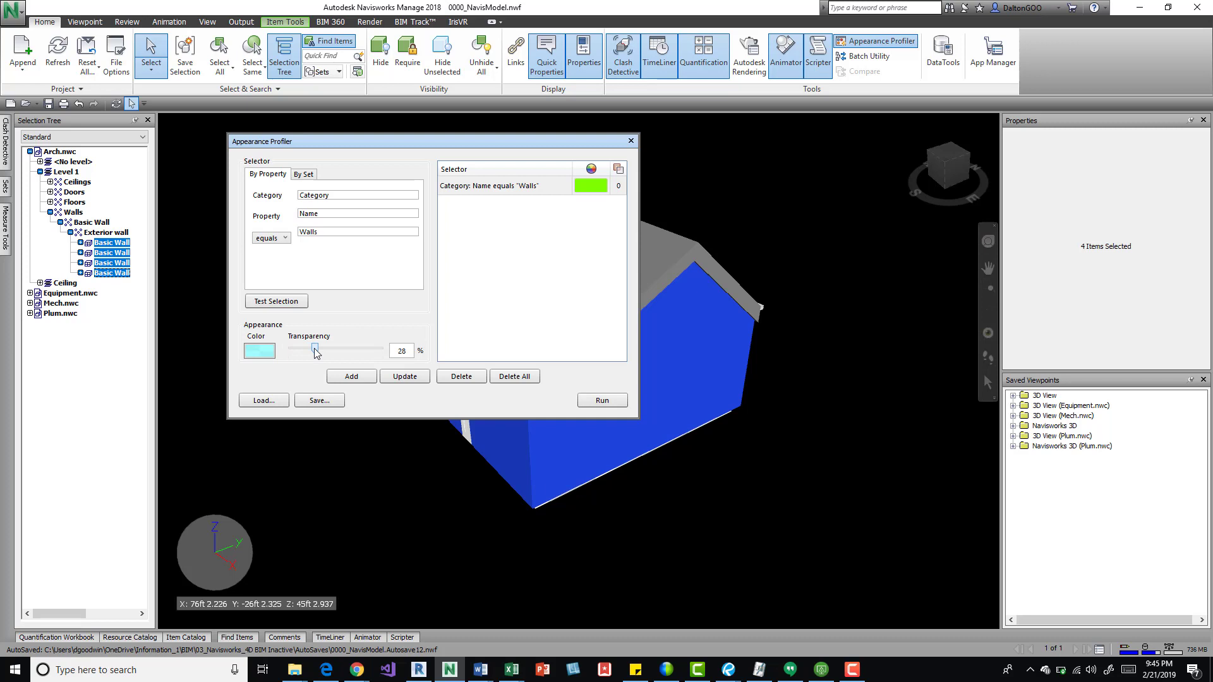
drag(315, 350, 330, 350)
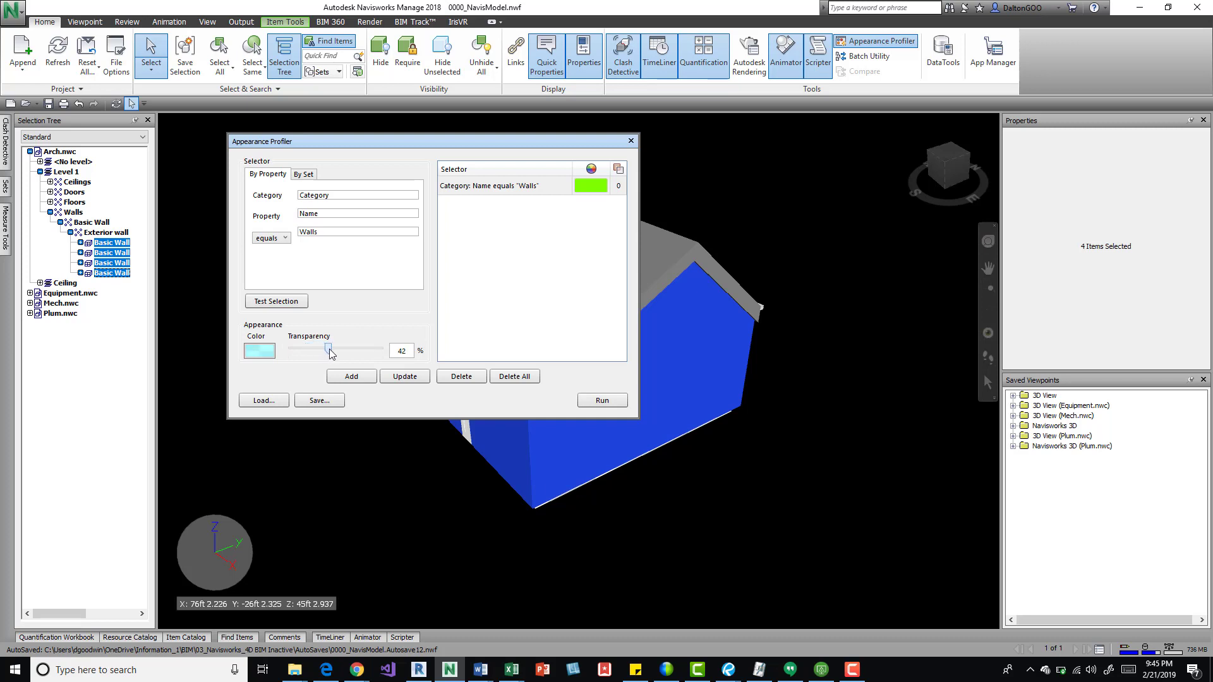
drag(329, 350, 336, 350)
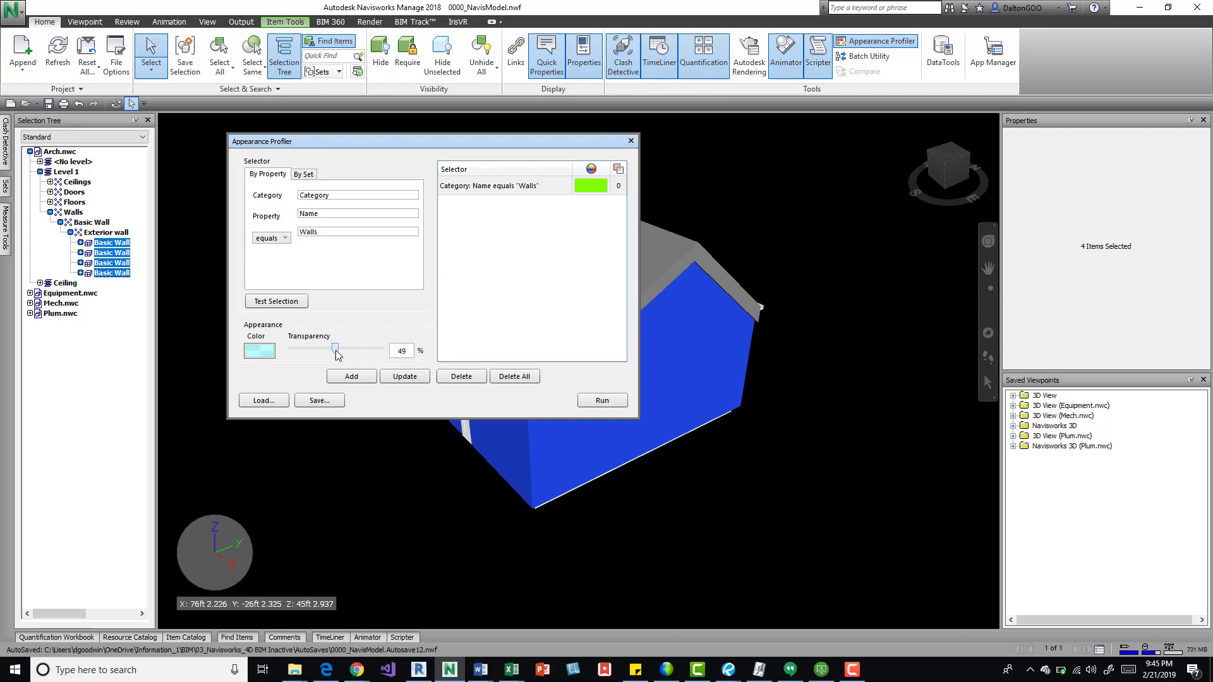
drag(334, 349, 338, 349)
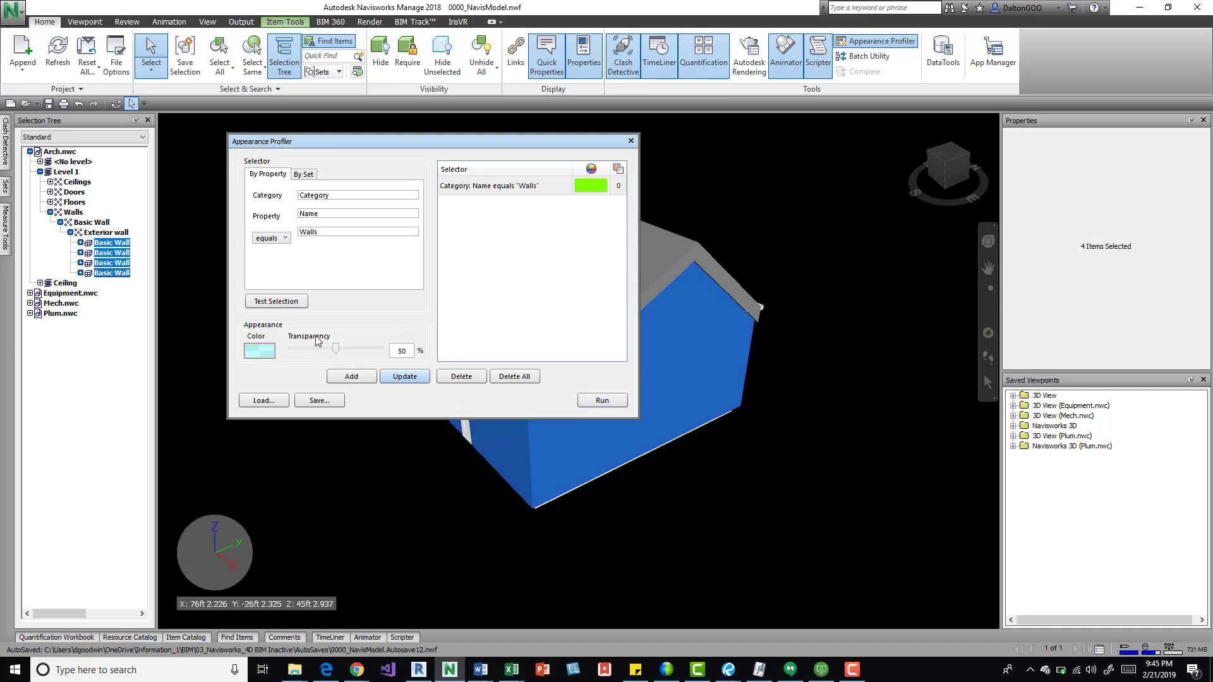
drag(434, 140, 385, 171)
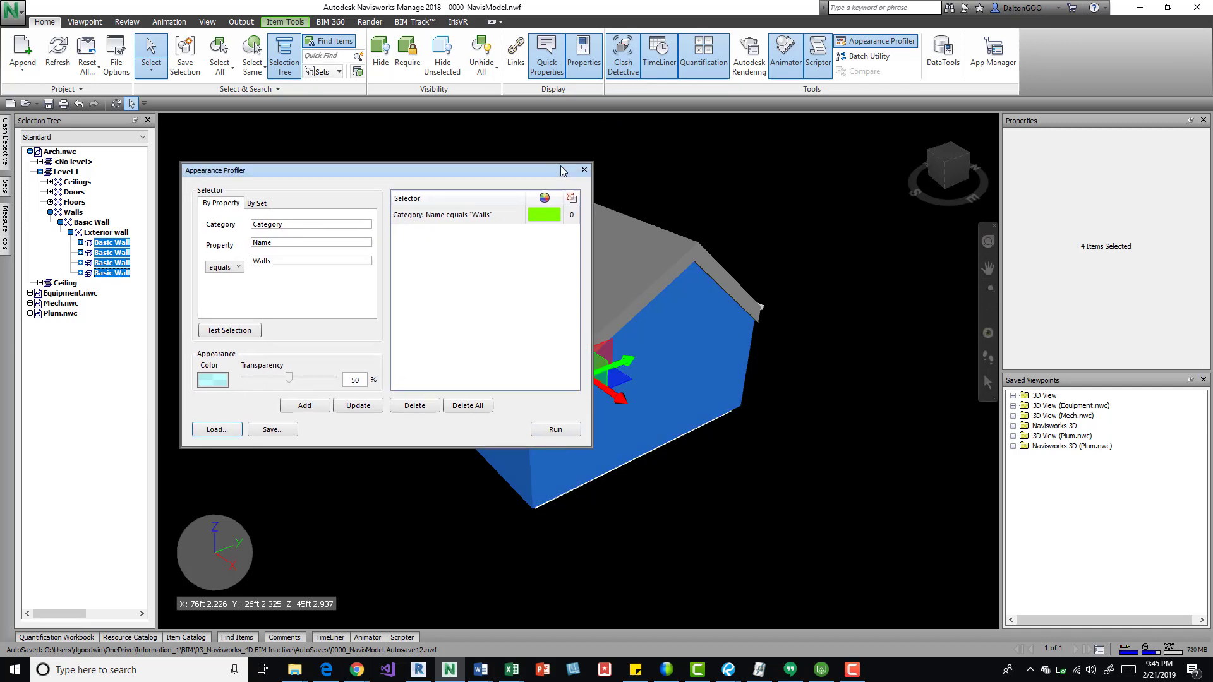
click(556, 430)
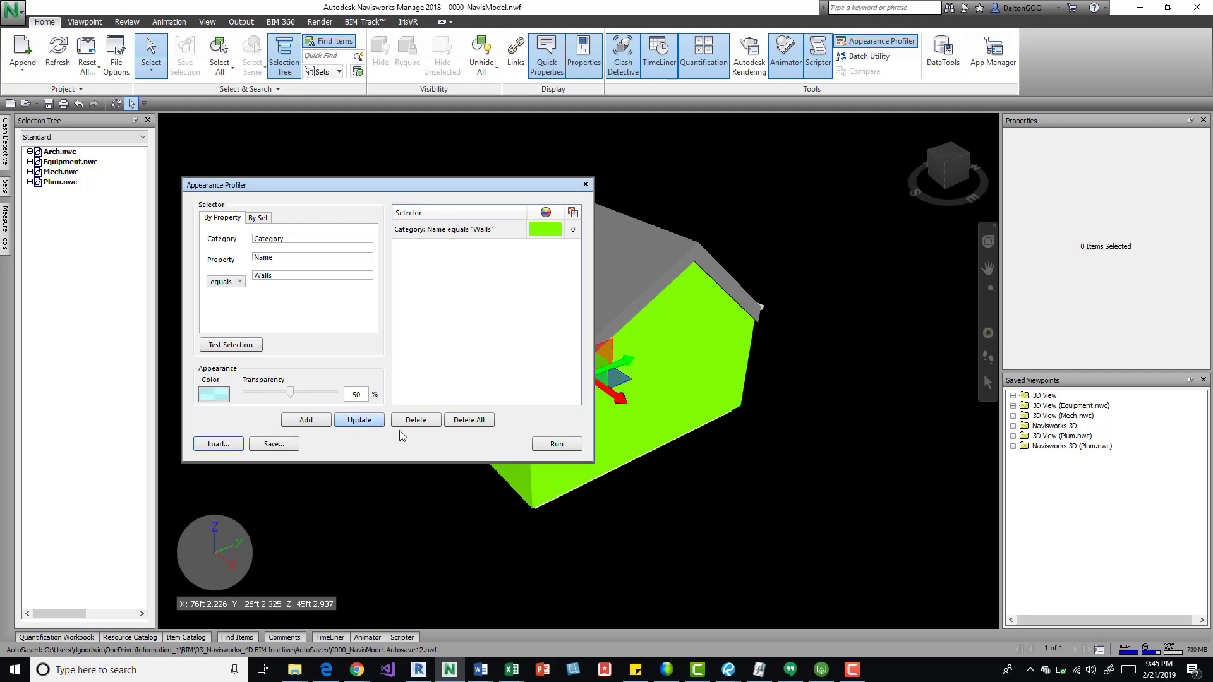
Step: Add the light blue 50% Walls rule and delete the old green Walls rule
click(451, 229)
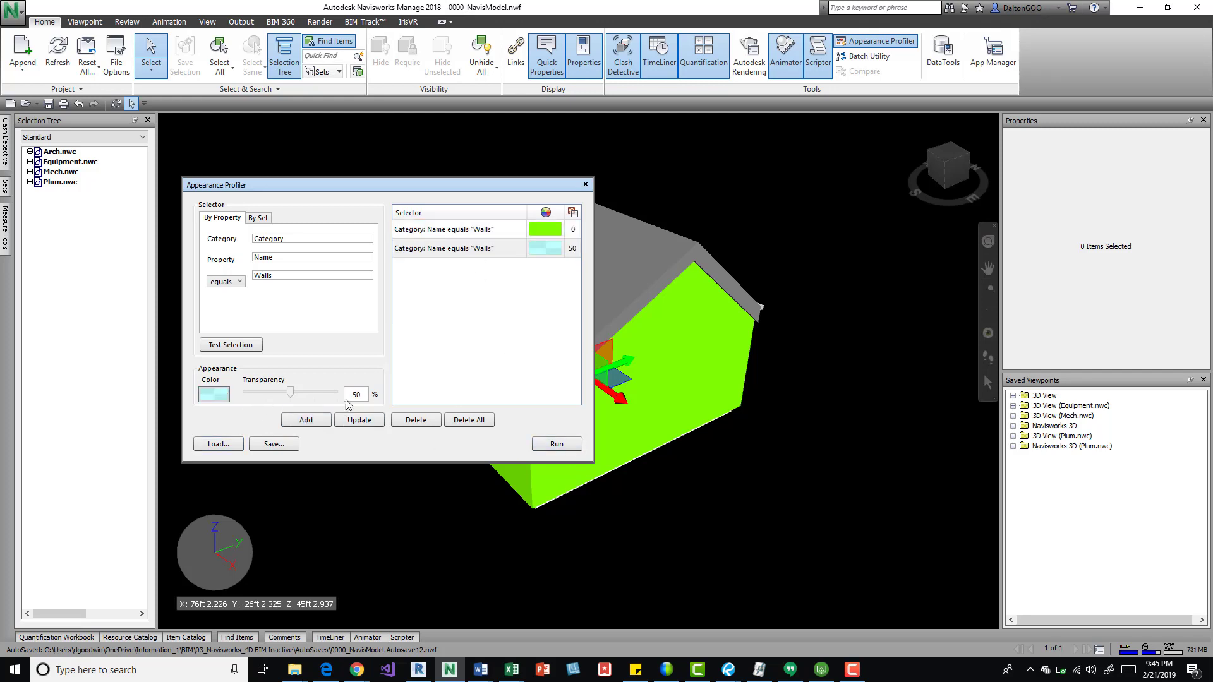
click(457, 229)
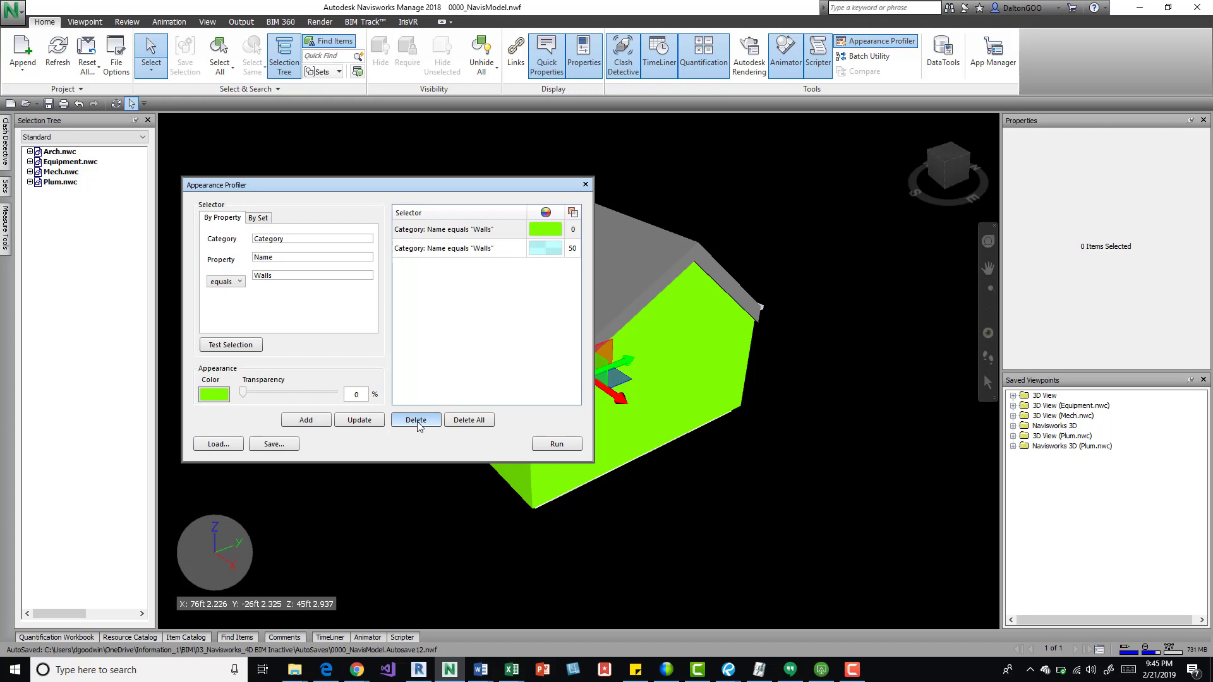
click(416, 420)
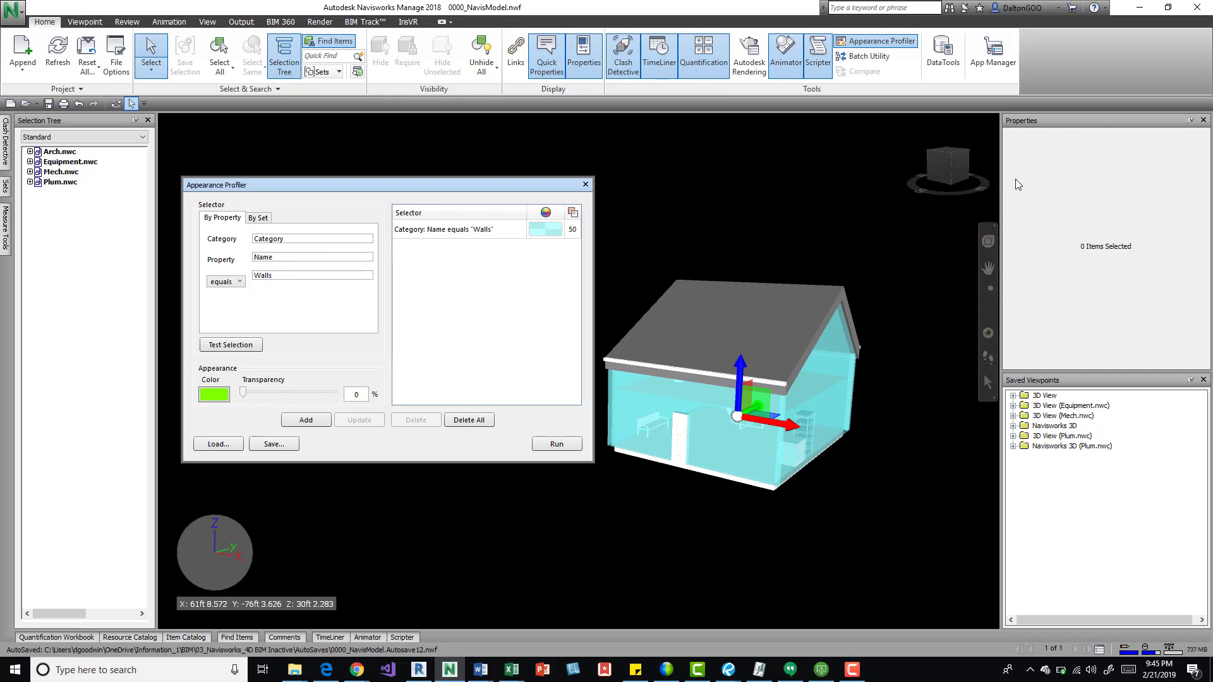
mouse_move(431, 604)
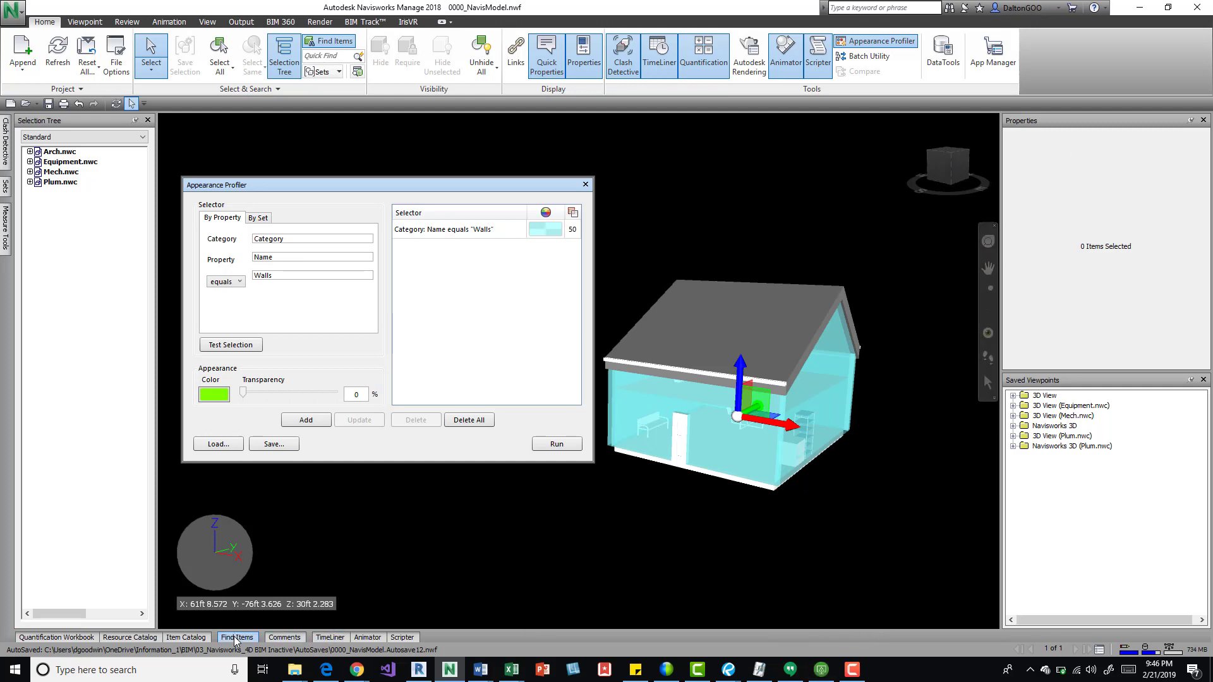
Step: Start a Find Items search, try Element as the category, then reopen the category list
click(237, 637)
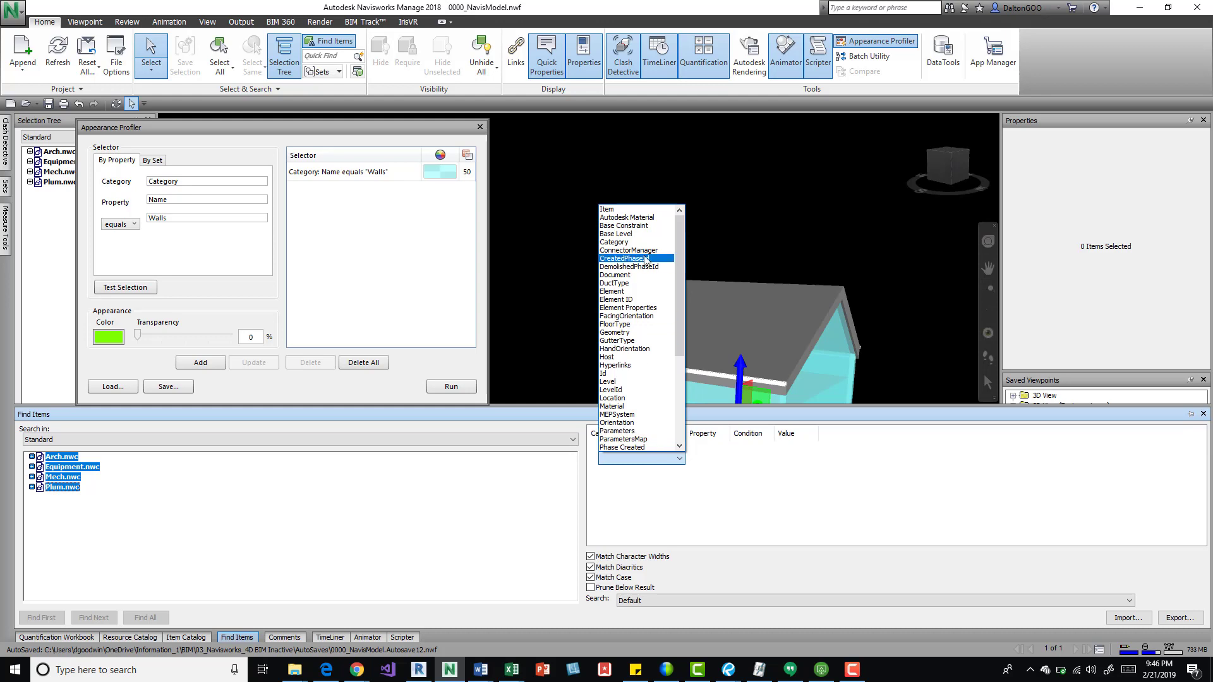
mouse_move(641, 295)
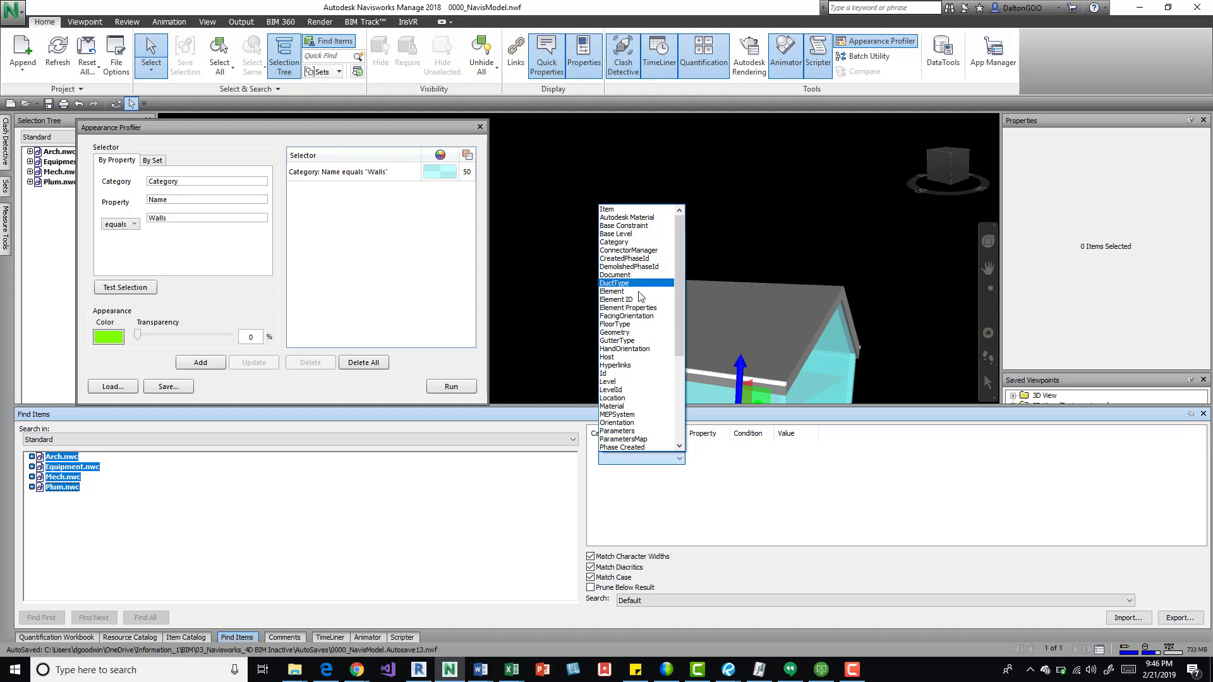
click(611, 290)
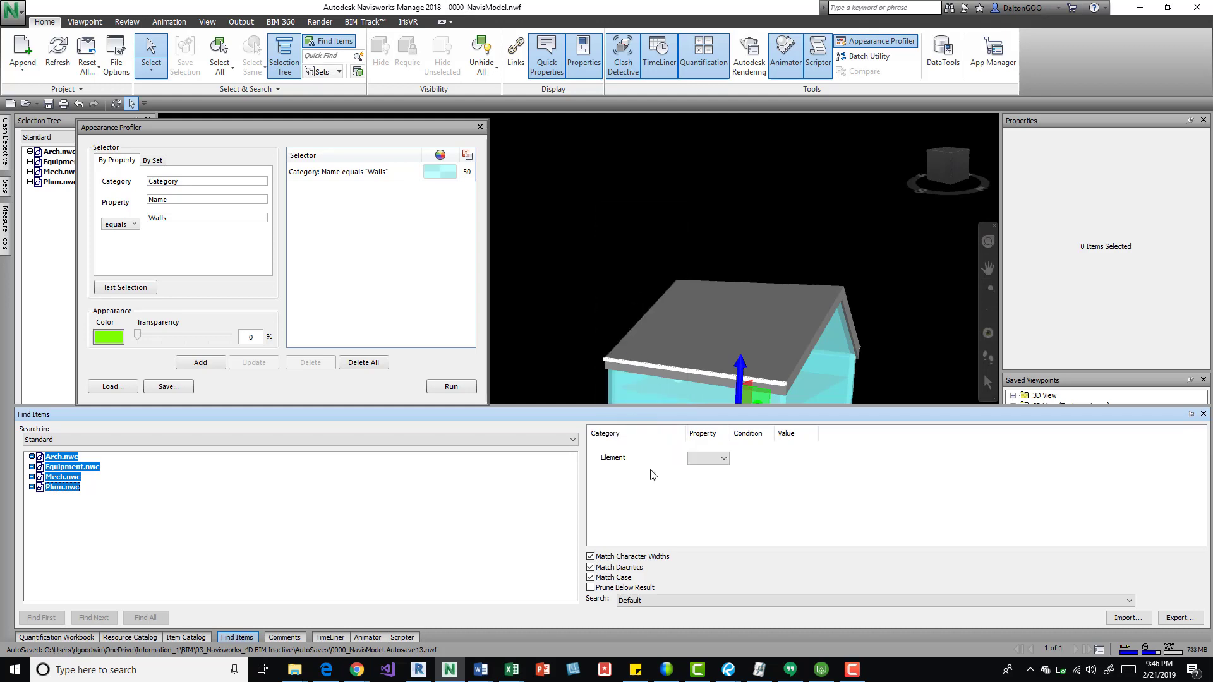
click(723, 458)
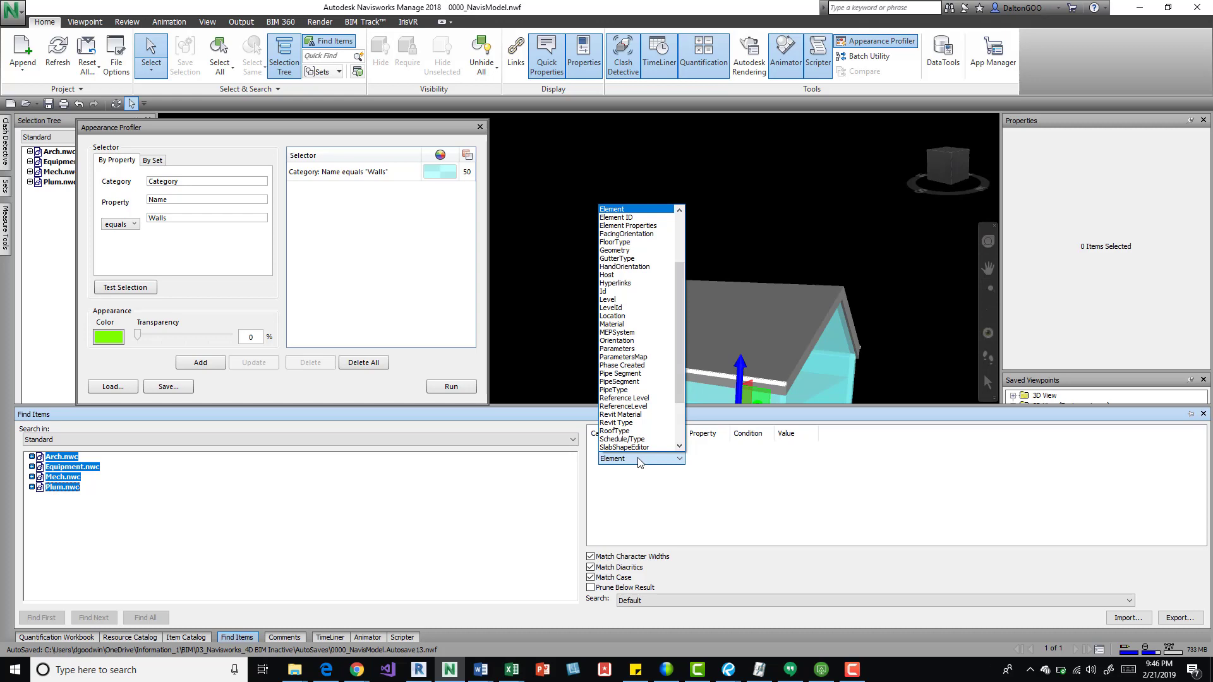
mouse_move(616, 283)
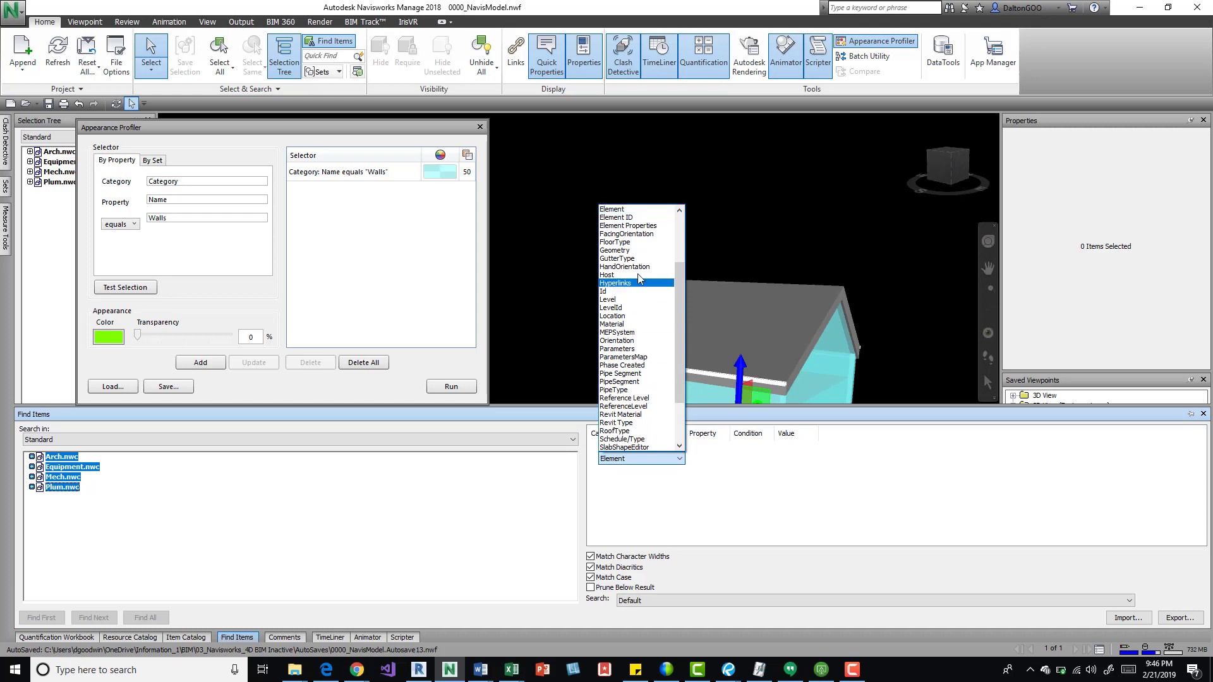
mouse_move(627, 275)
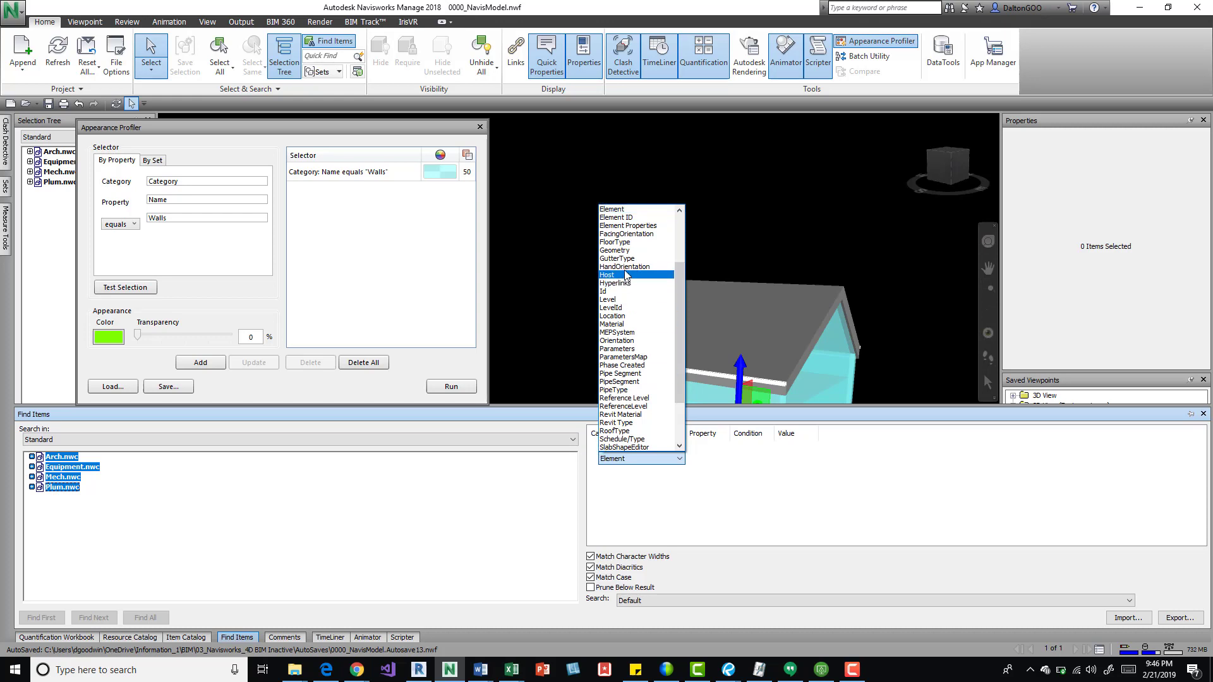
mouse_move(644, 247)
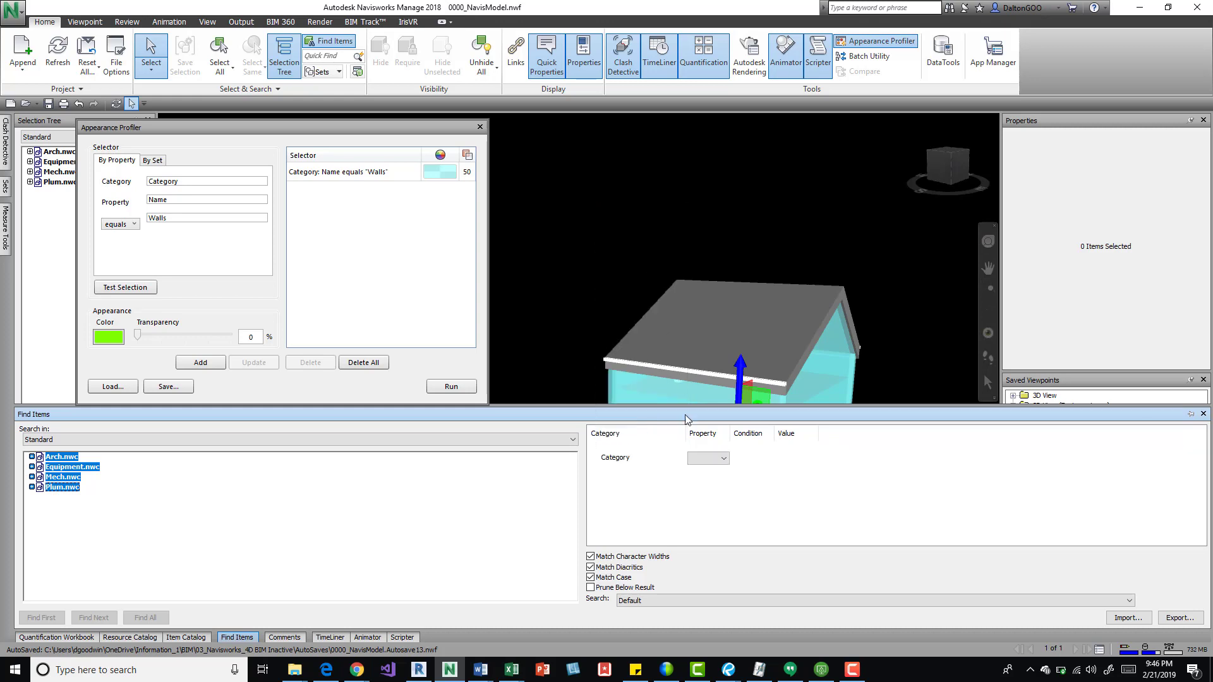
Step: Complete the search condition as Category Name equals Roofs
click(721, 458)
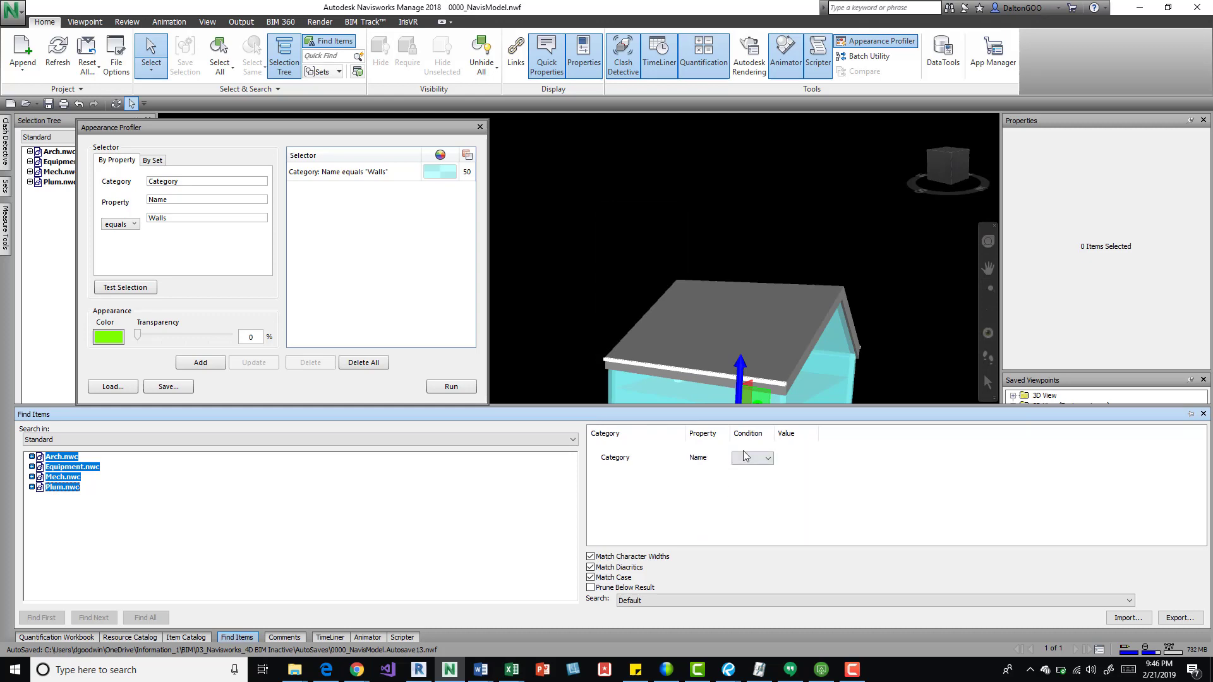
click(765, 459)
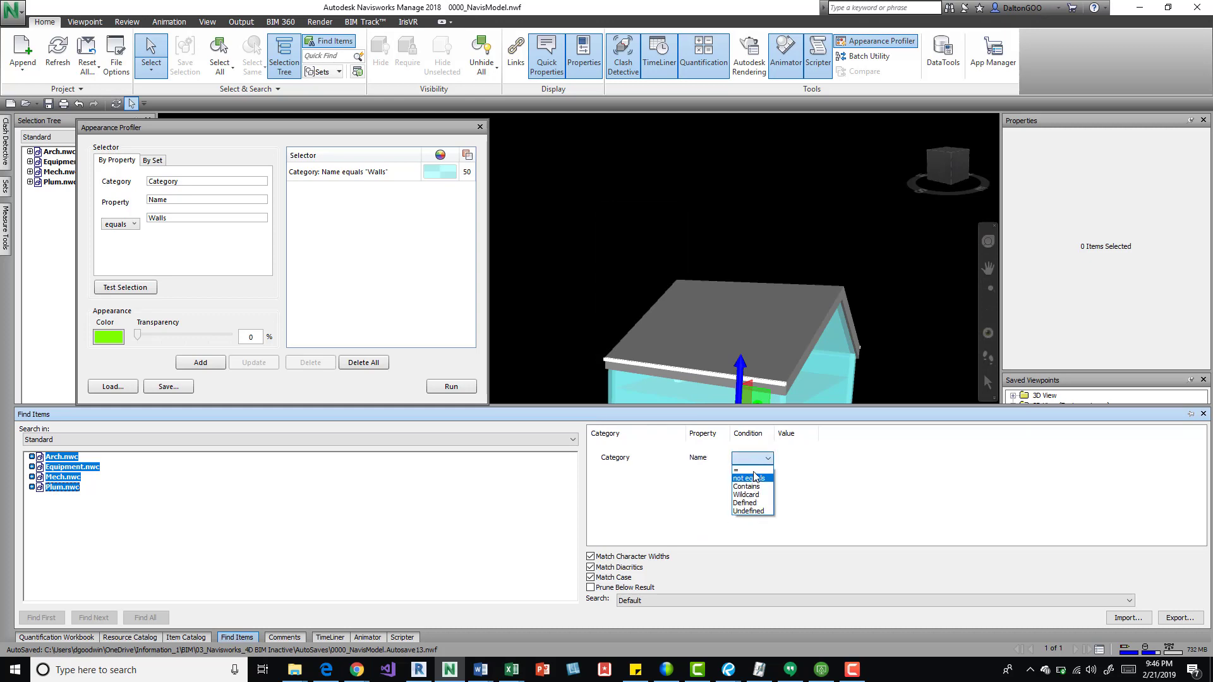
click(749, 469)
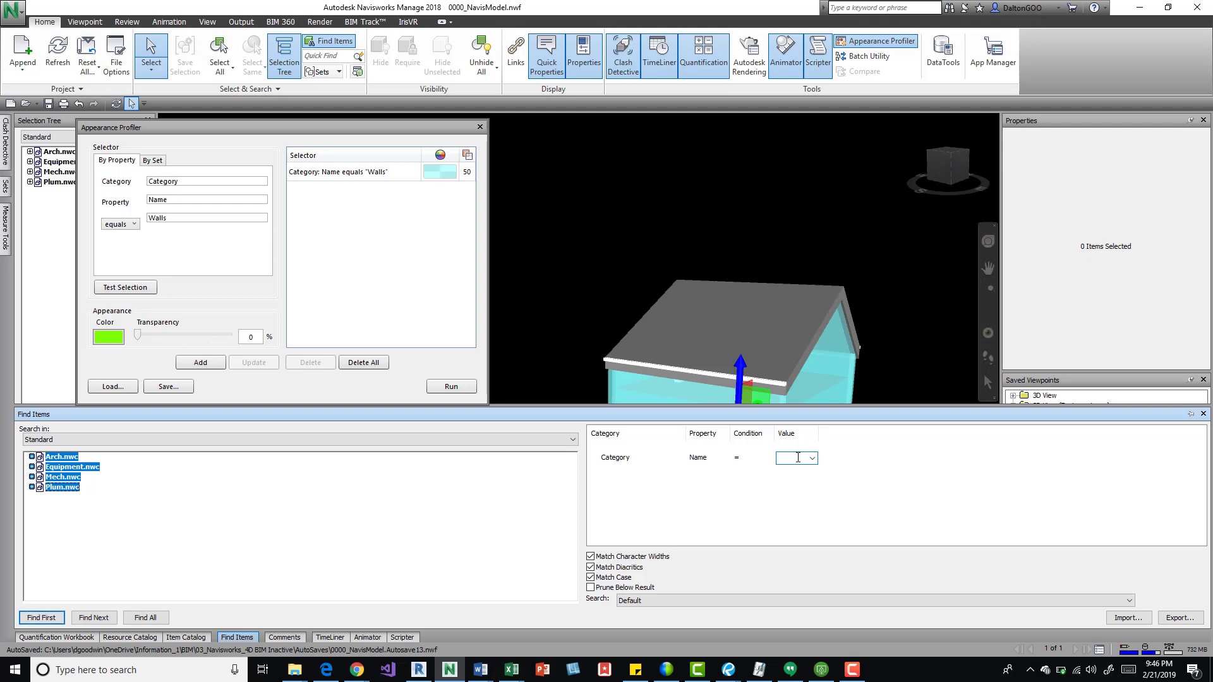
text(Roofs)
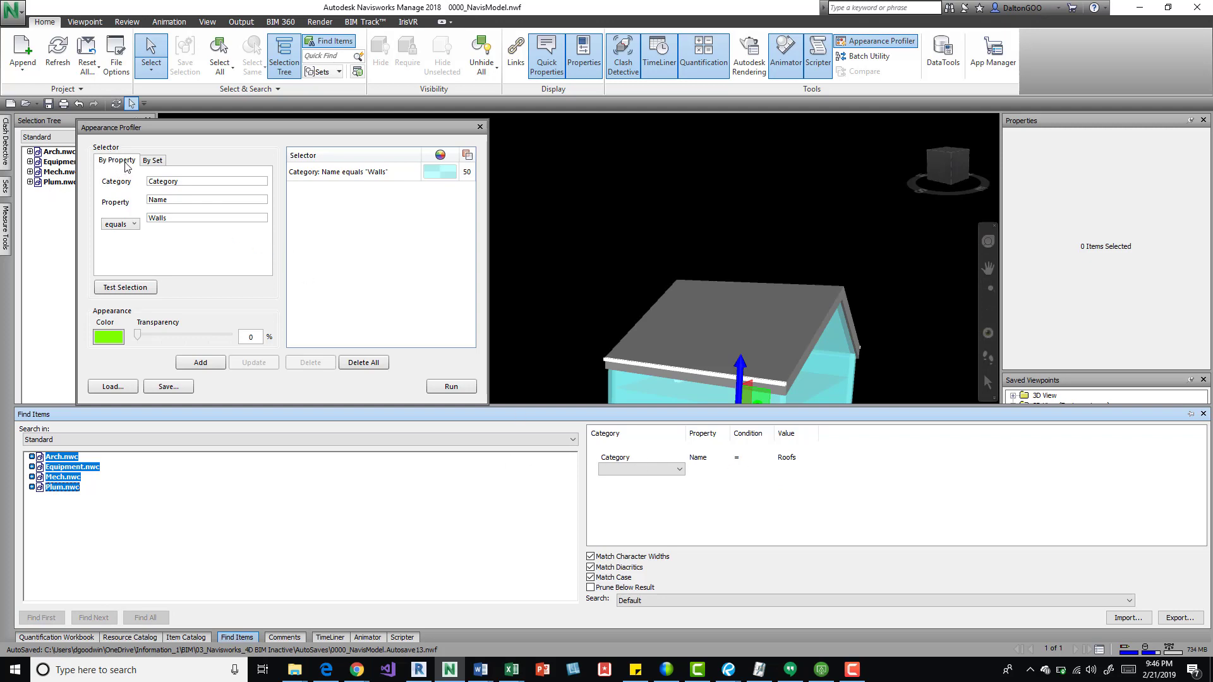
mouse_move(393, 274)
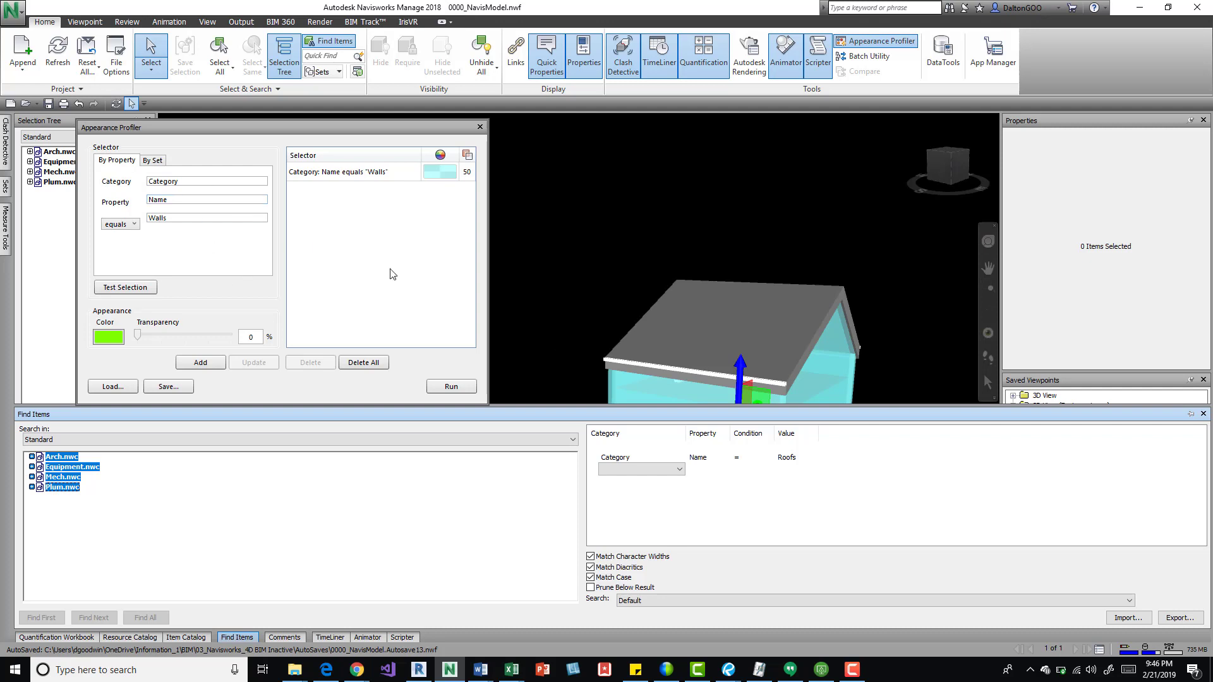
mouse_move(365, 208)
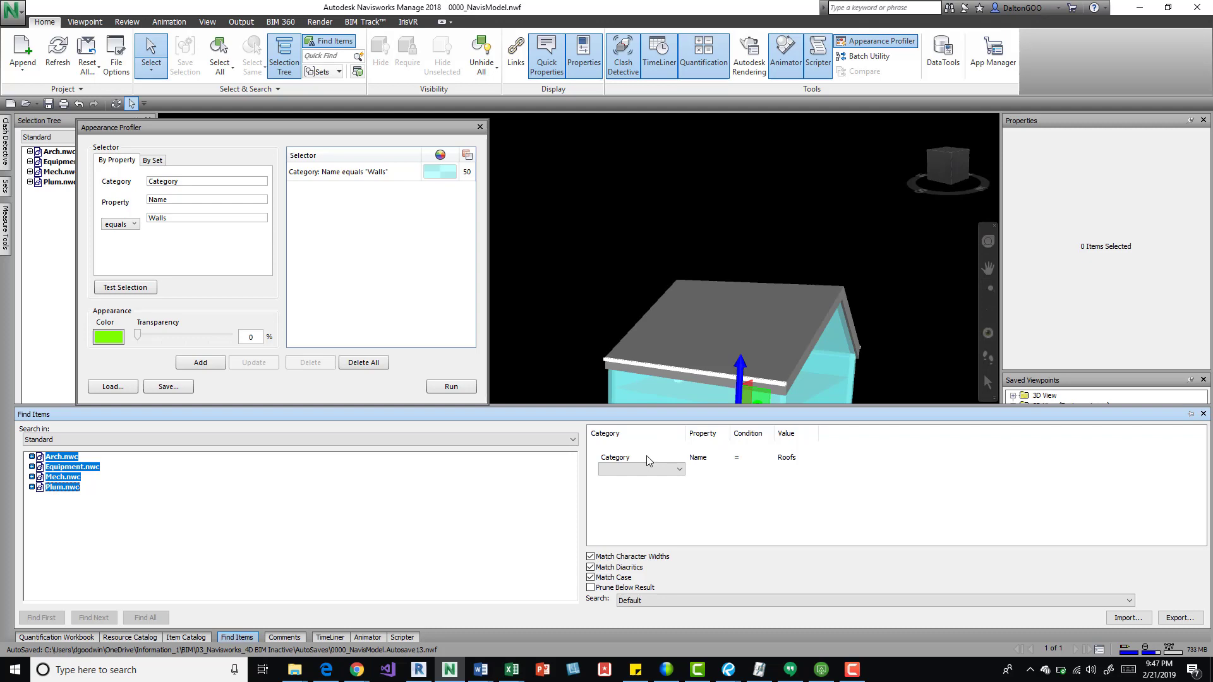
mouse_move(735, 469)
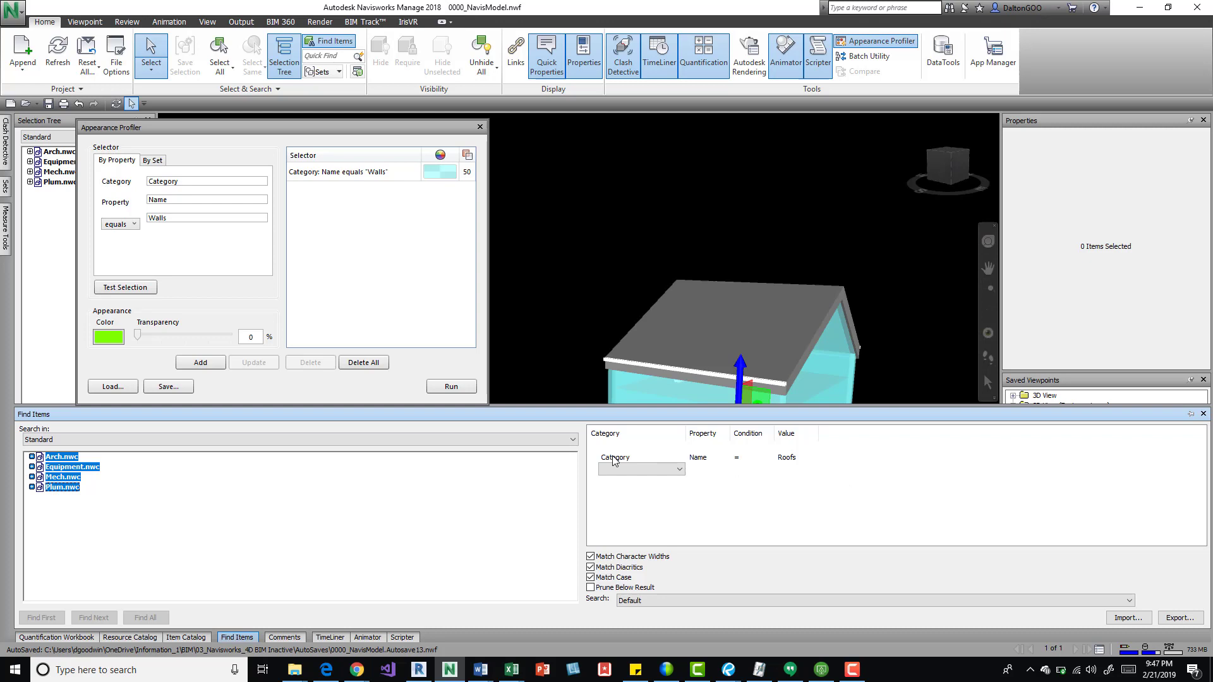
mouse_move(725, 283)
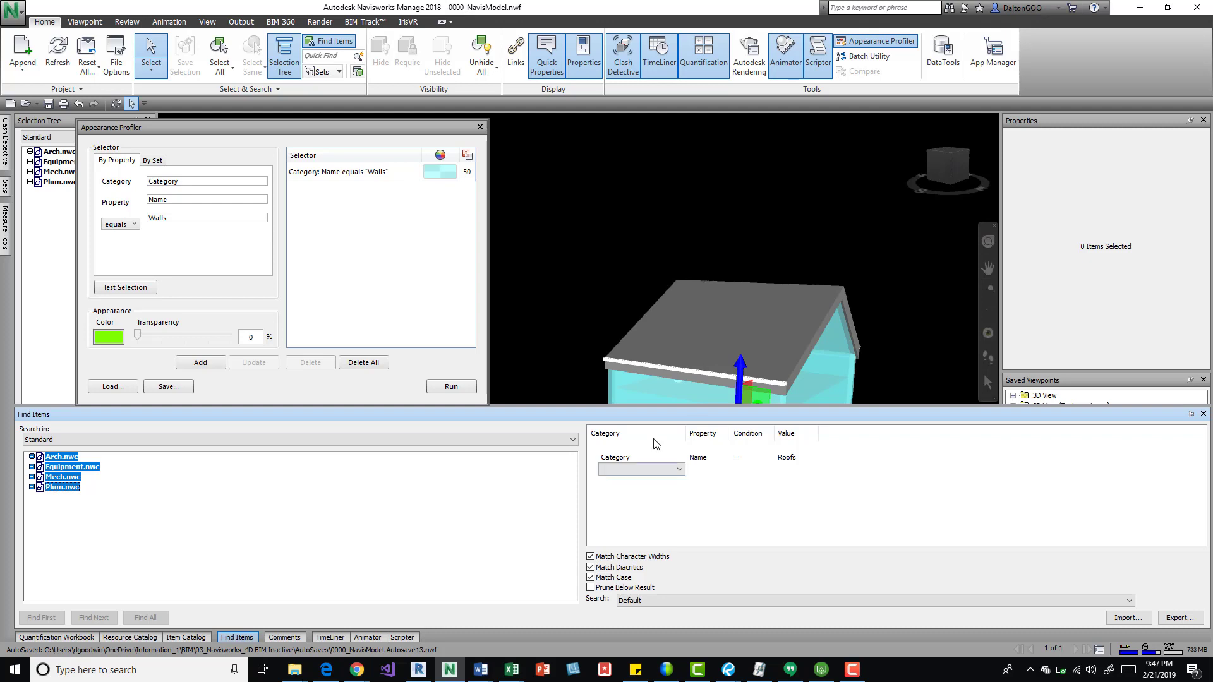
mouse_move(735, 467)
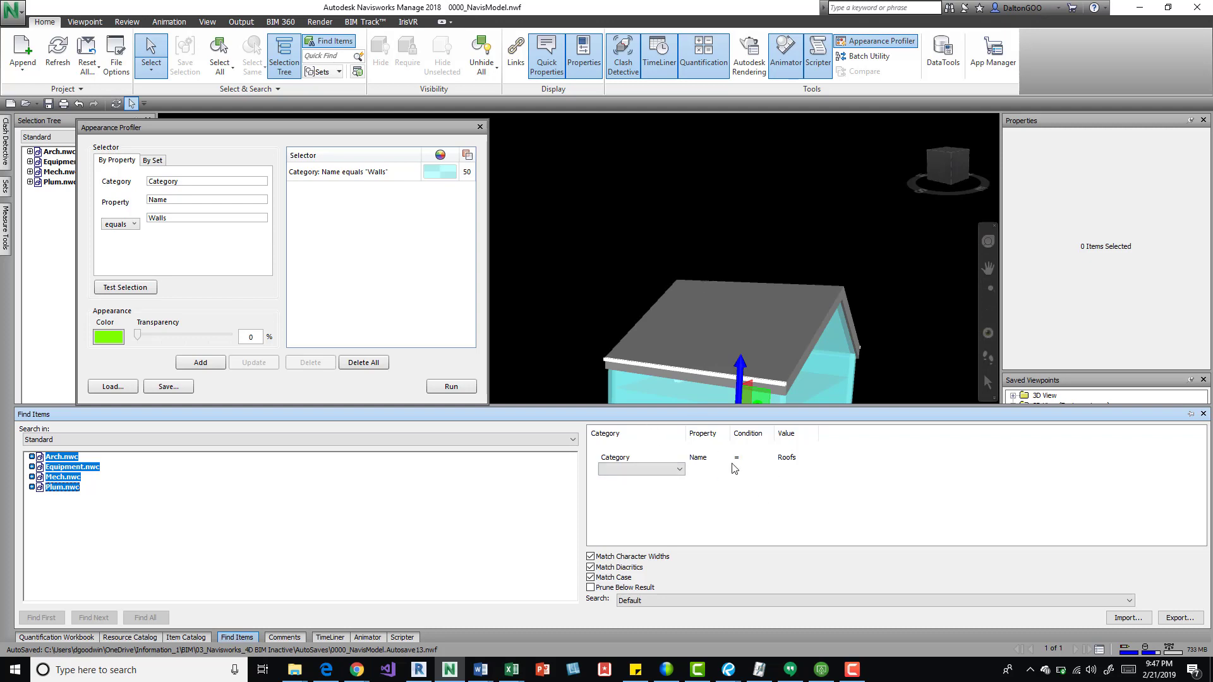
mouse_move(192, 488)
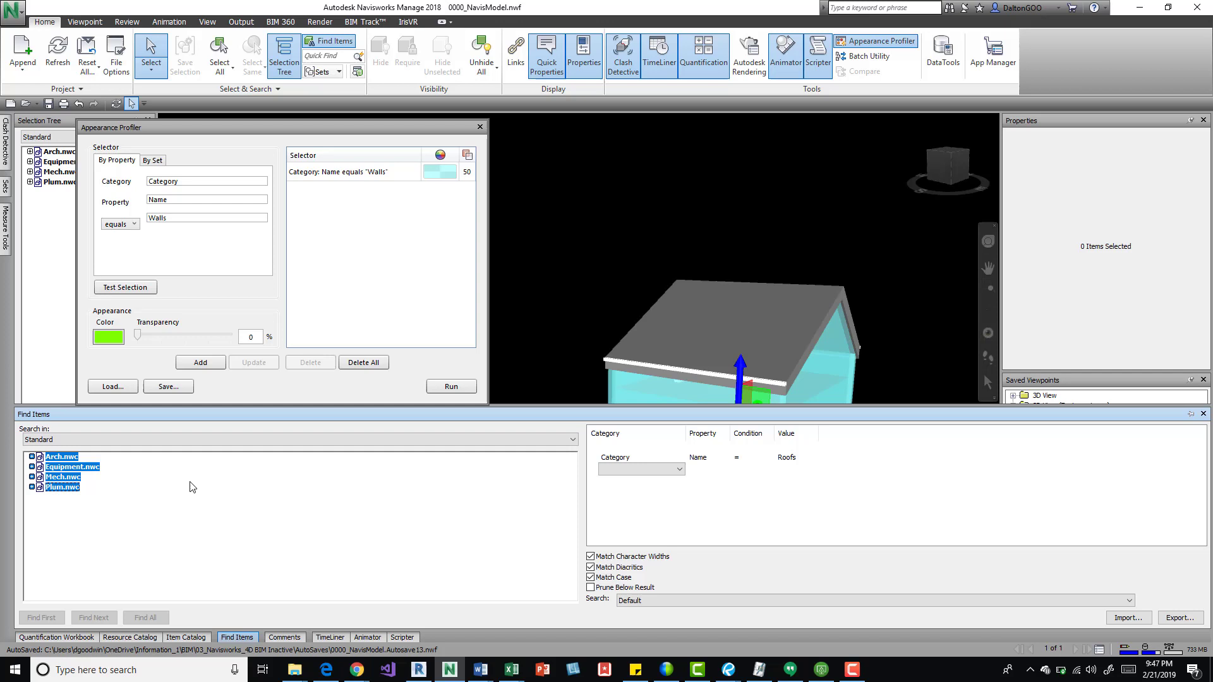
mouse_move(630, 436)
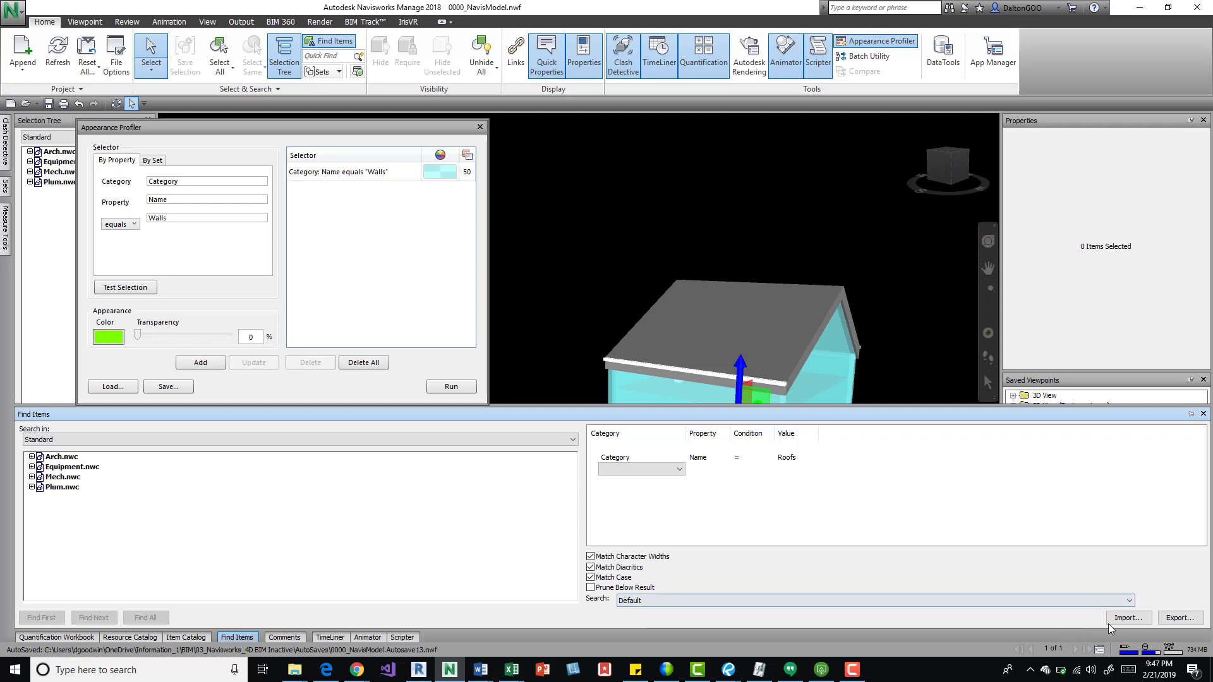
mouse_move(541, 265)
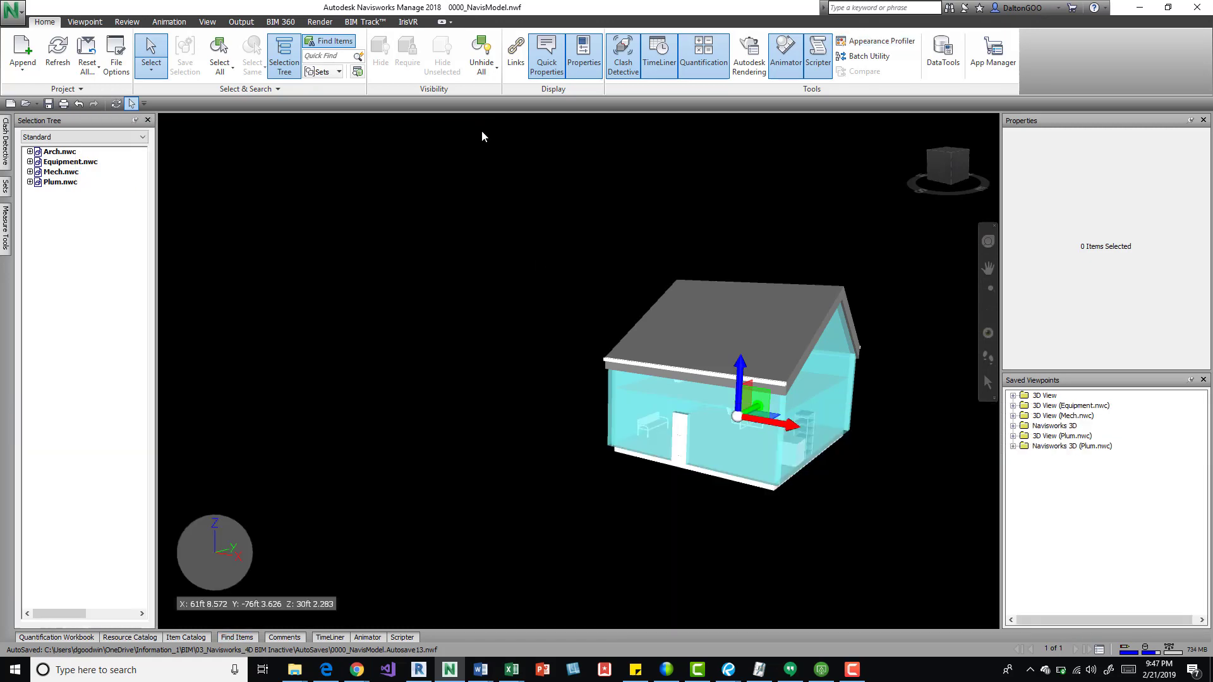
Step: Bring the Find Items panel back up over the model
click(237, 636)
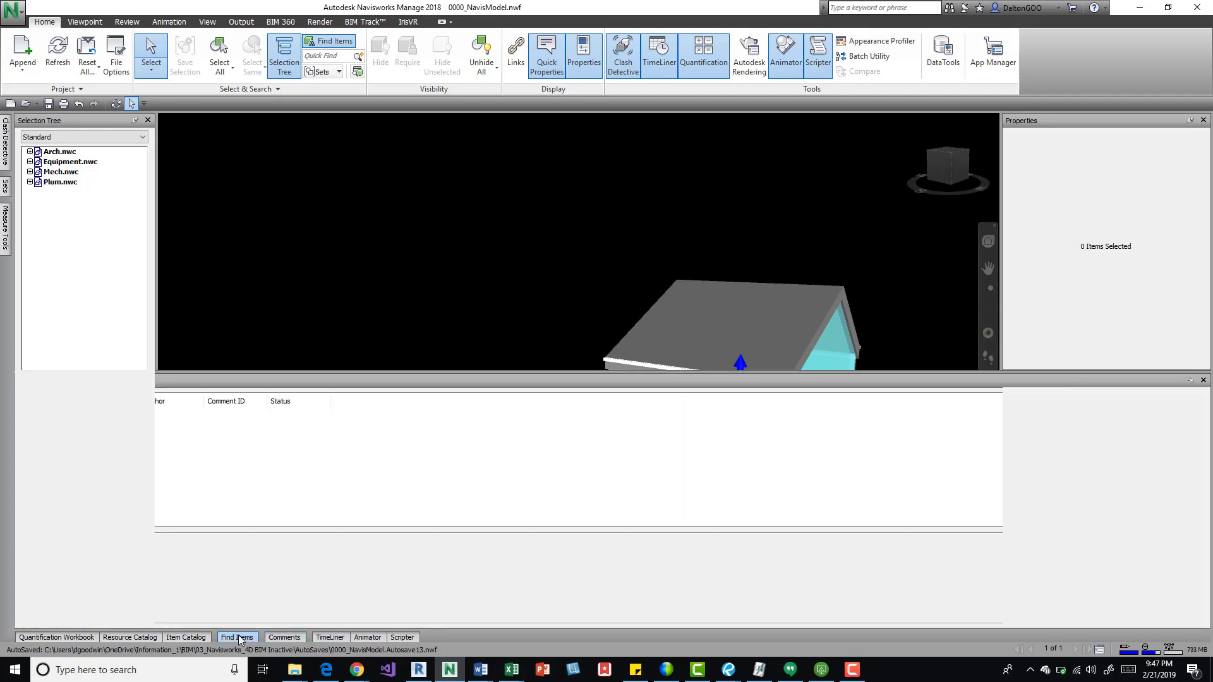
Step: Re-enter Name equals Roofs in Find Items and Find All to select the Basic Roof
click(237, 637)
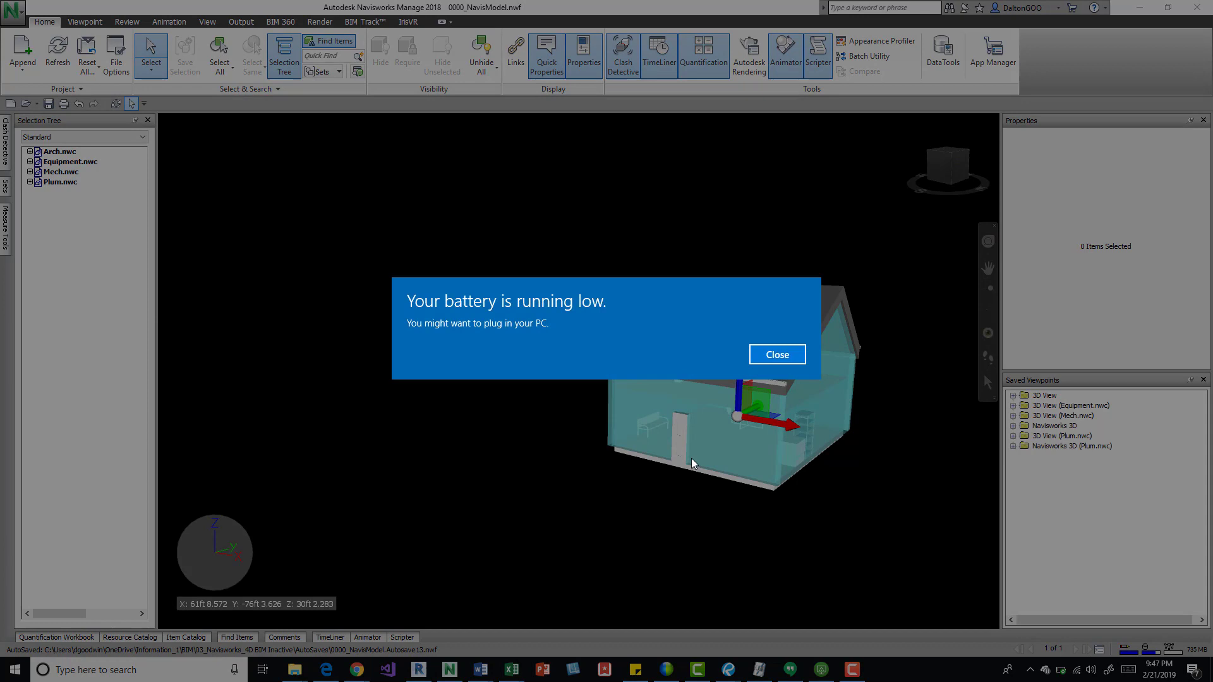
click(777, 354)
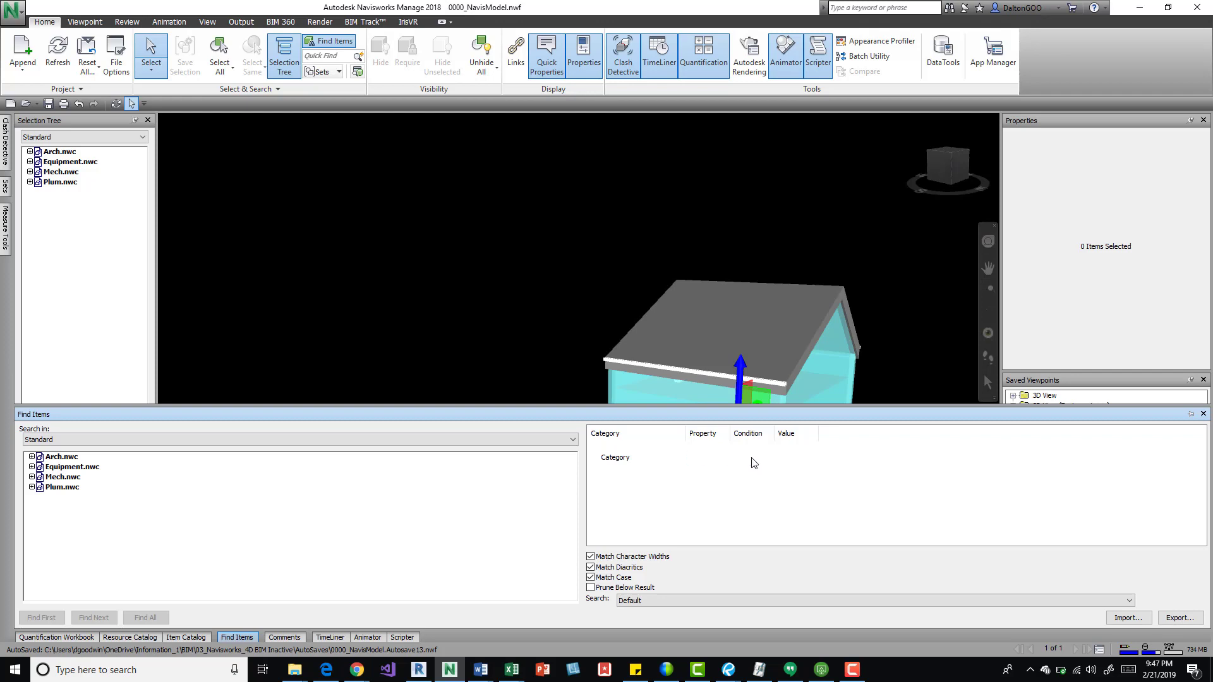
click(767, 459)
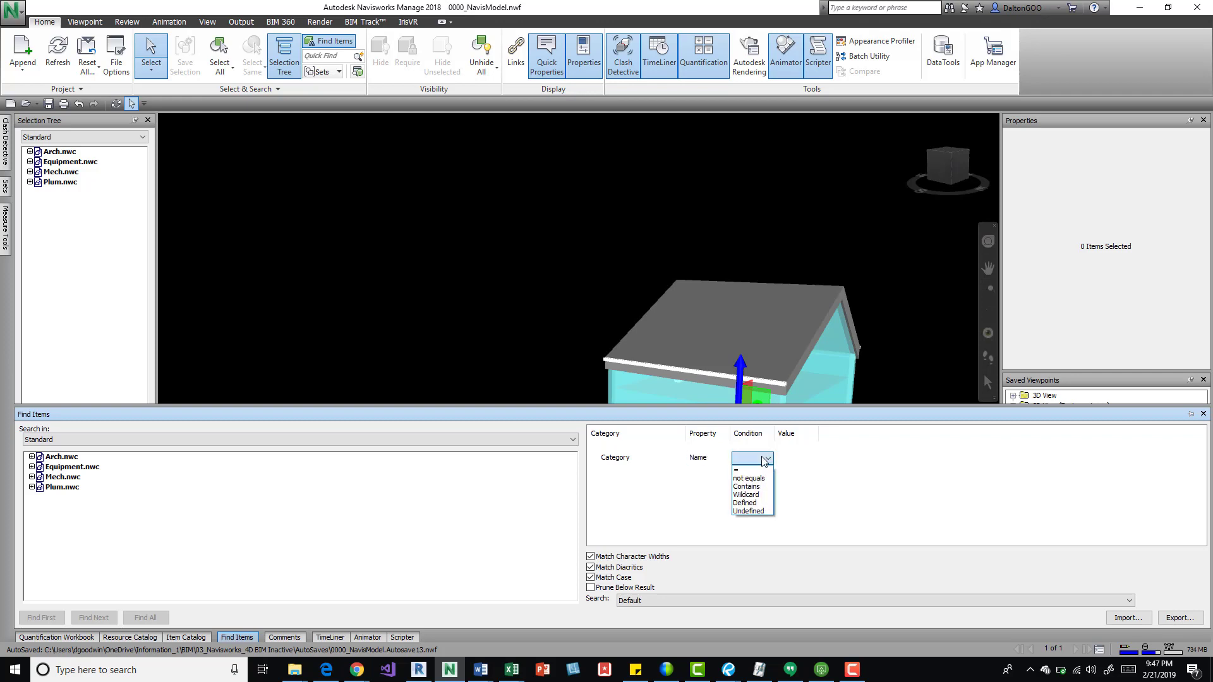
click(735, 469)
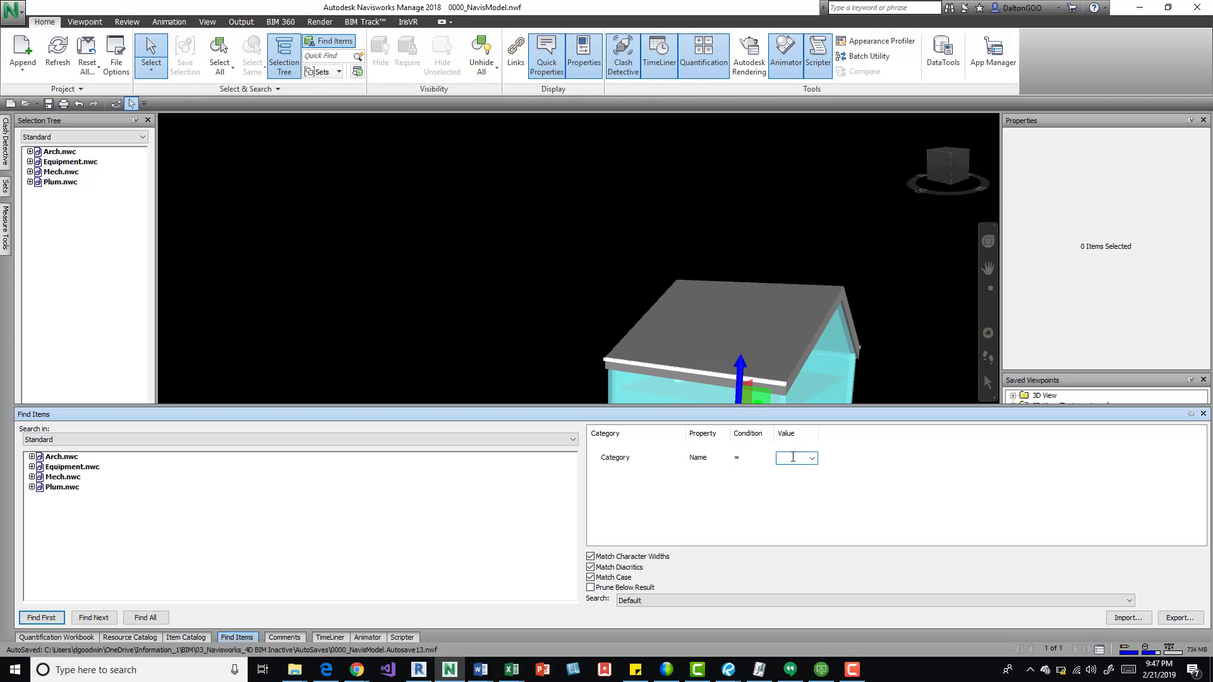
text(Roj)
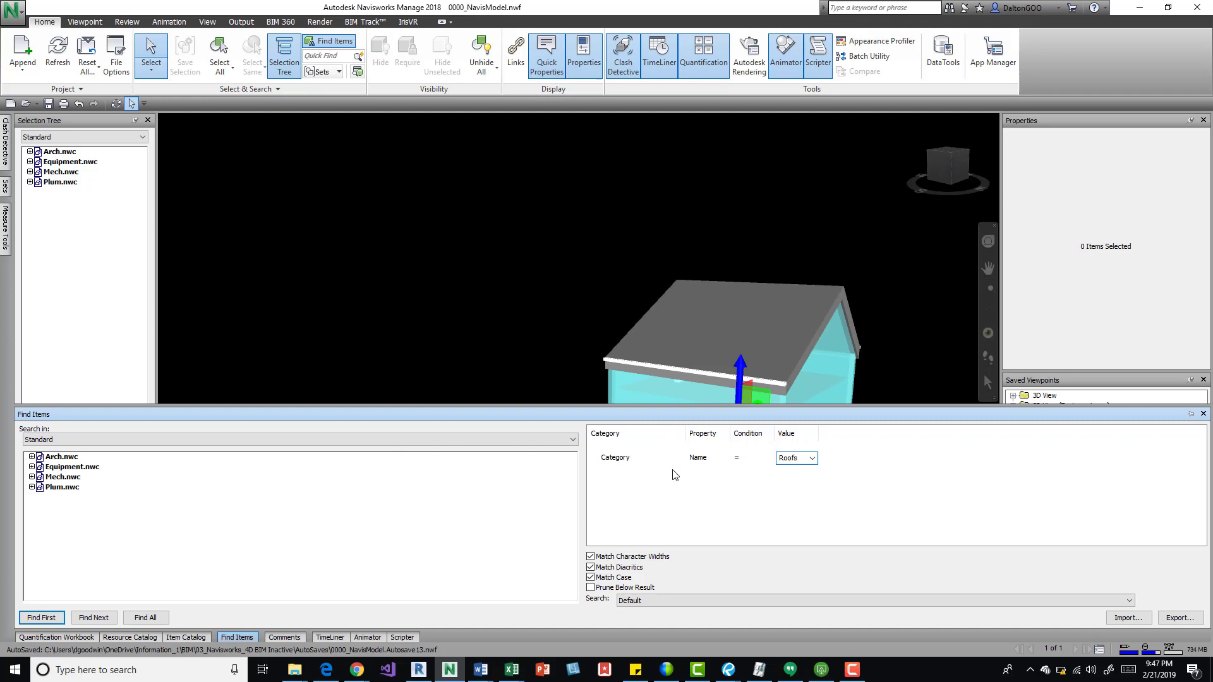
mouse_move(119, 603)
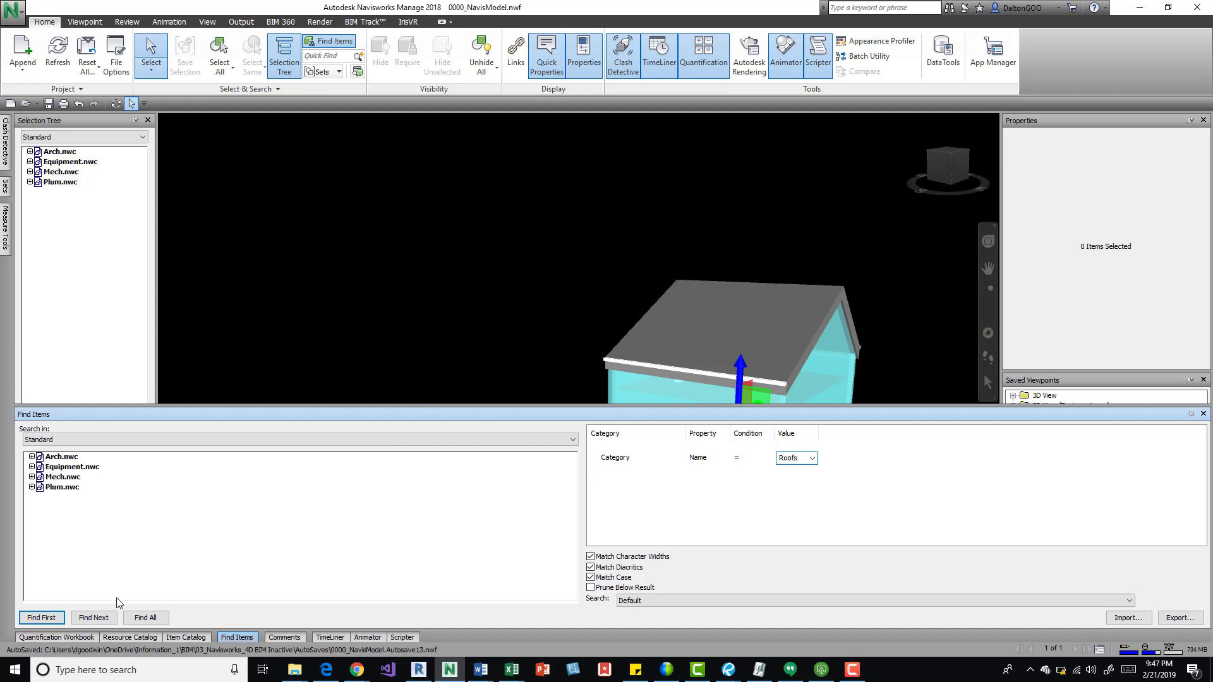
click(147, 616)
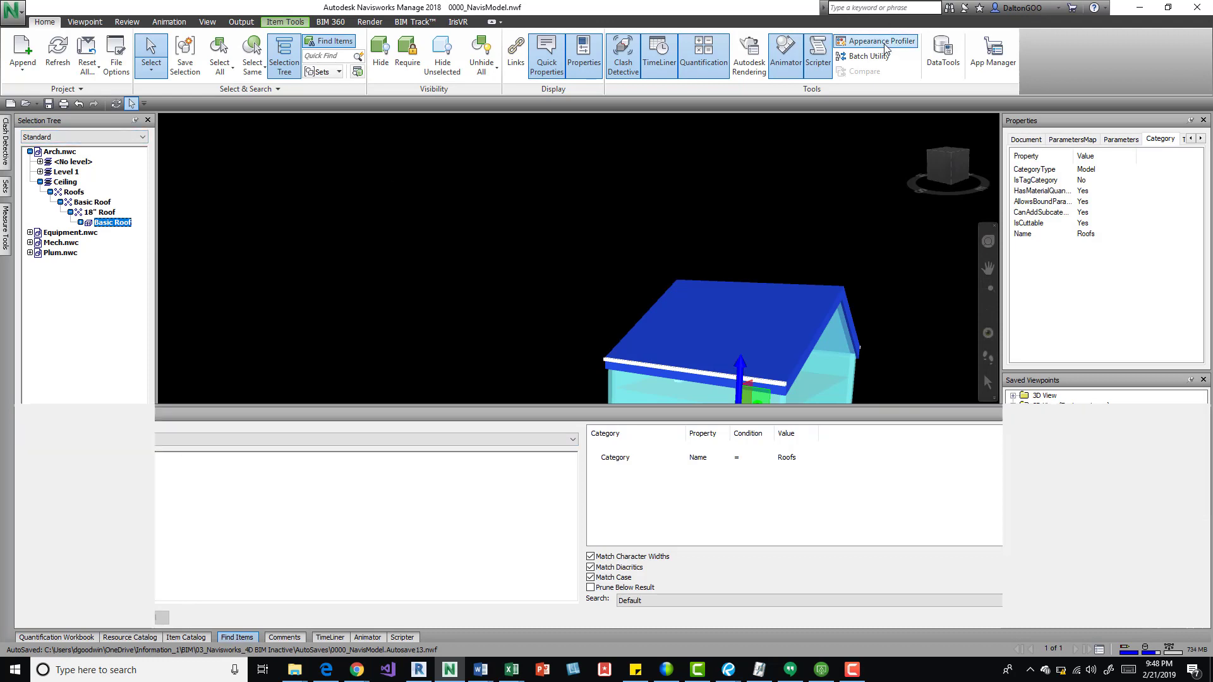
Step: Reopen the Appearance Profiler in set-based selection with the Walls rule still listed
click(882, 41)
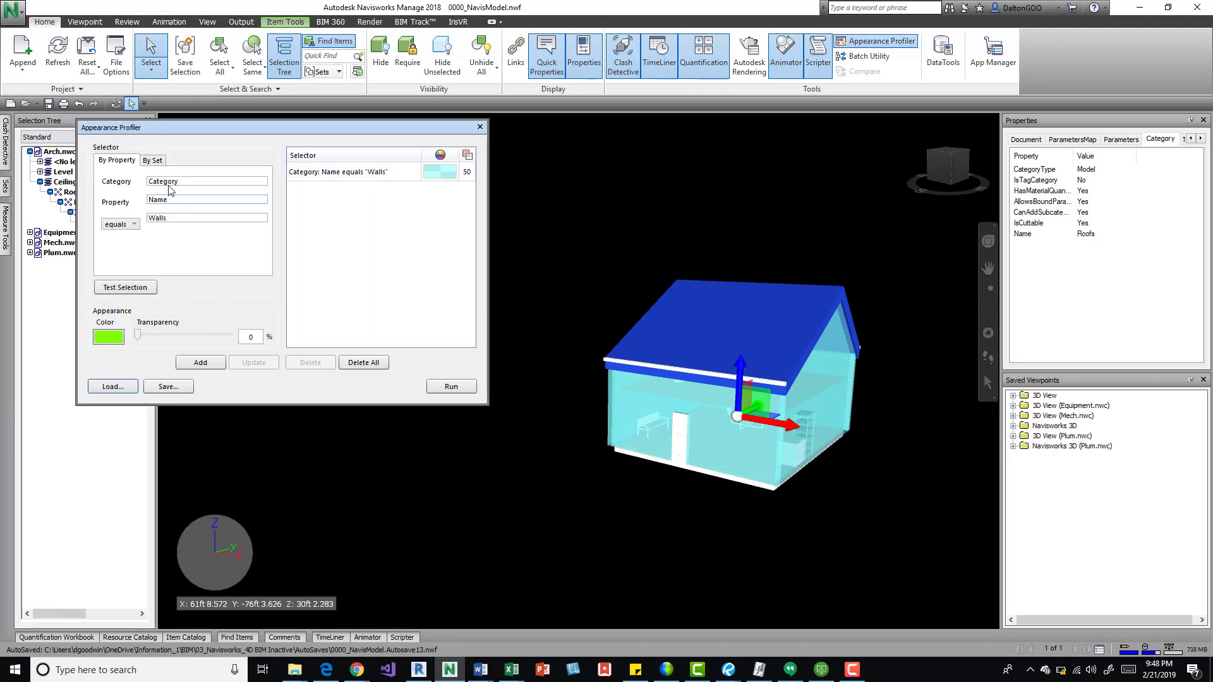
click(153, 161)
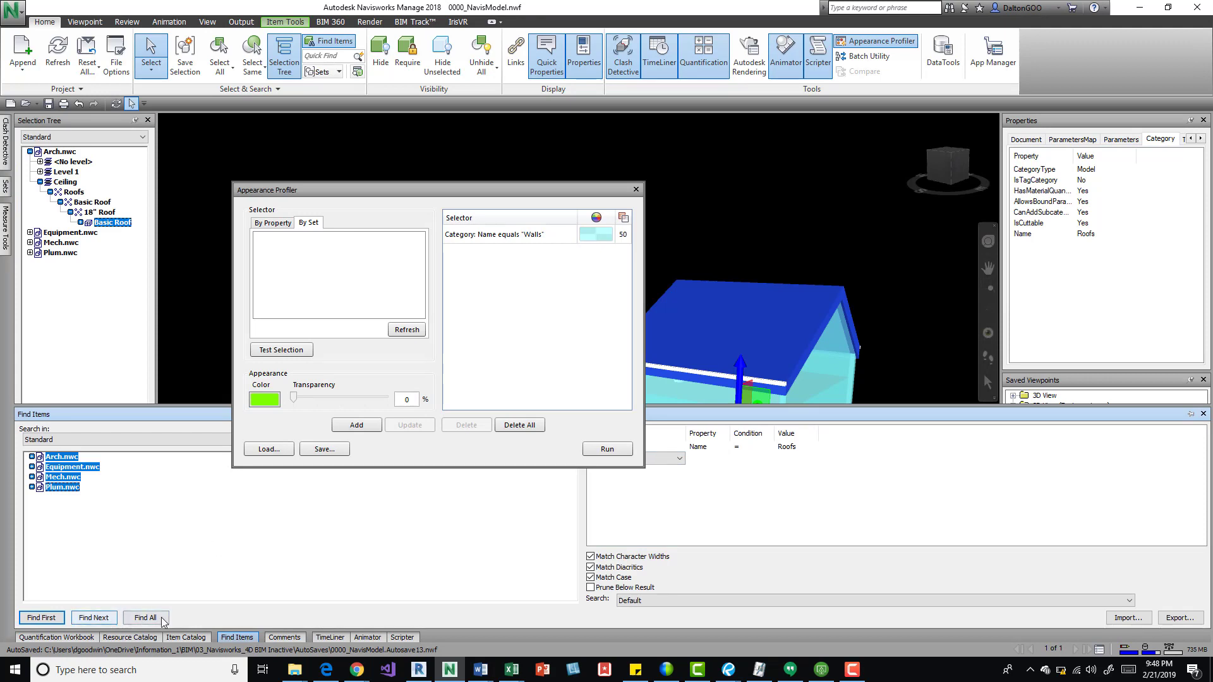
mouse_move(432, 361)
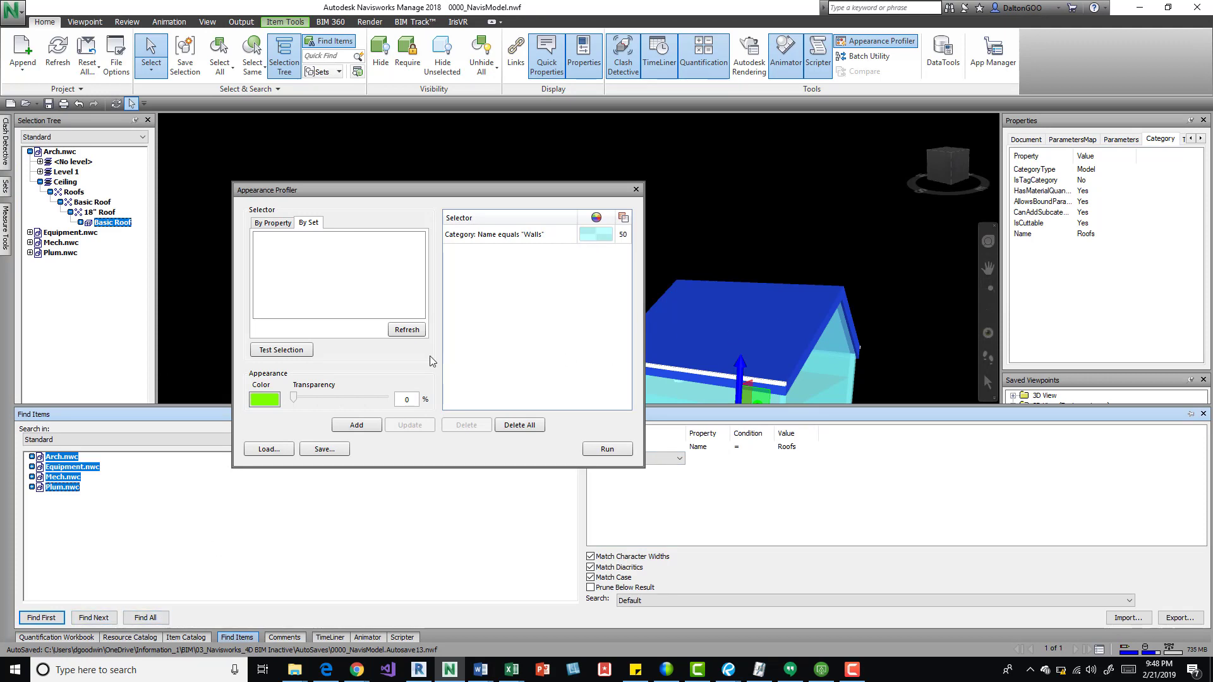
mouse_move(89, 276)
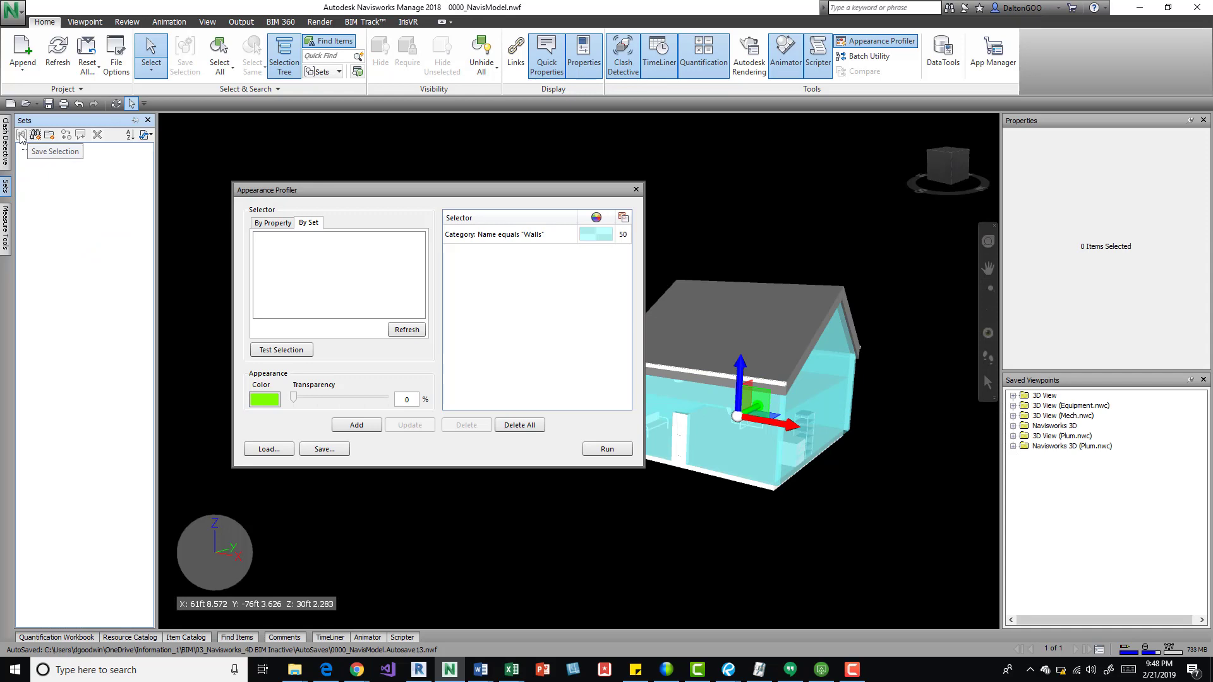
Step: Save the found roofs as a new selection set named Roofs
click(20, 134)
text(Roofs)
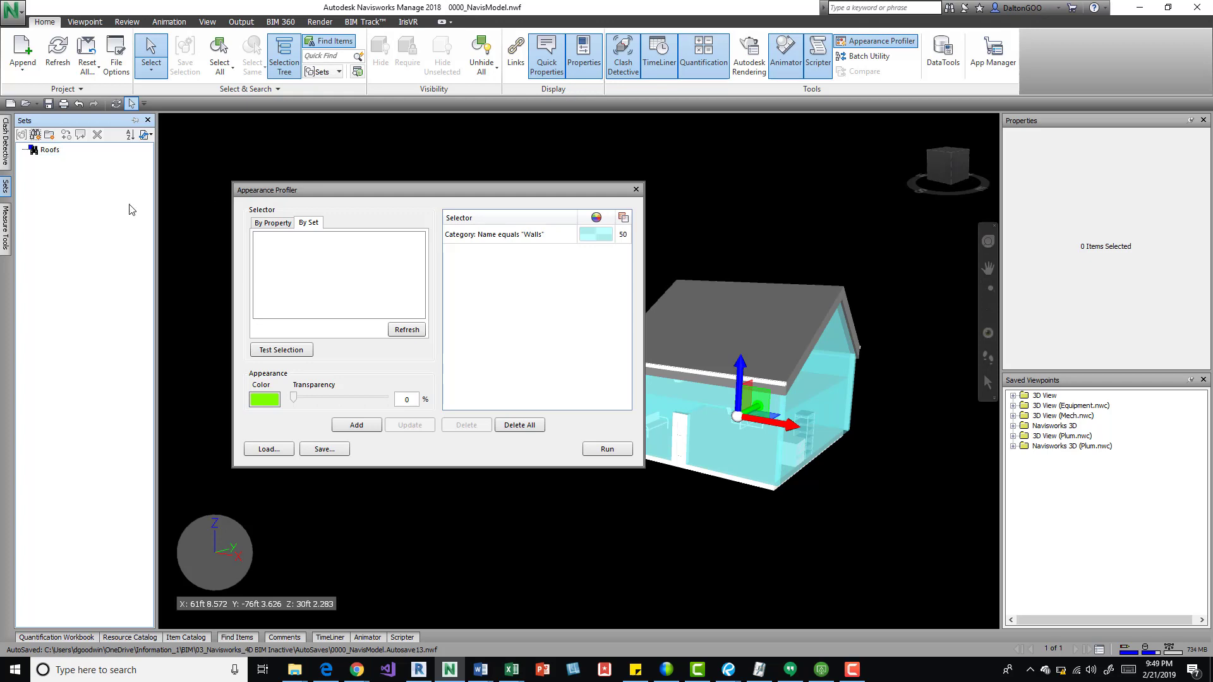
mouse_move(389, 324)
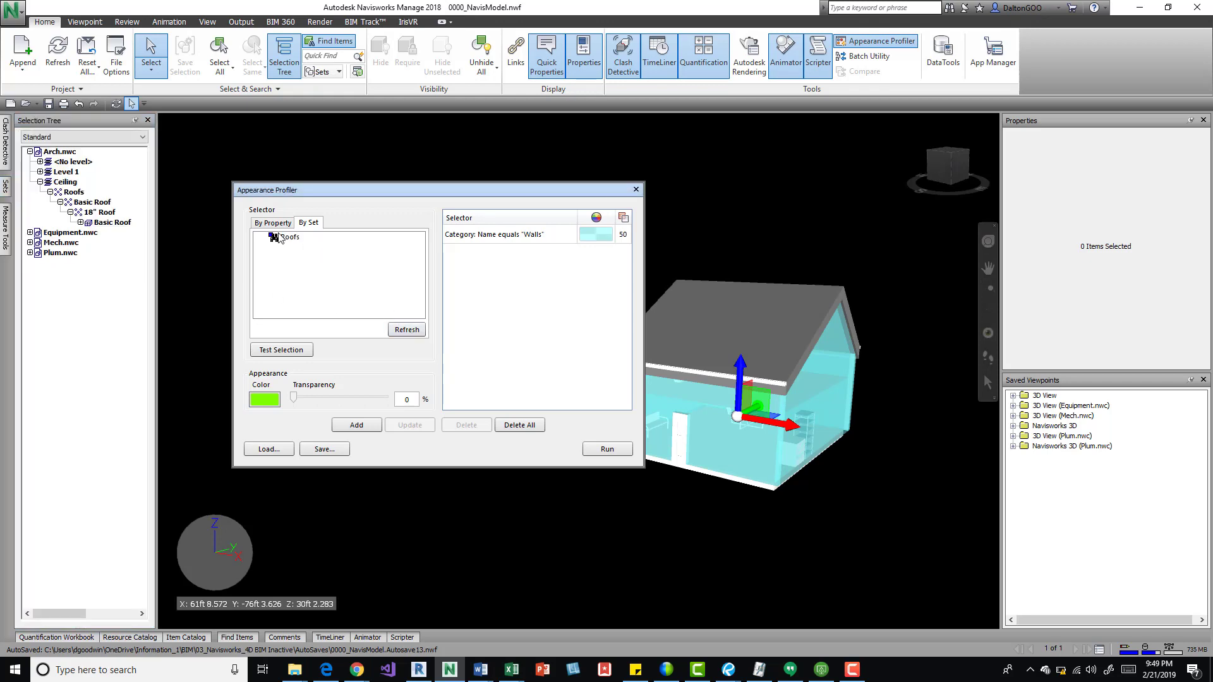
Step: Add a rule giving the Roofs set solid red at 0% transparency after testing its selection
click(287, 237)
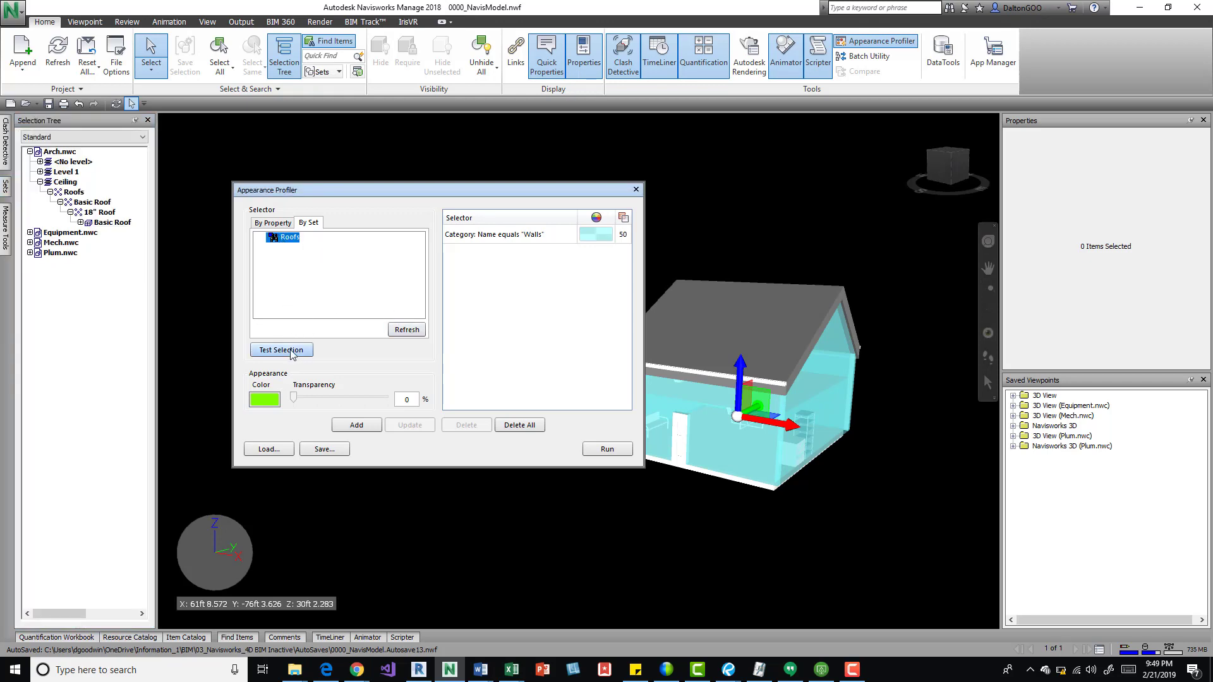
click(280, 350)
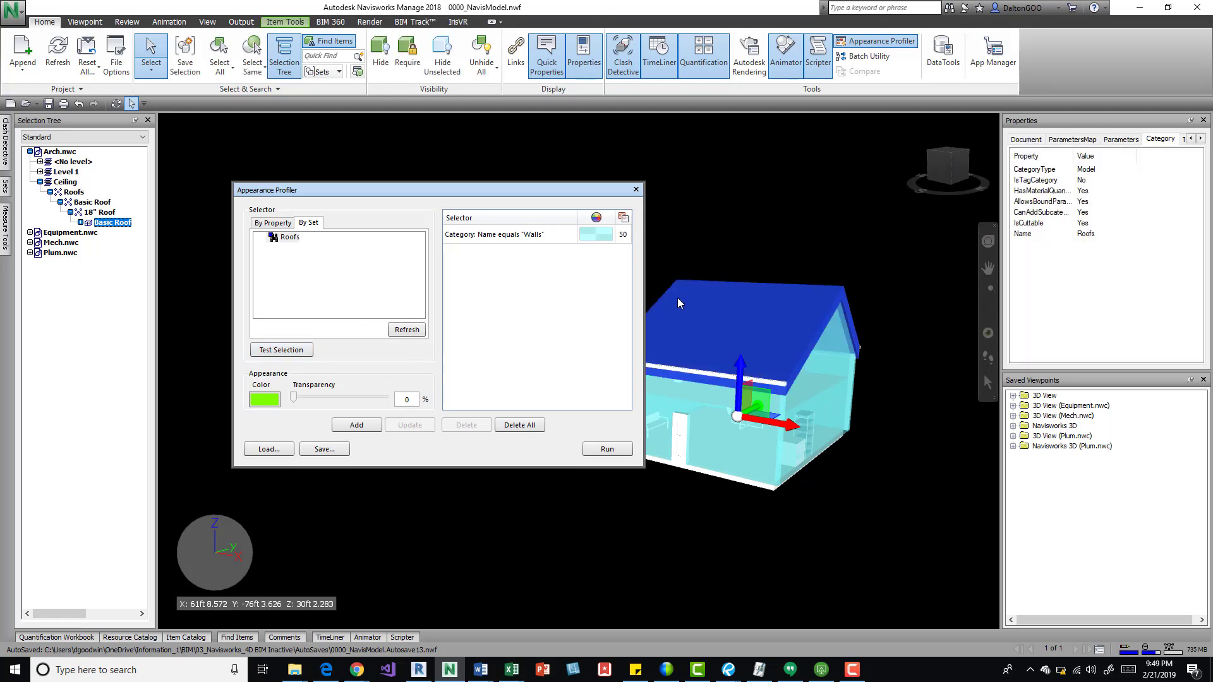
click(266, 400)
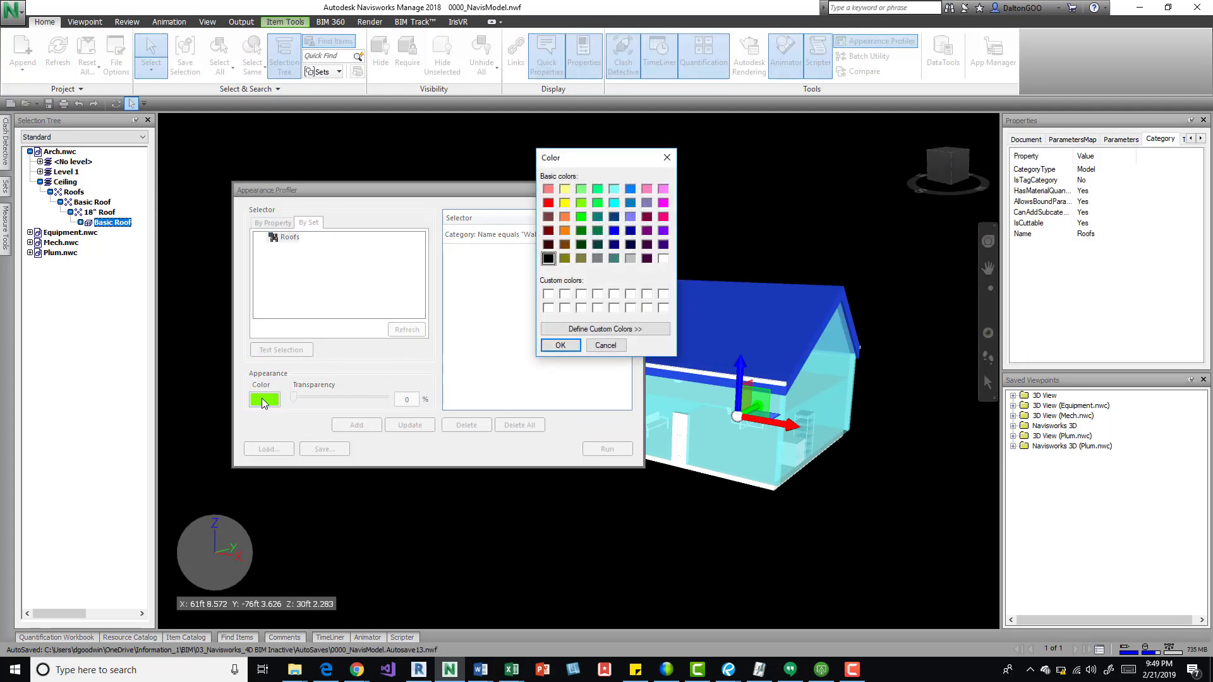
click(549, 202)
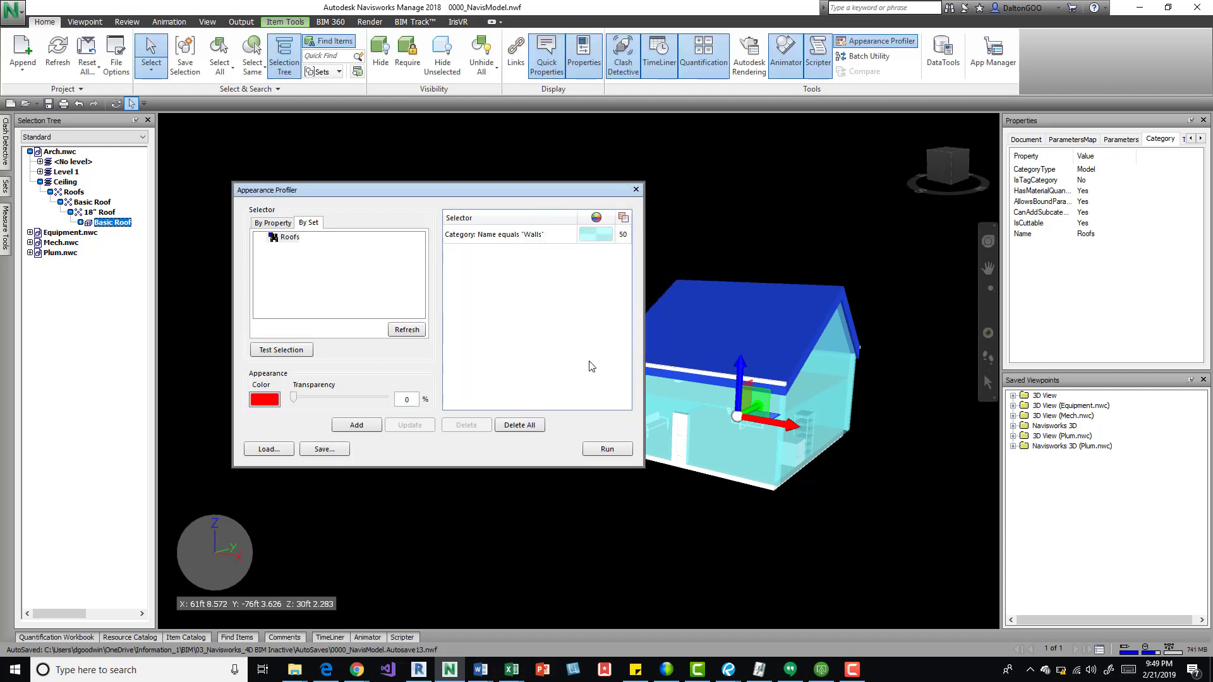
click(357, 424)
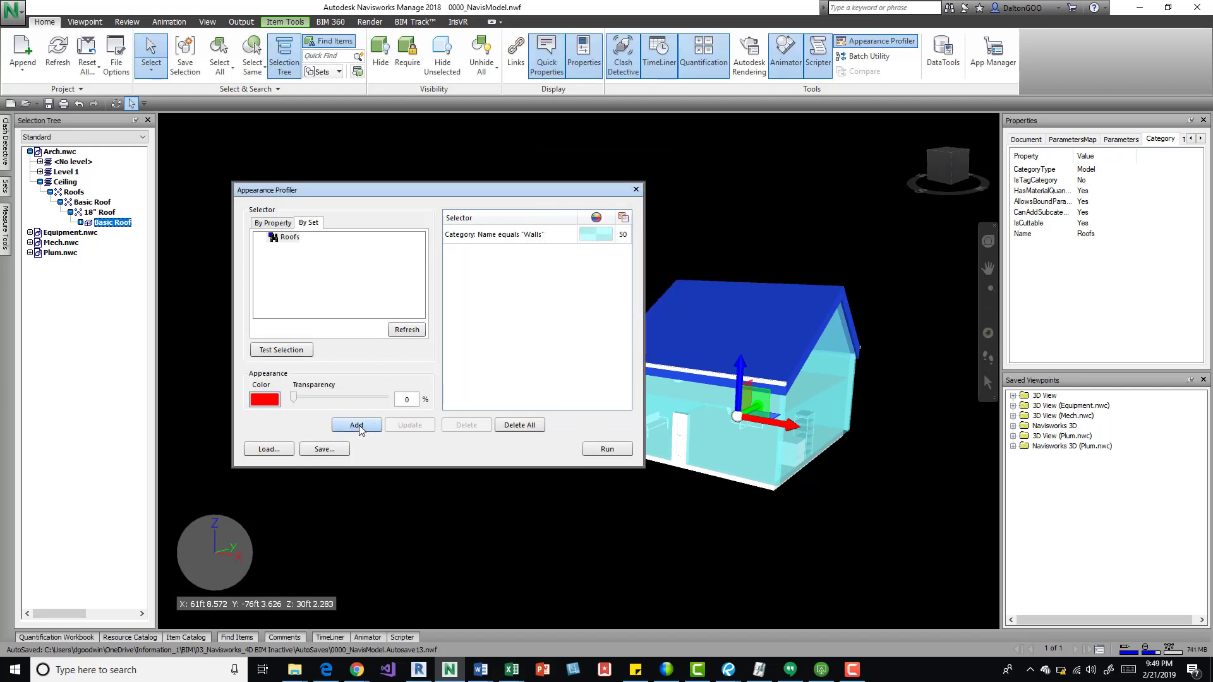
click(356, 424)
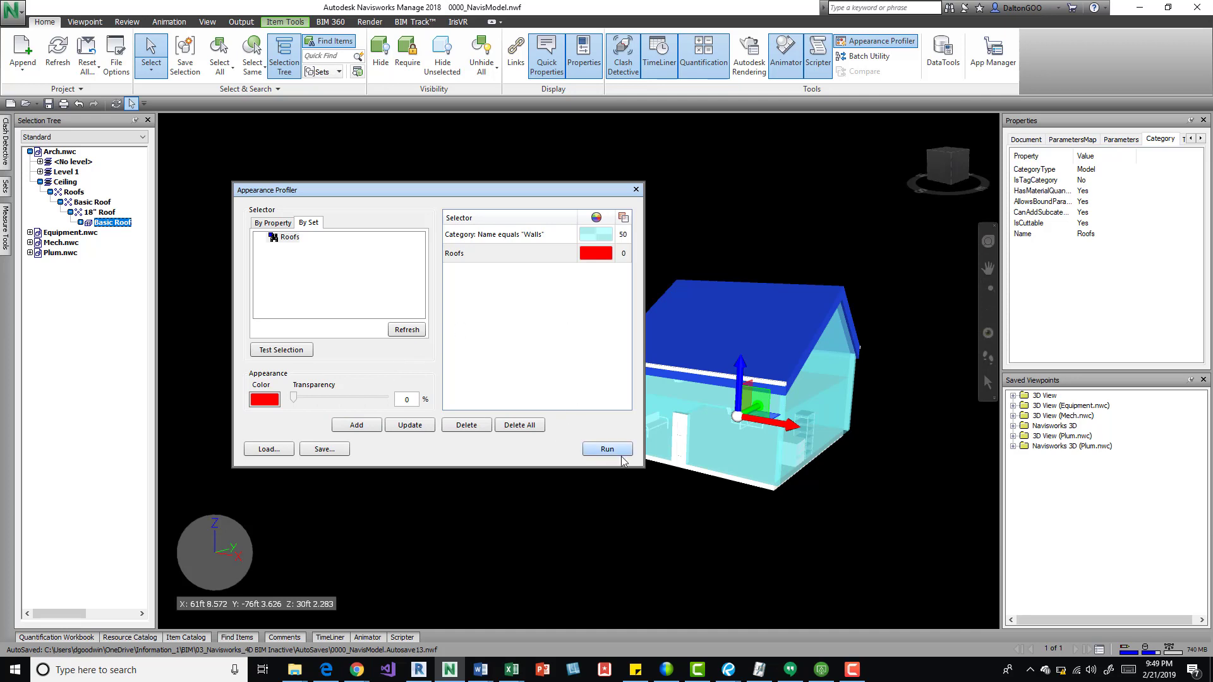
Step: Run the profile so the house roof displays red in the model
click(607, 450)
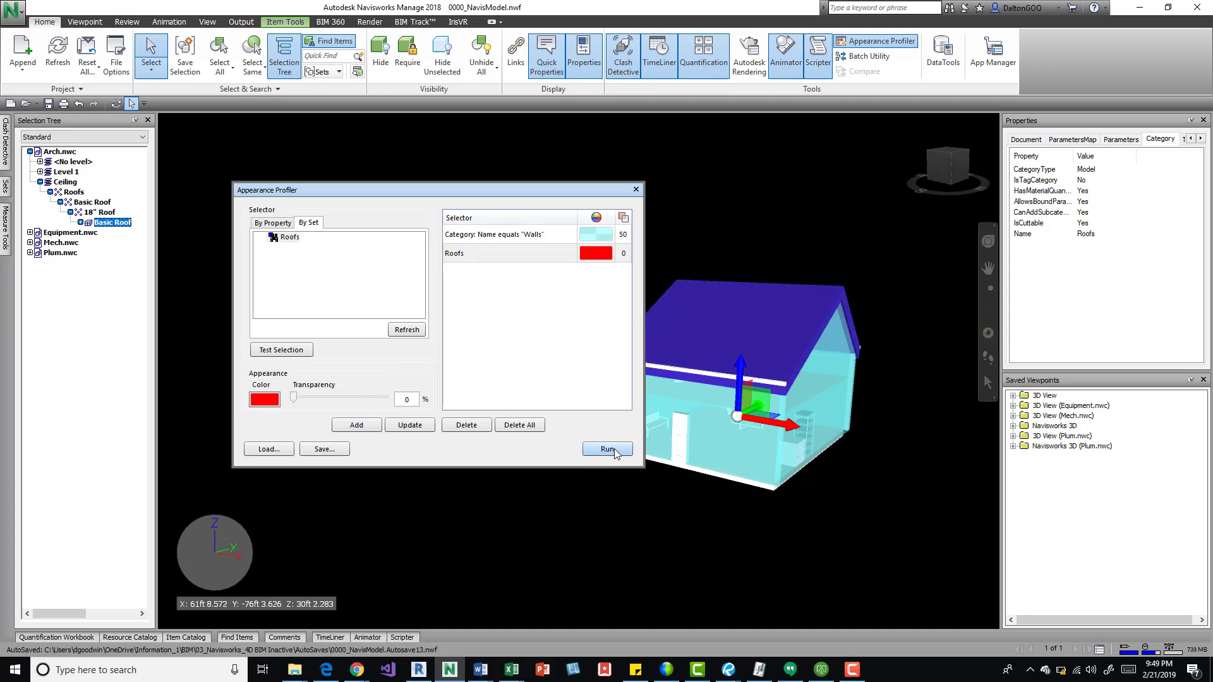
click(607, 450)
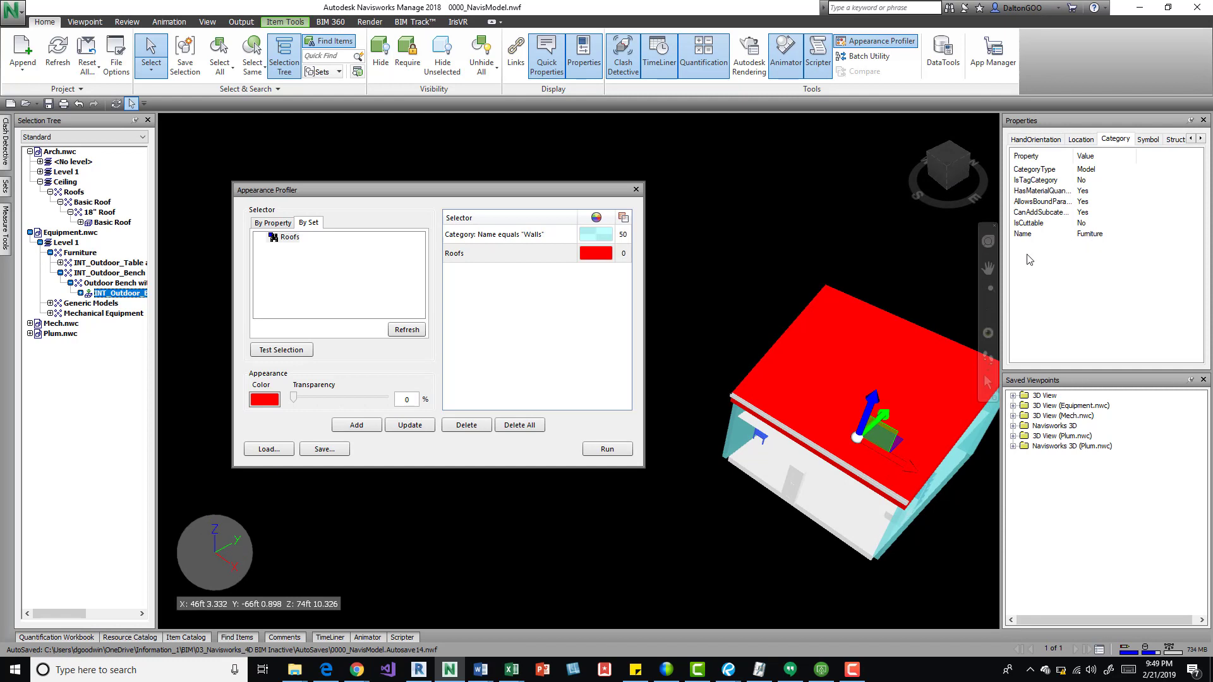
Step: Switch the profiler back to property-based criteria reading Category, Name equals Walls
click(273, 222)
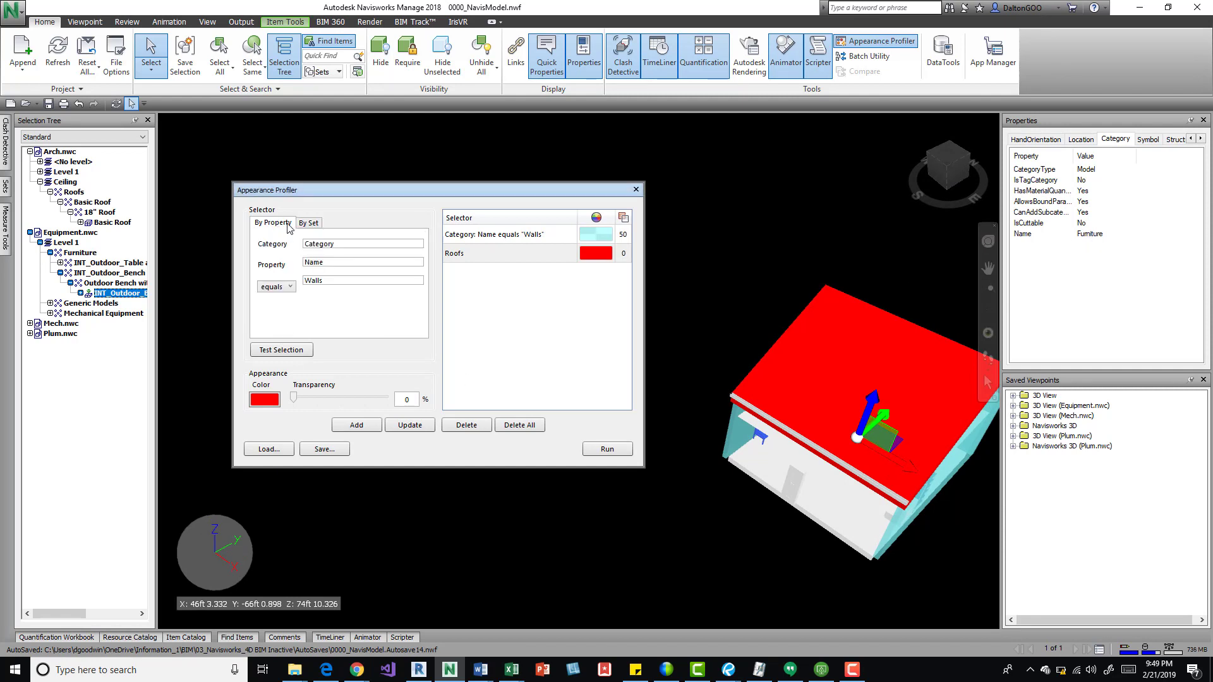
mouse_move(285, 229)
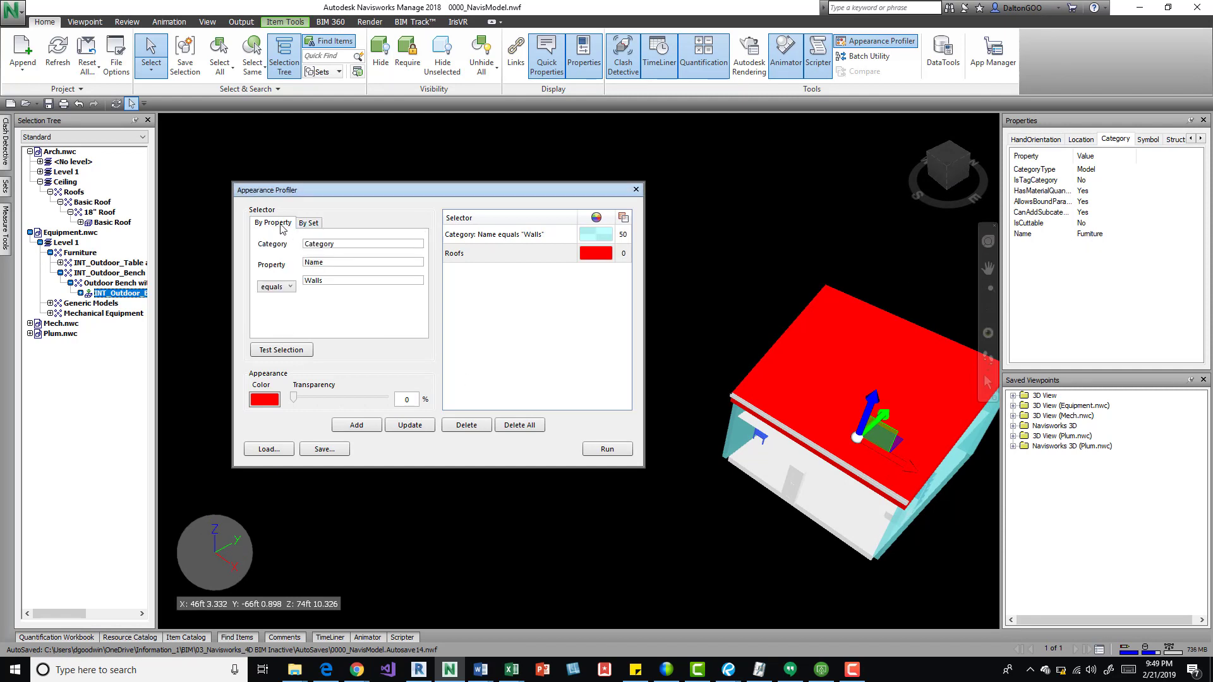
mouse_move(293, 229)
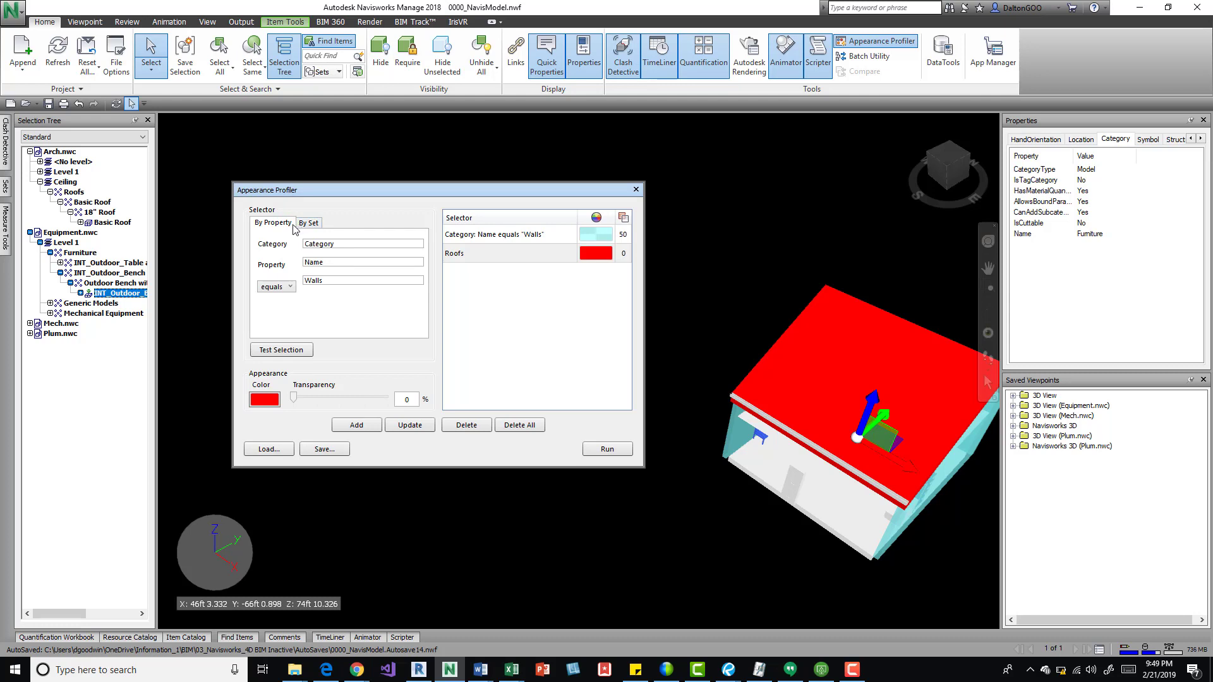
mouse_move(636, 189)
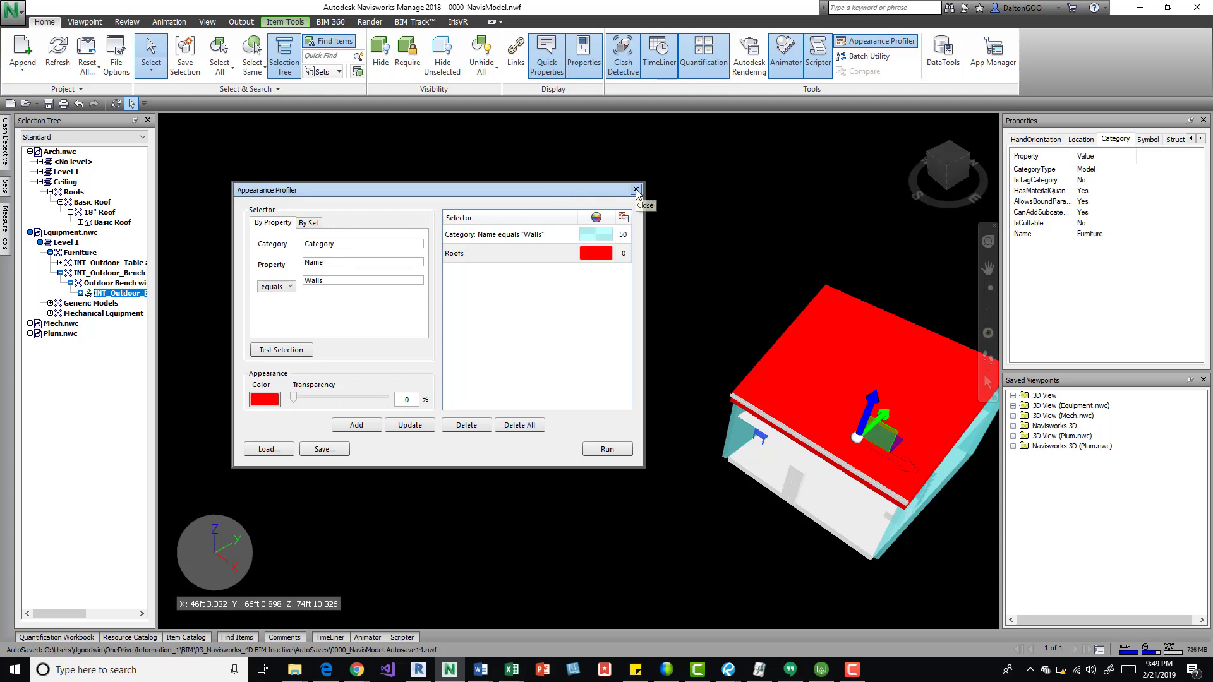
Step: Close and reopen the Appearance Profiler, then start saving the profile as a DAT file
click(636, 189)
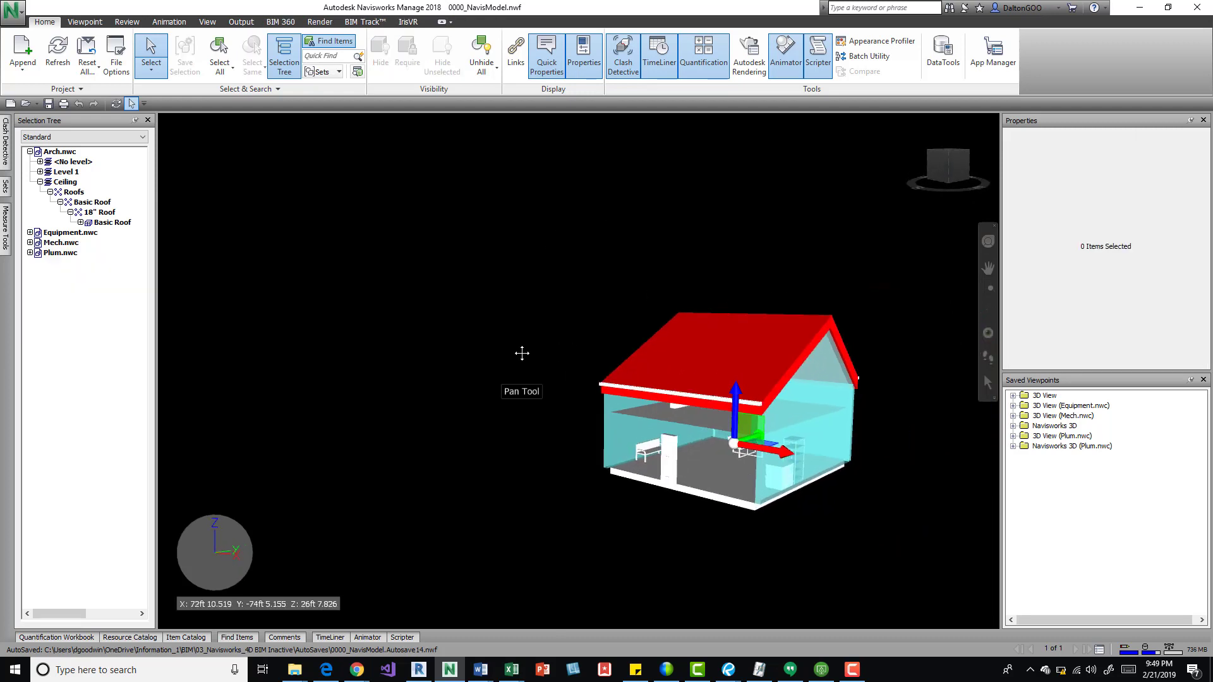
click(880, 40)
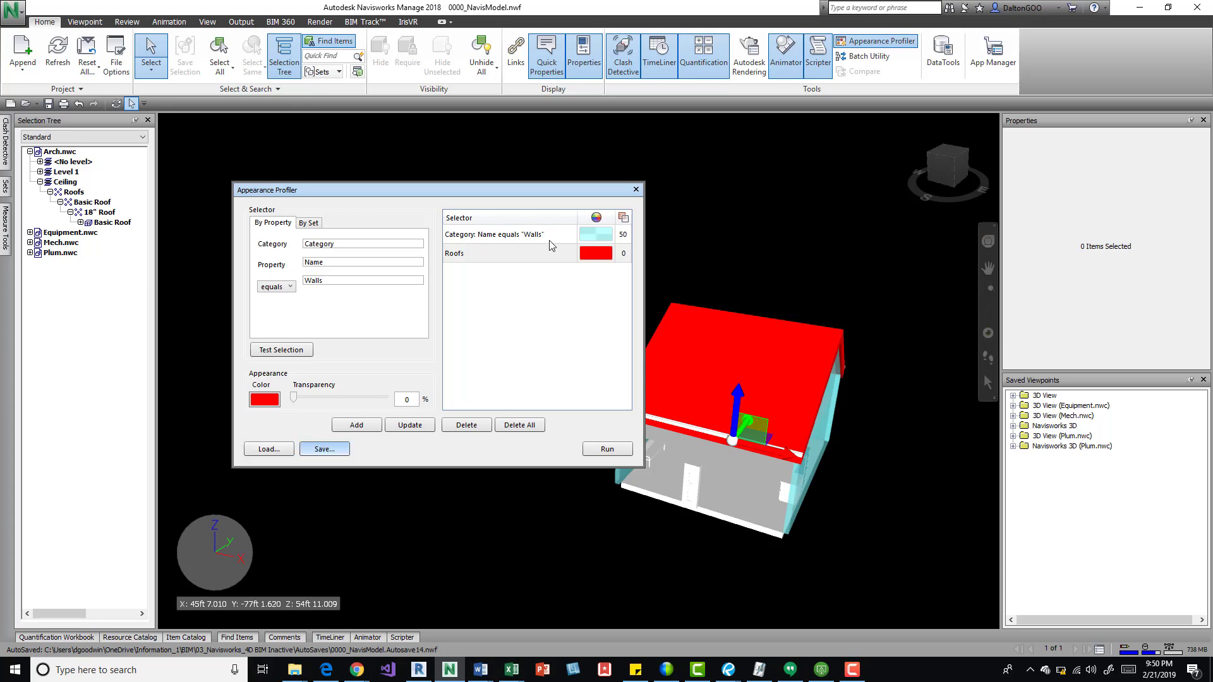
click(324, 448)
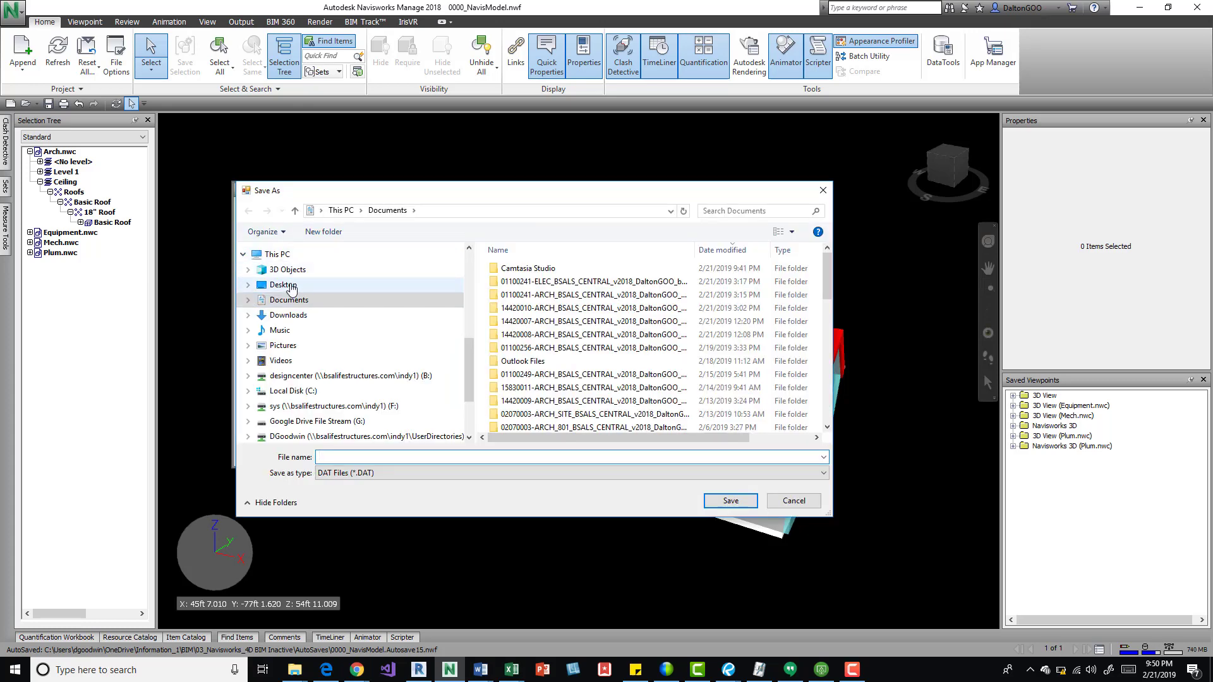
Step: Browse from the Desktop to the user's network folder for saving the profile
click(283, 286)
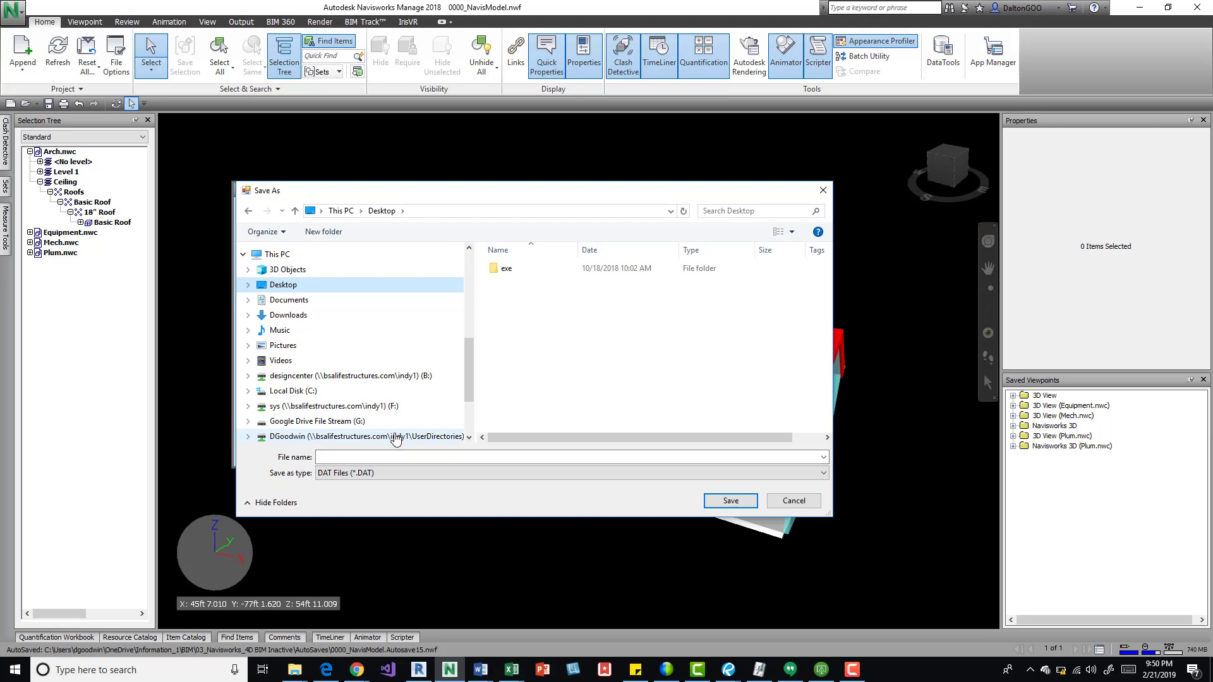
click(352, 457)
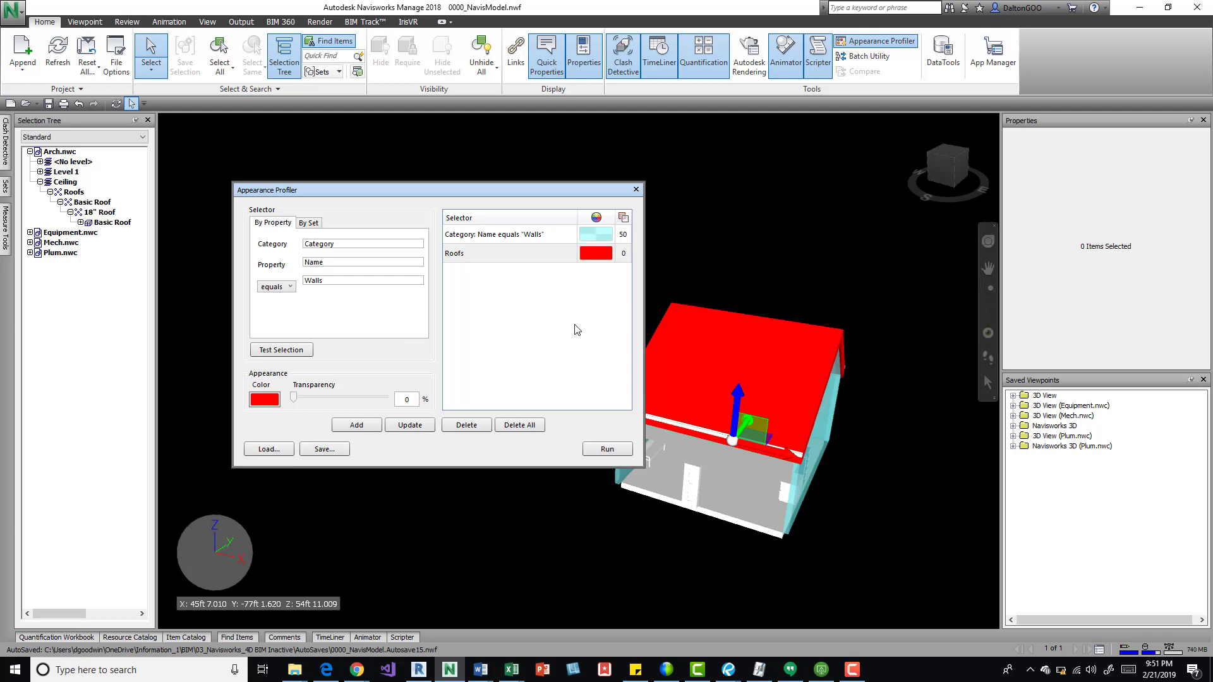
mouse_move(585, 364)
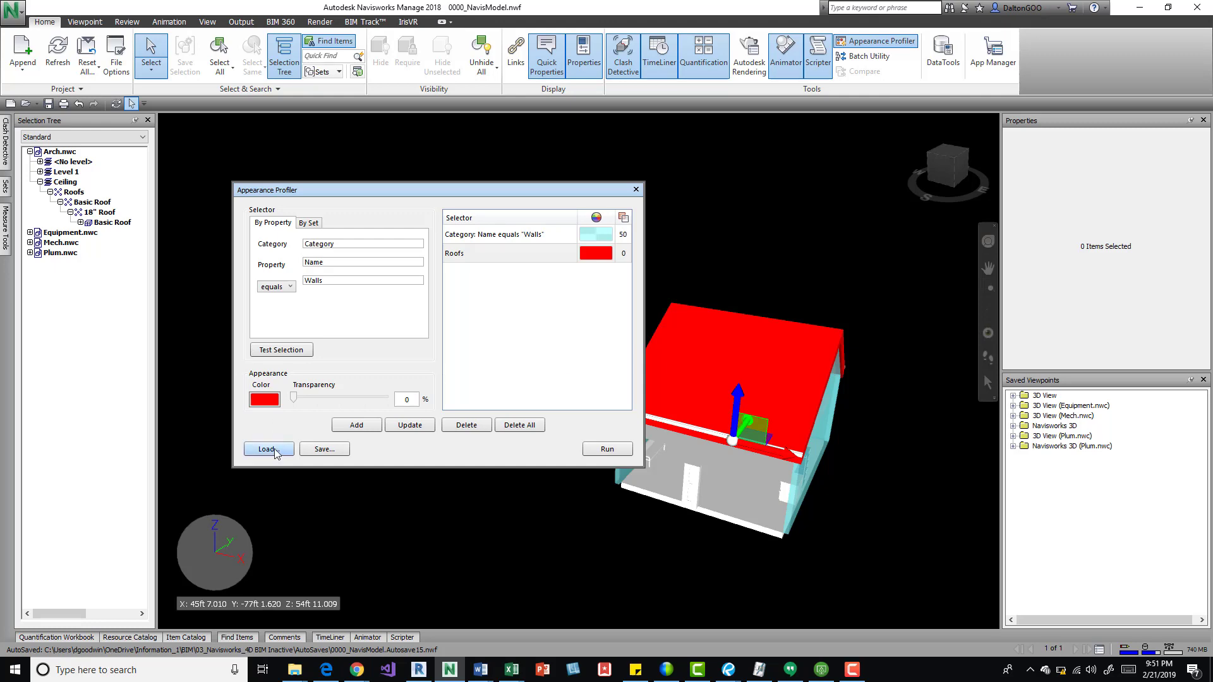
click(267, 450)
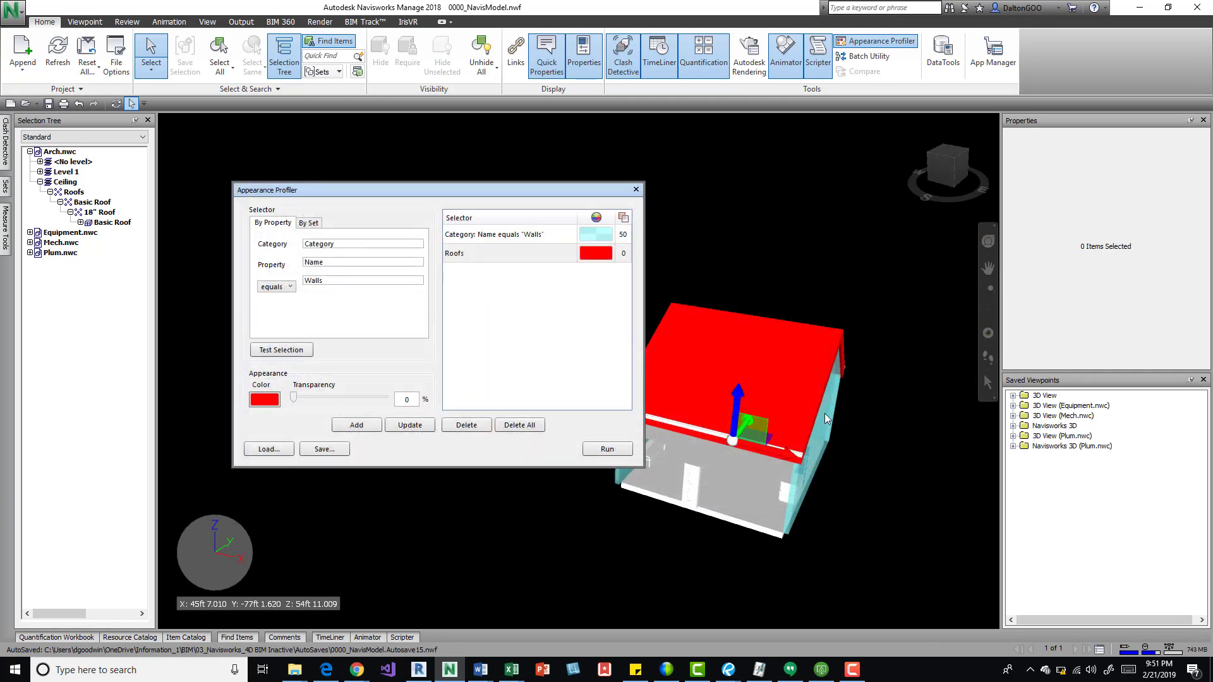
mouse_move(824, 419)
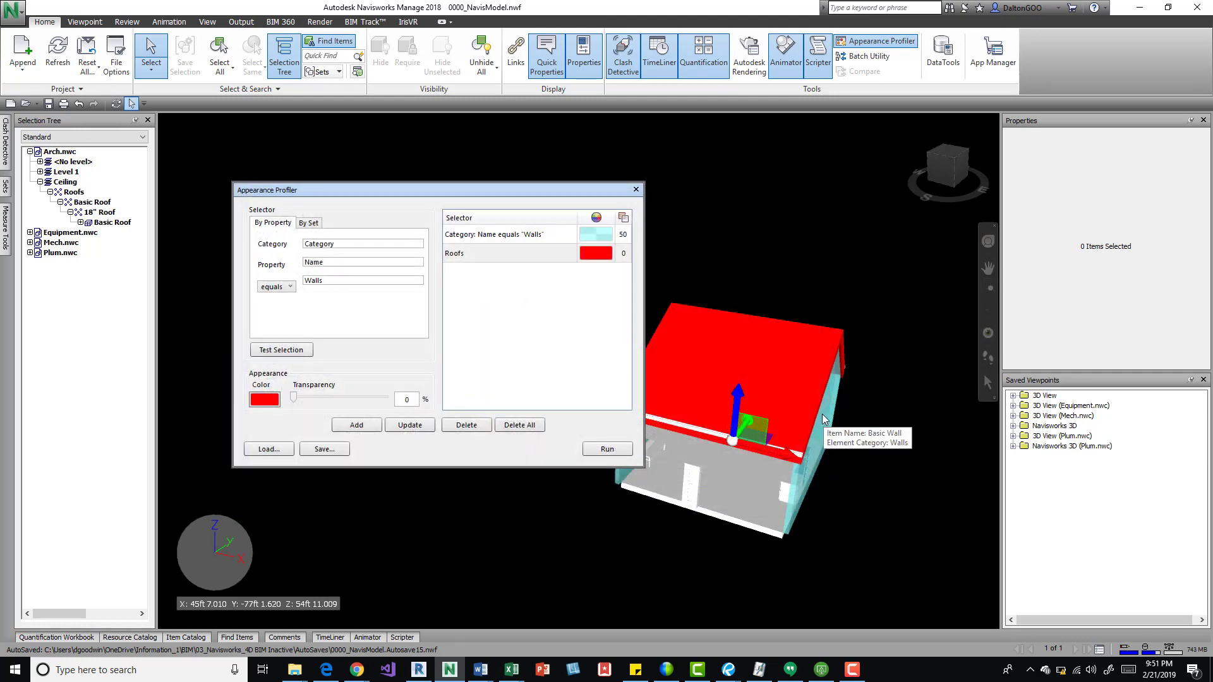
mouse_move(636, 190)
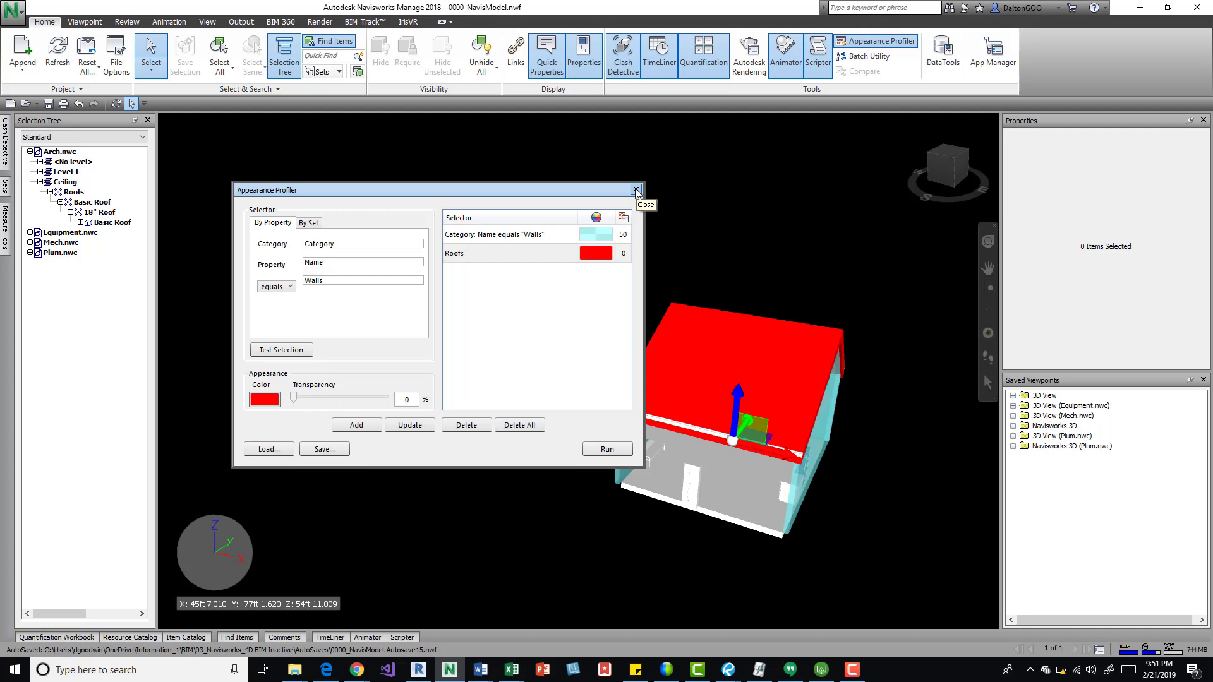
mouse_move(636, 189)
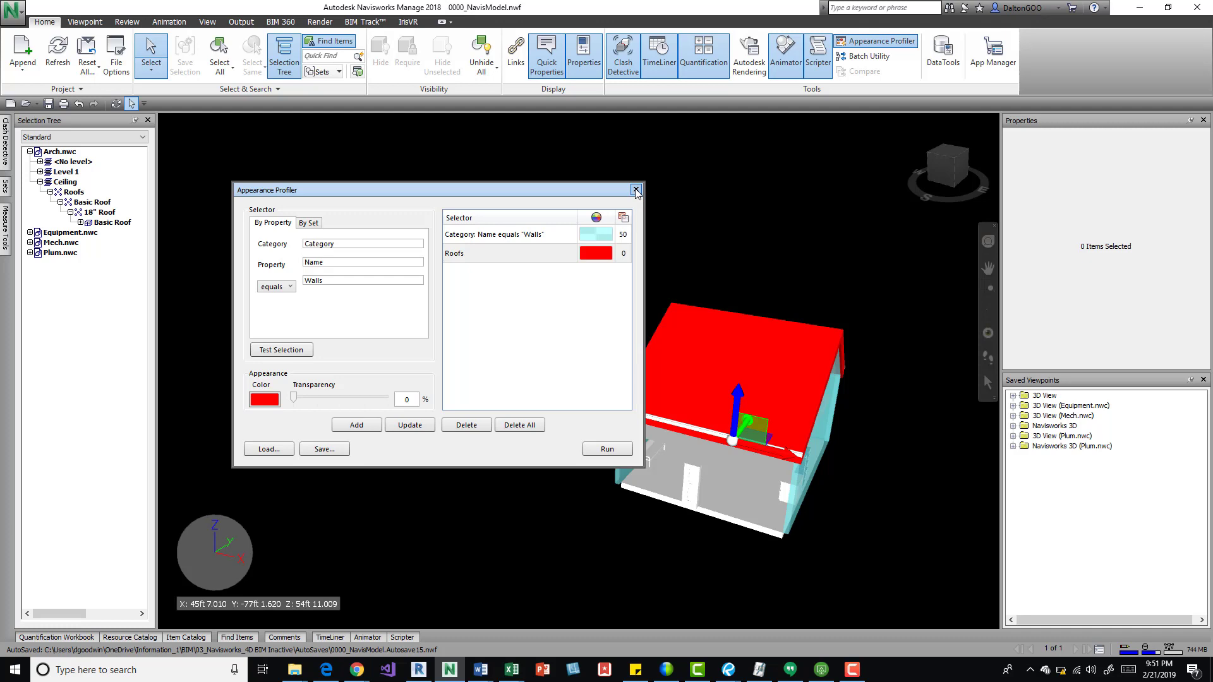
mouse_move(801, 677)
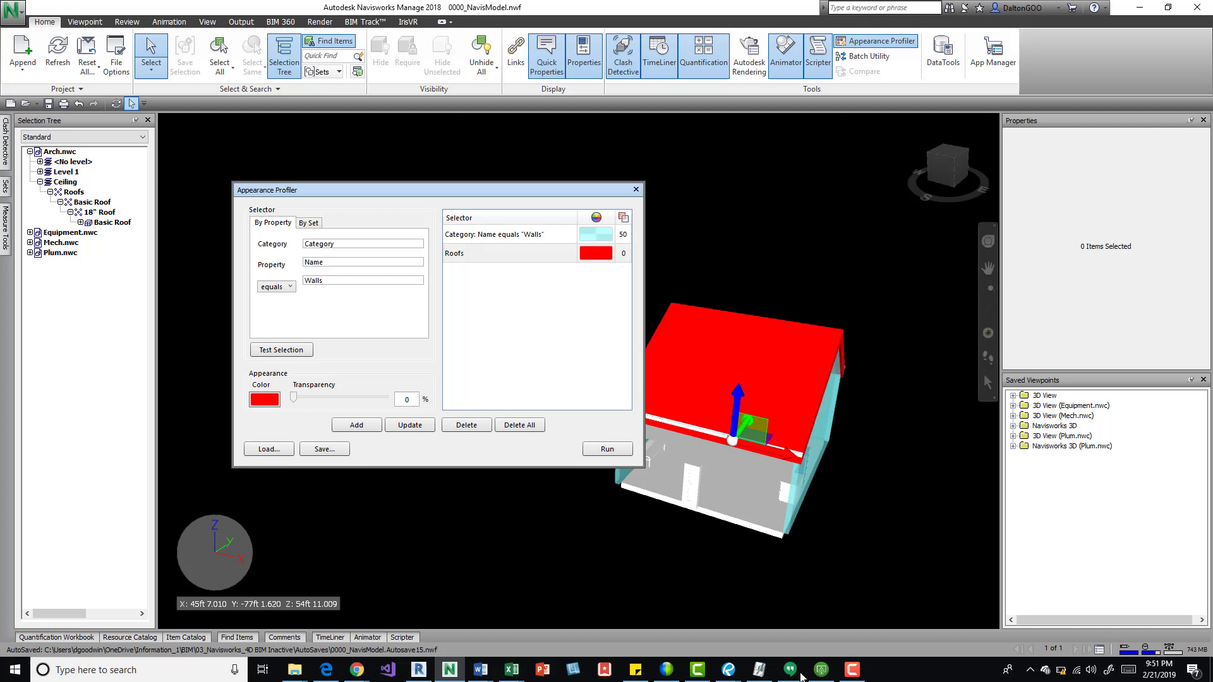